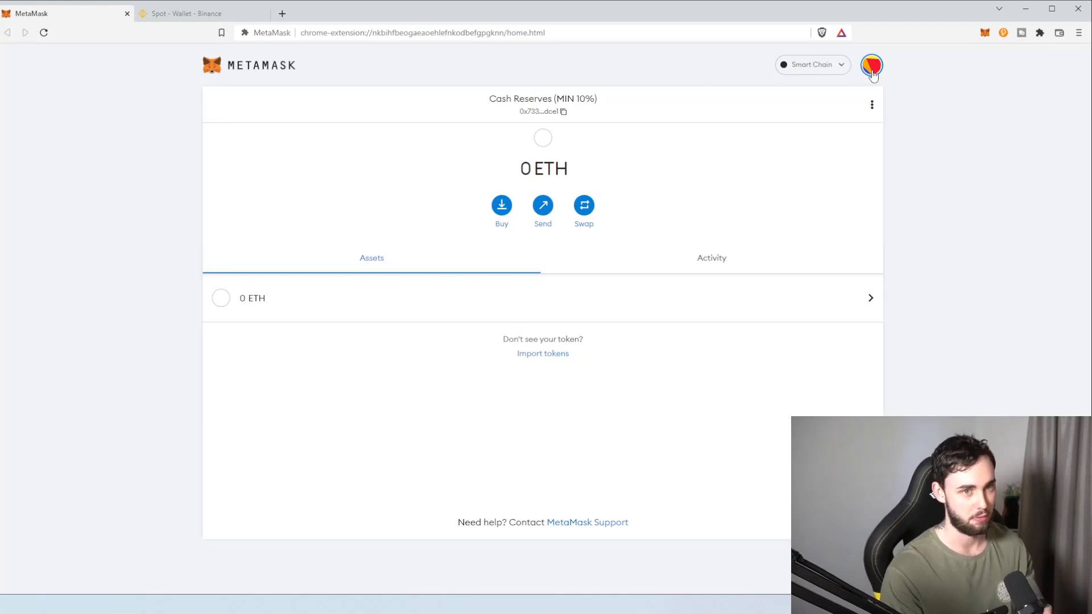
# - Pick 'High Risk, Extremely High (10%)' from the My Accounts list to make it the active account
pyautogui.click(871, 66)
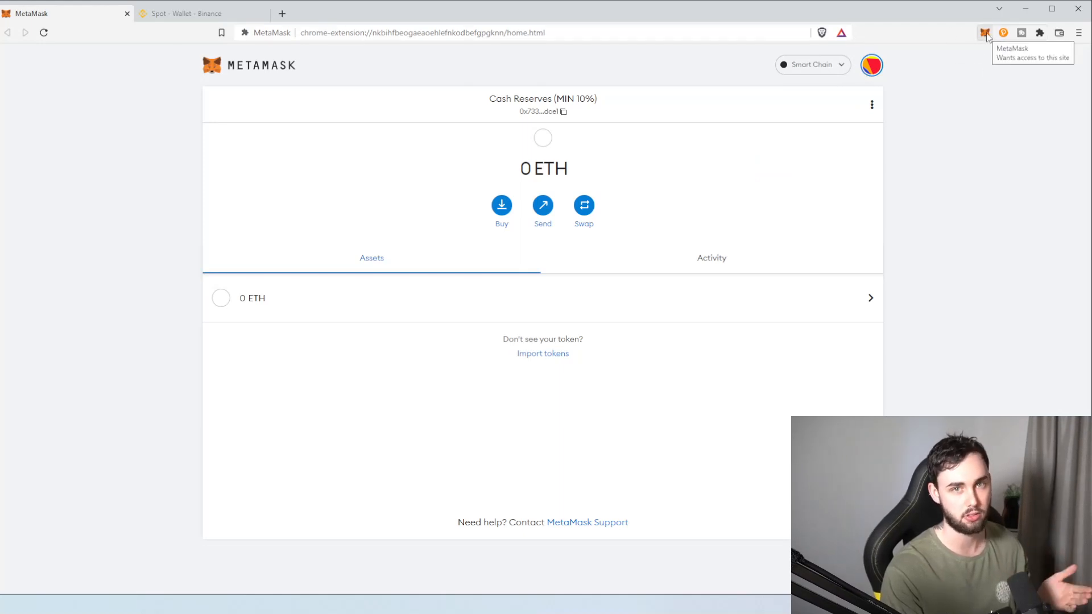
pyautogui.click(985, 32)
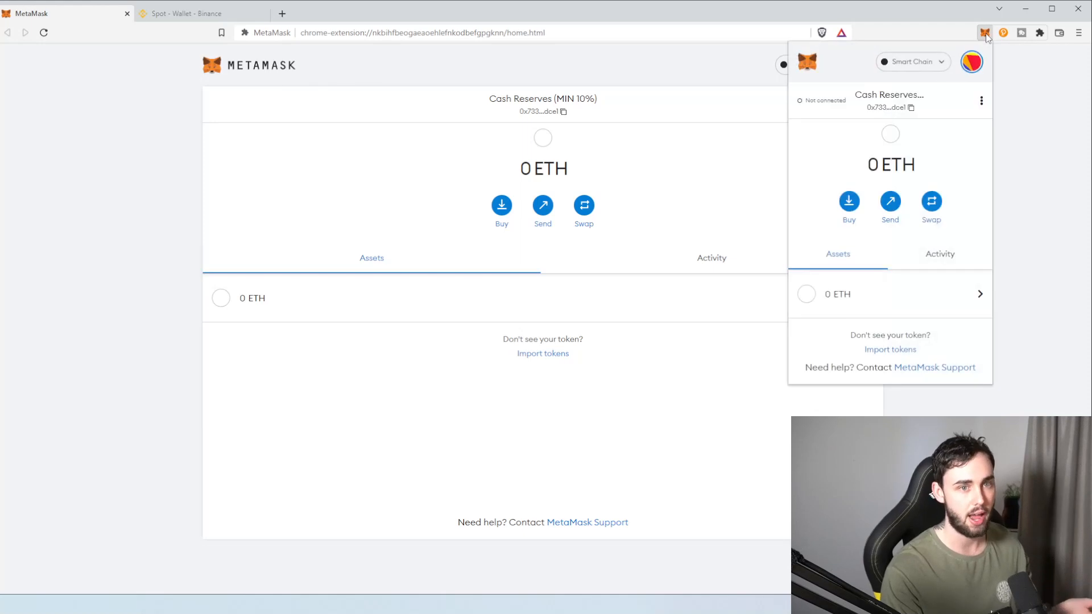
pyautogui.click(981, 100)
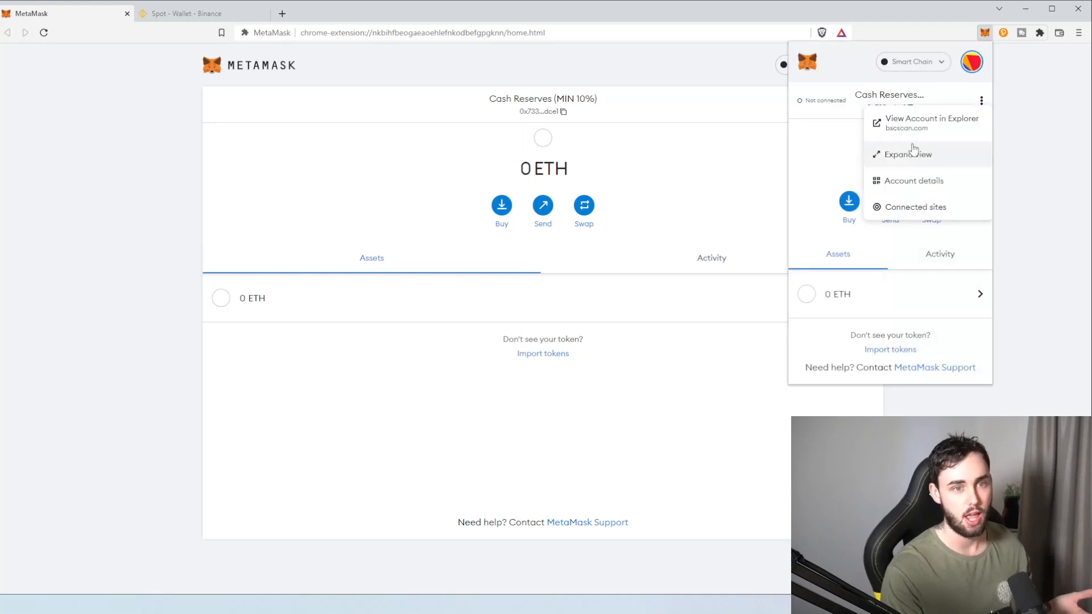
pyautogui.moveTo(1007, 144)
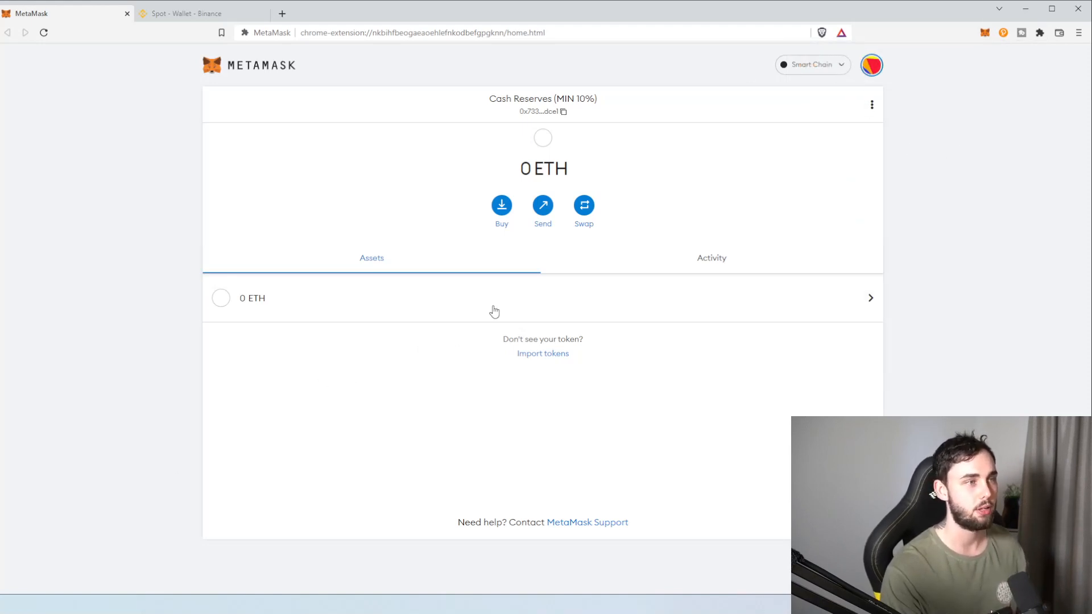
pyautogui.click(871, 64)
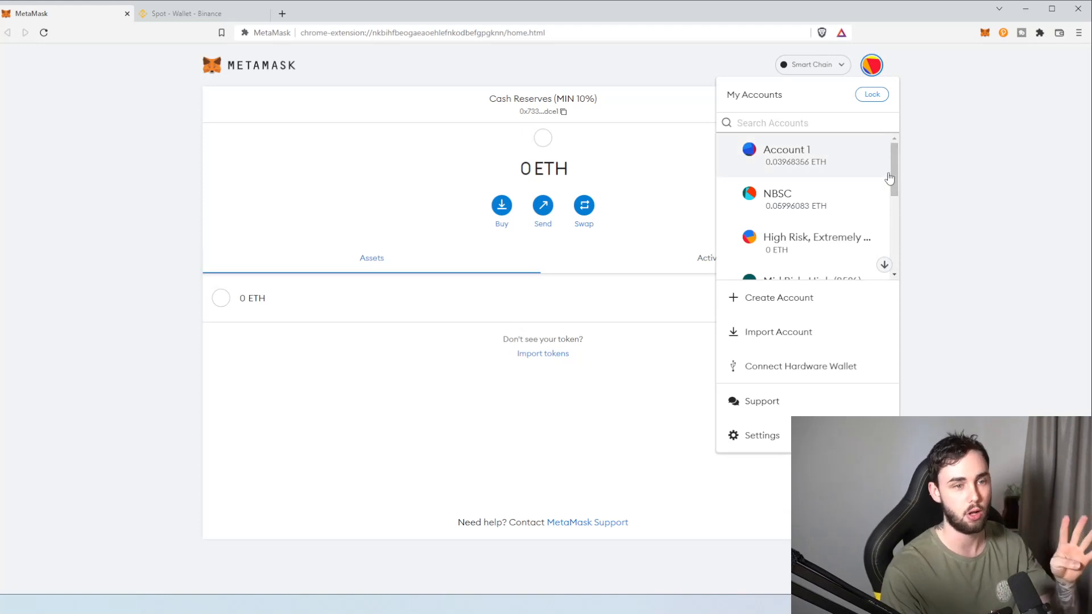
pyautogui.moveTo(784, 194)
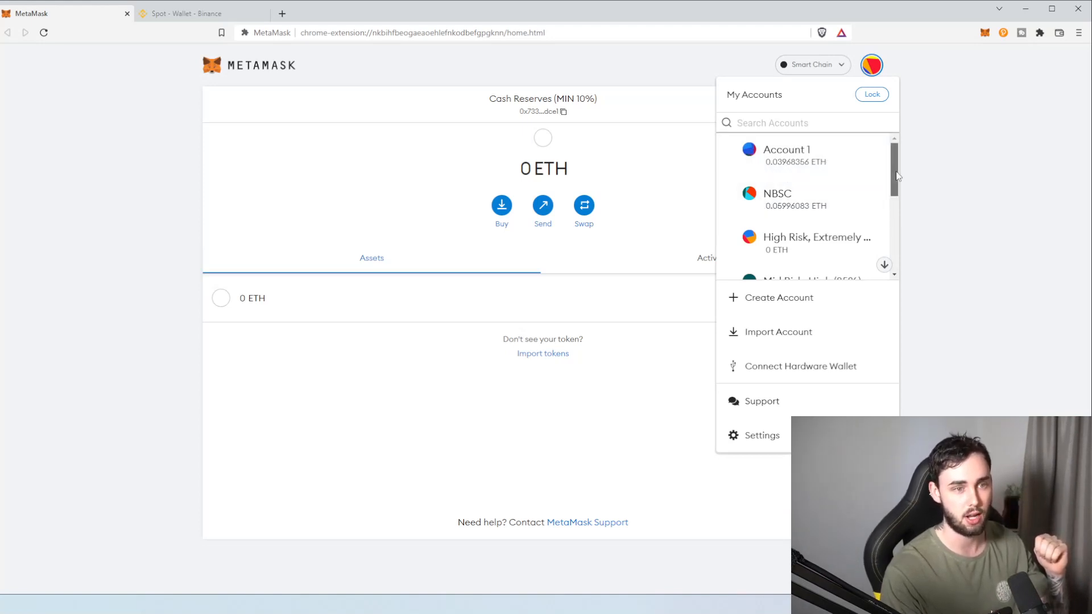
pyautogui.scroll(-3)
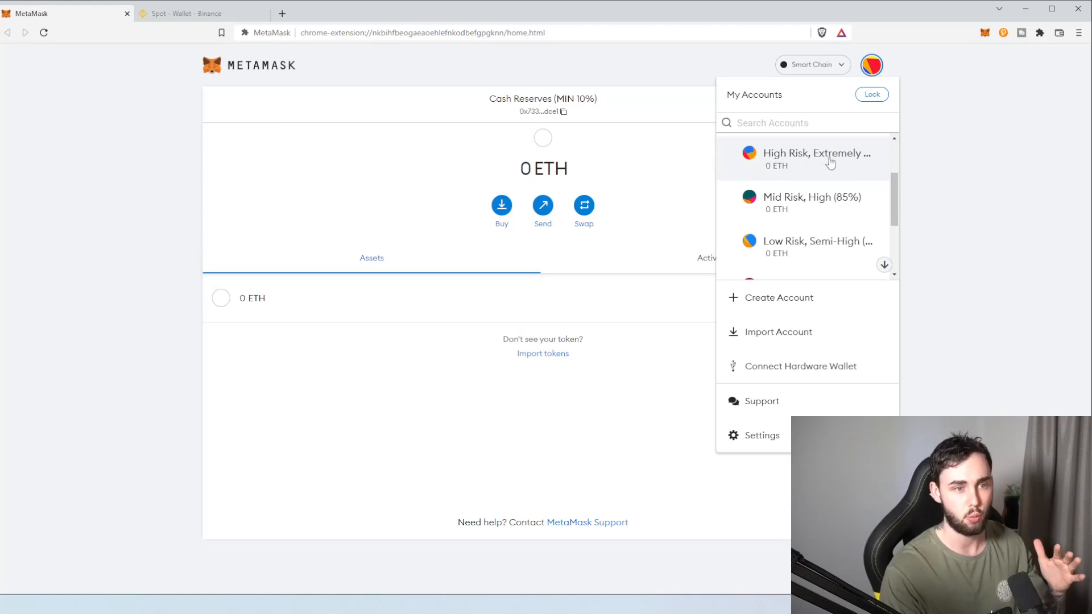
pyautogui.moveTo(869, 157)
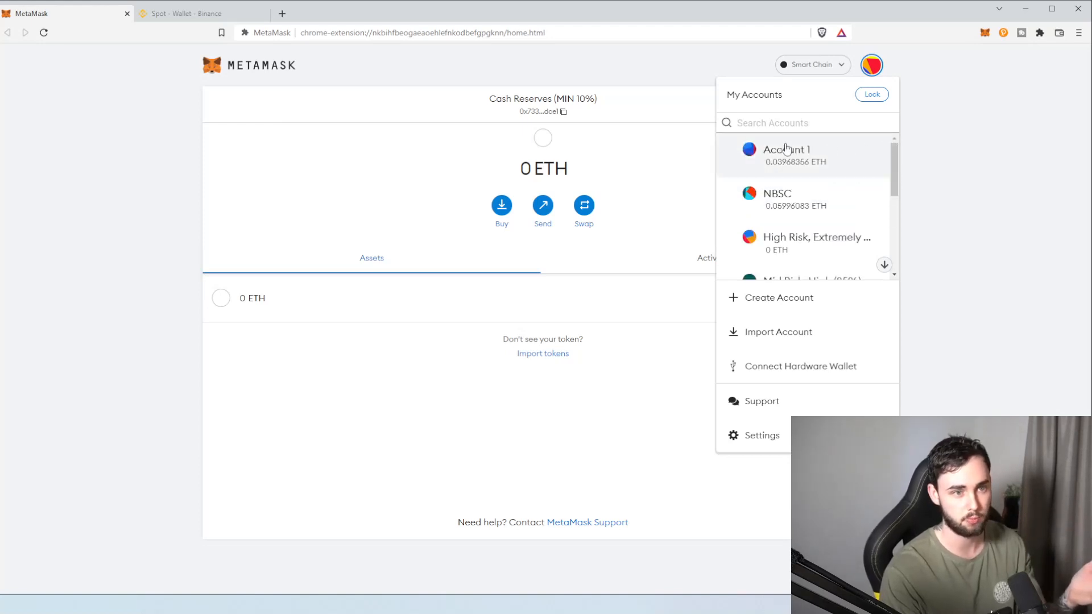
pyautogui.scroll(-3)
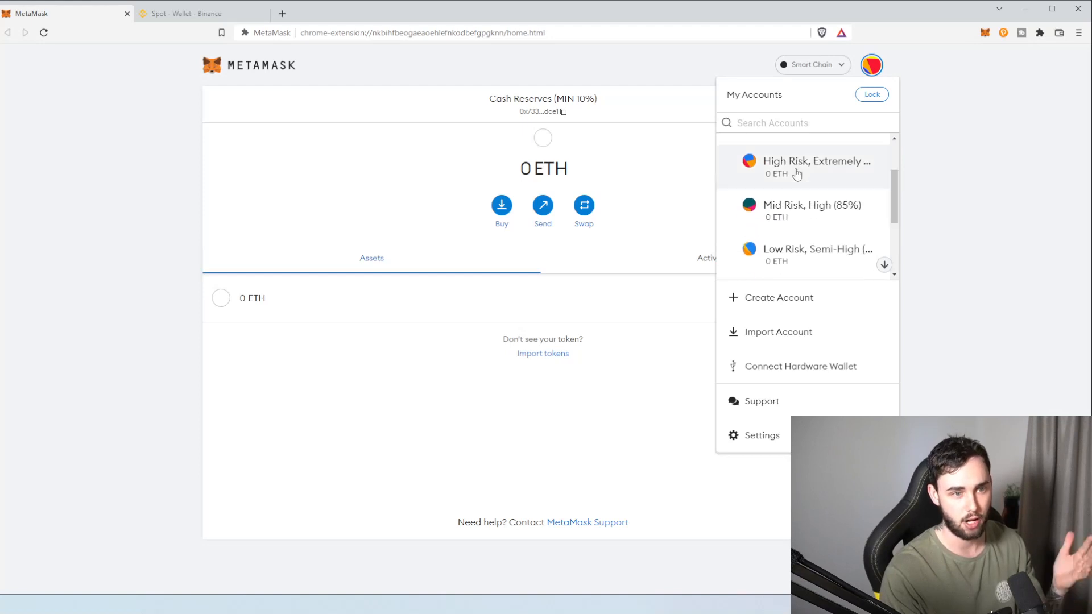
pyautogui.click(801, 167)
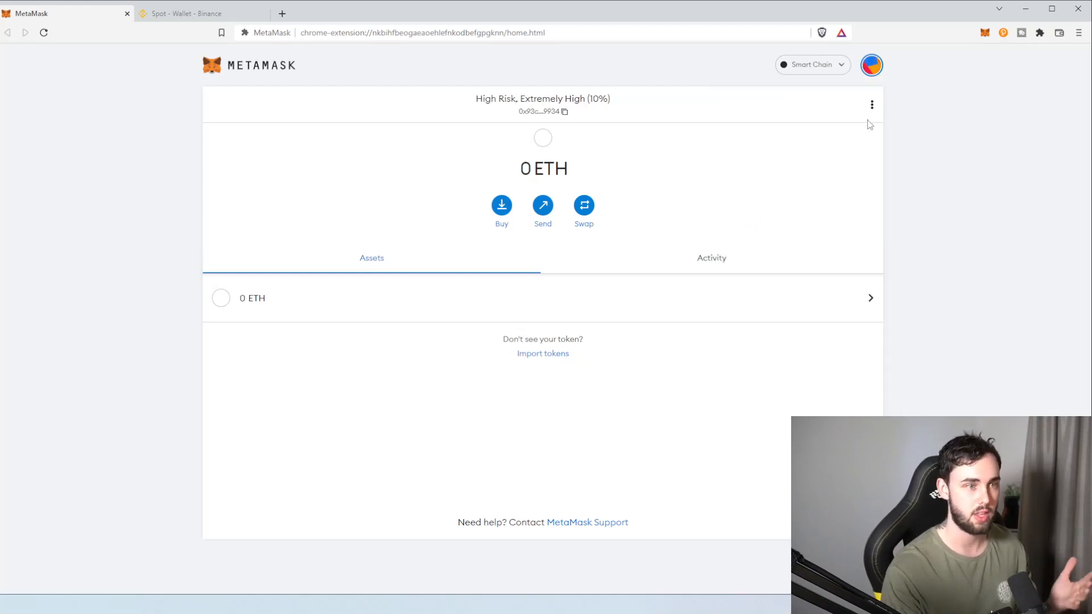
# - Inspect Account details, start editing the name but leave it unchanged, then list all accounts
pyautogui.click(872, 104)
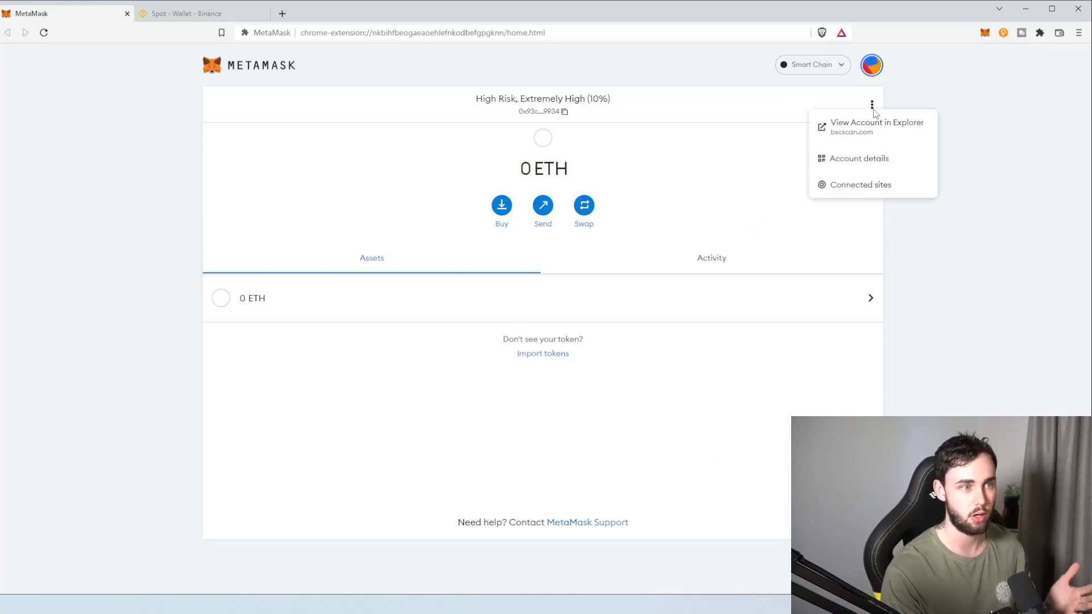
pyautogui.click(858, 158)
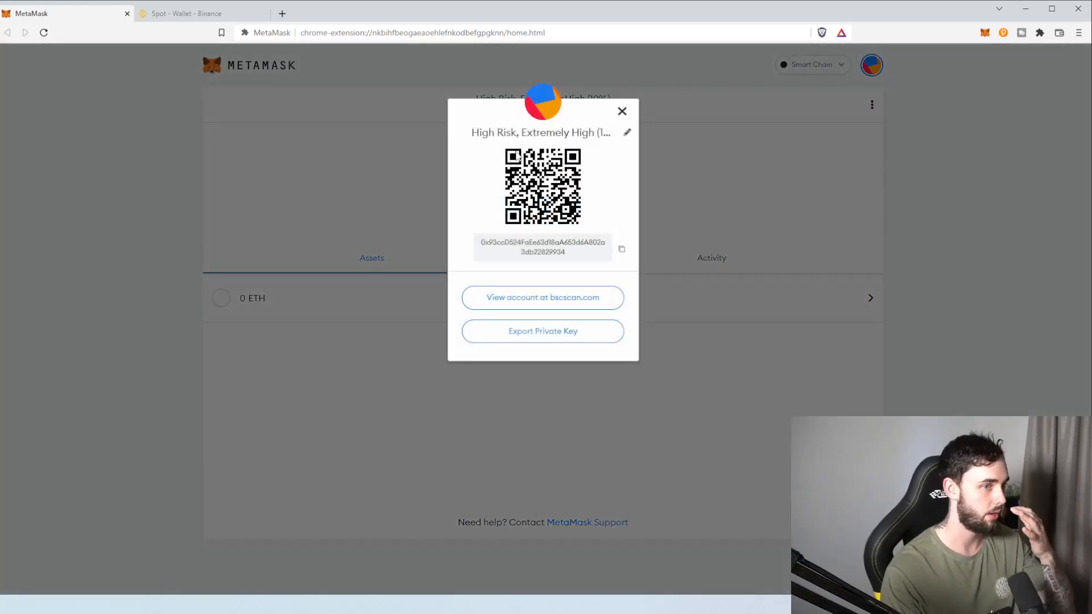
pyautogui.click(625, 132)
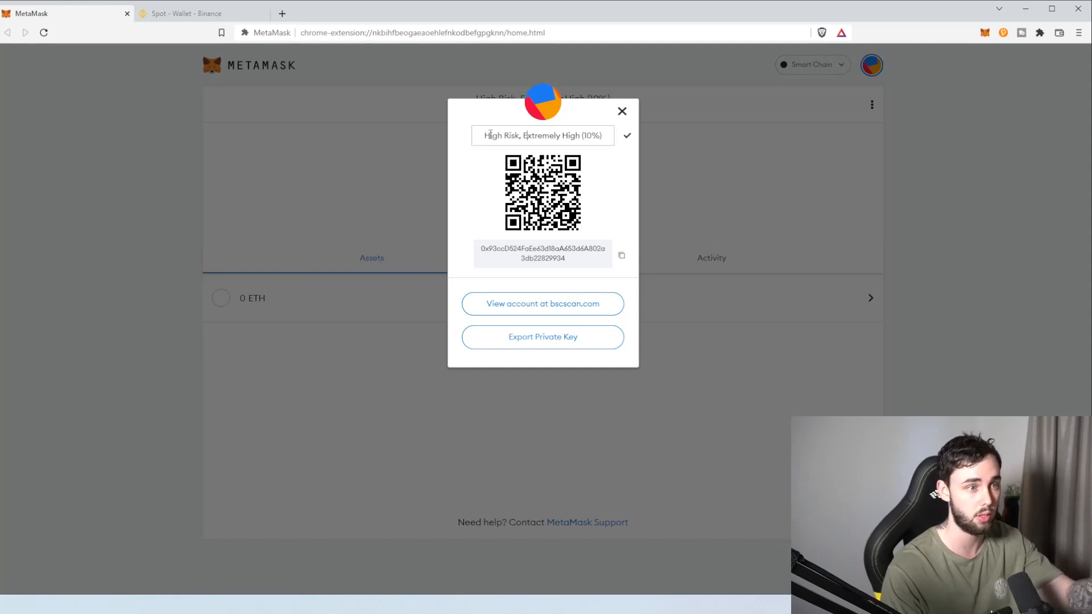
pyautogui.doubleClick(494, 135)
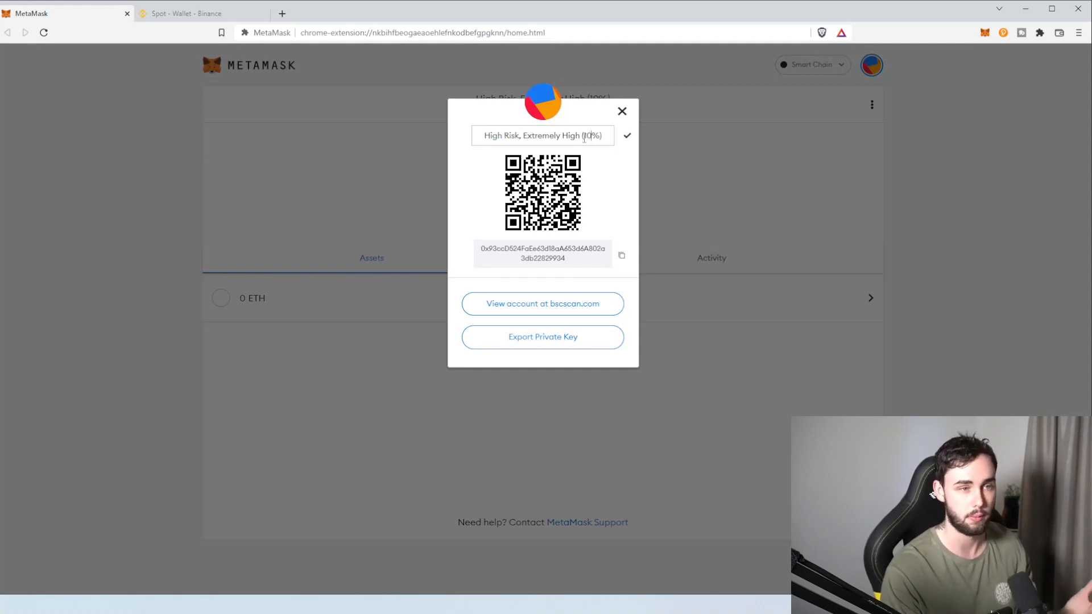
pyautogui.doubleClick(590, 135)
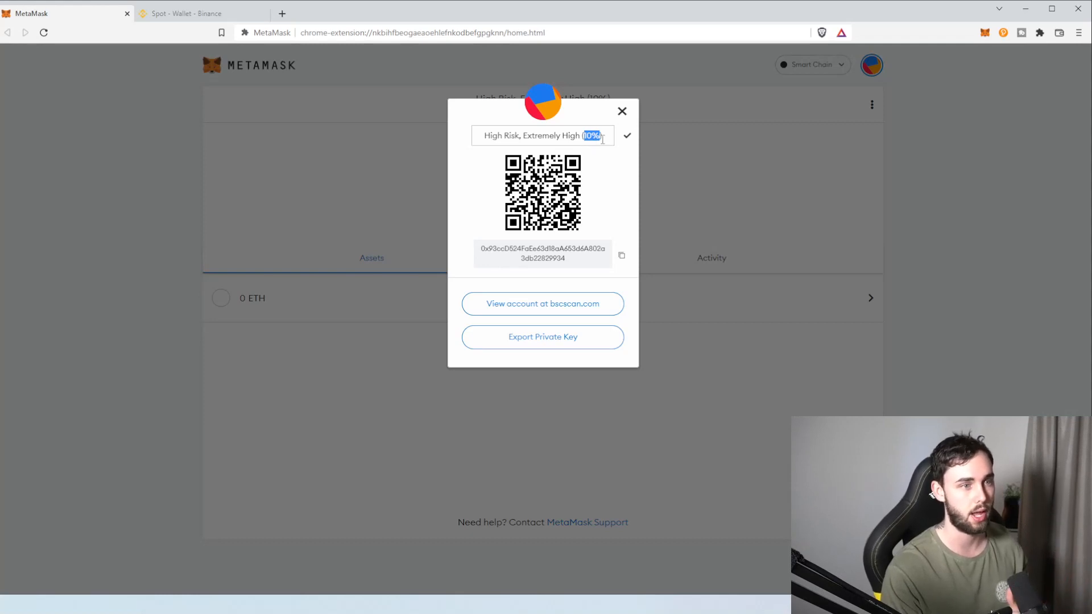
pyautogui.click(871, 64)
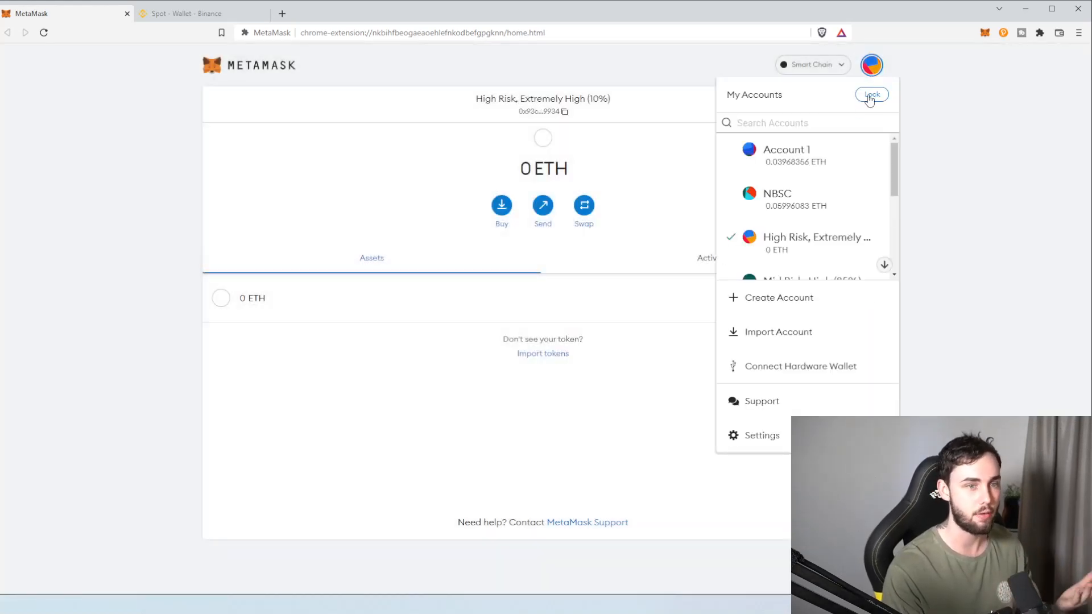
# - Create a new account named 'Mid Risk, High Reward (75%)' from the accounts menu
pyautogui.scroll(-3)
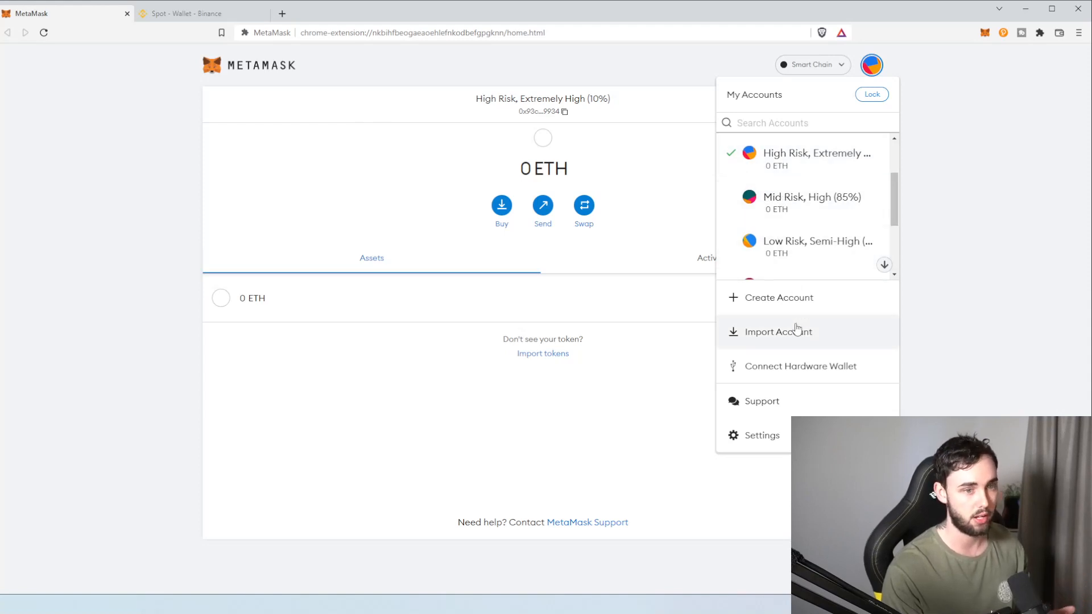
pyautogui.click(777, 296)
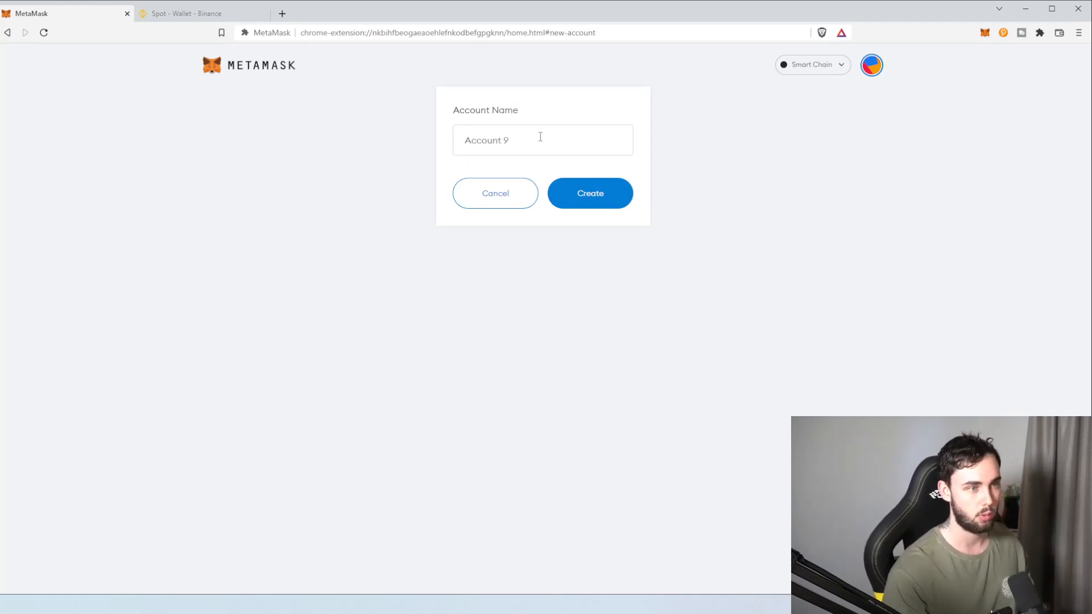
pyautogui.write('Mid Risk, High Reward (75%')
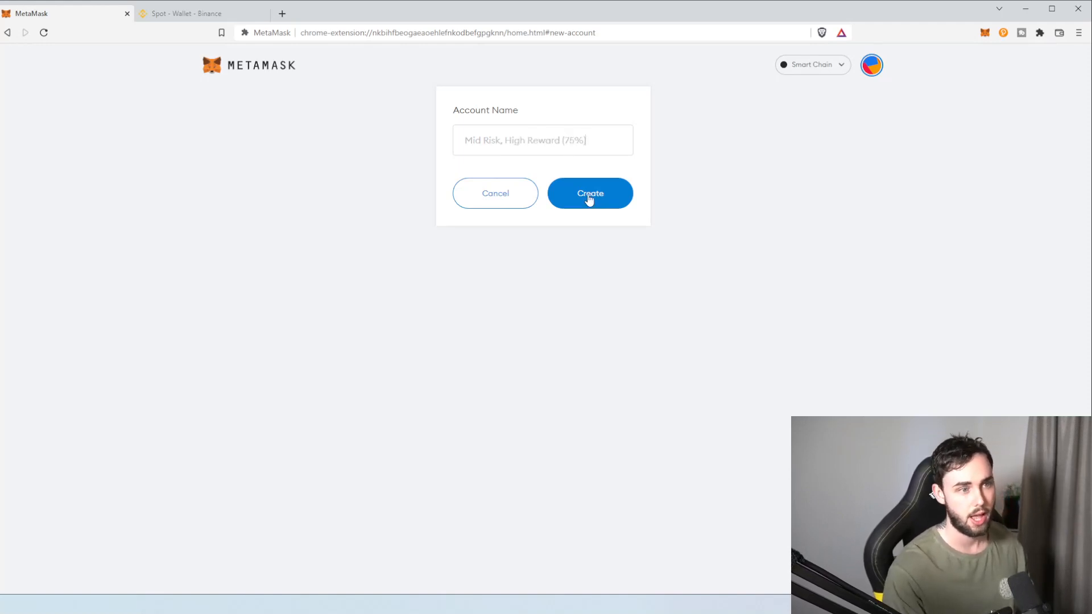
pyautogui.click(590, 194)
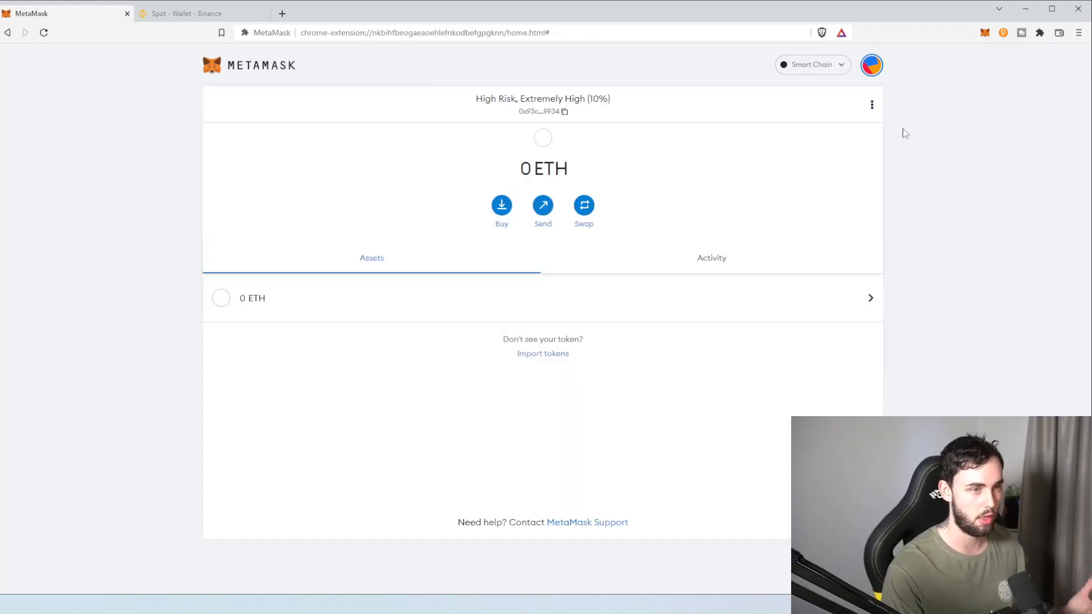
# - Switch the wallet to the 'Cash Reserves (MIN 10%)' account from the accounts list
pyautogui.click(871, 65)
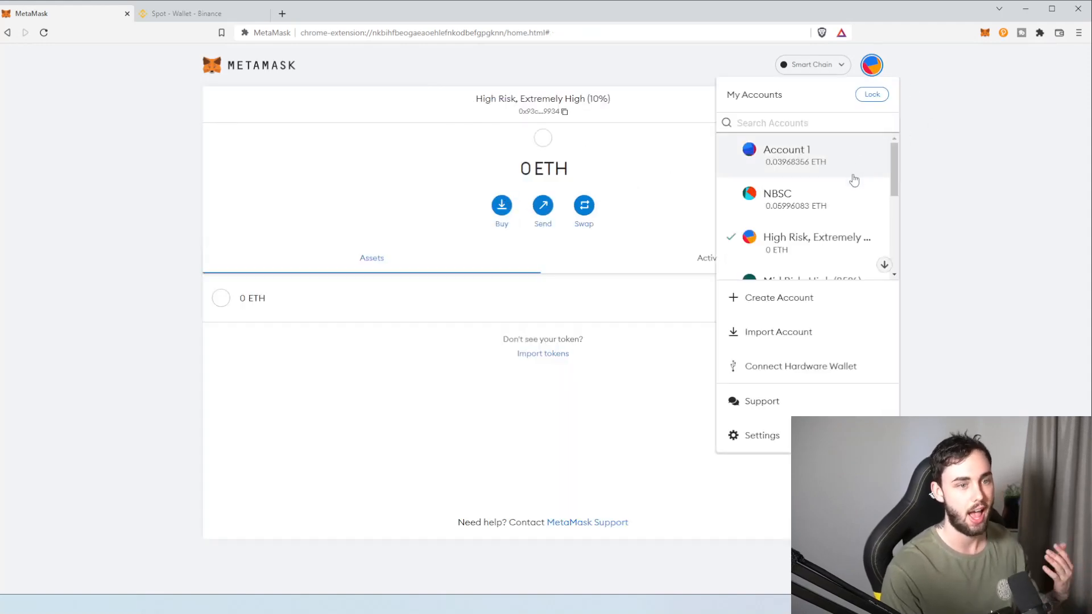
pyautogui.scroll(-3)
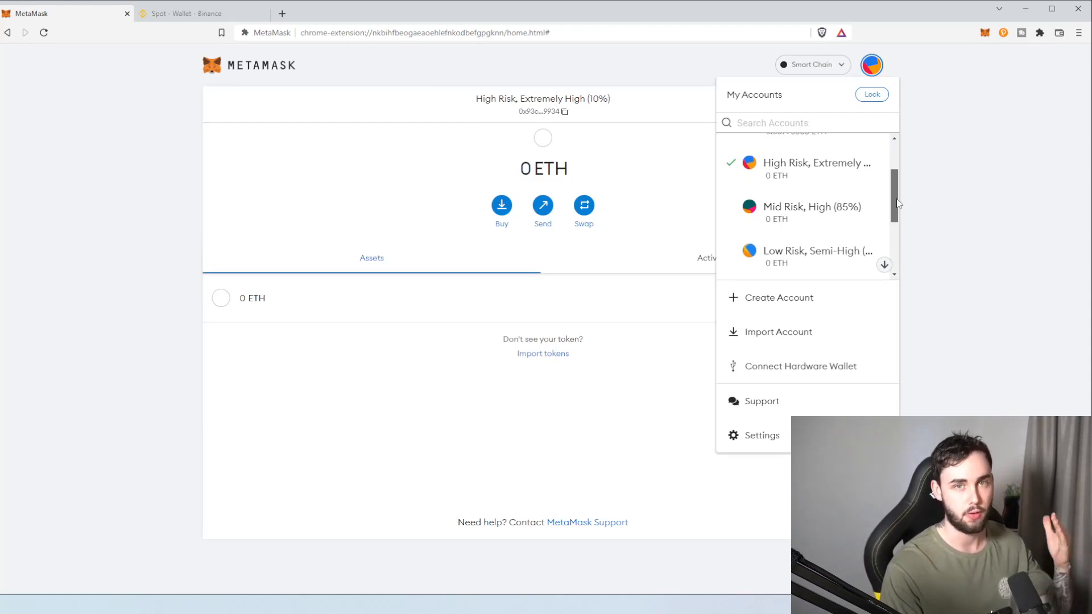
pyautogui.scroll(-3)
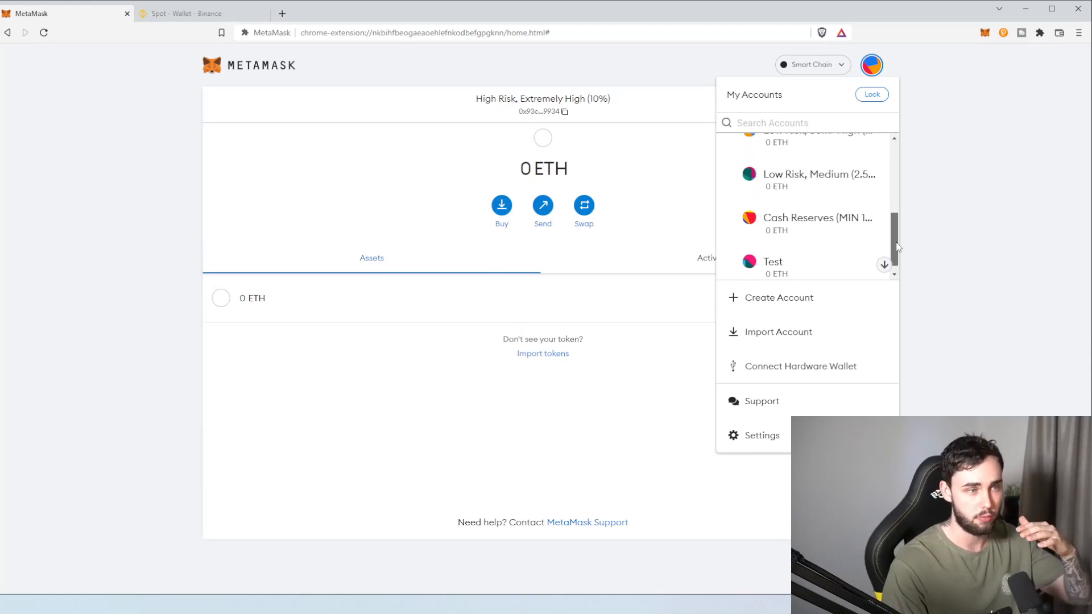
pyautogui.scroll(-3)
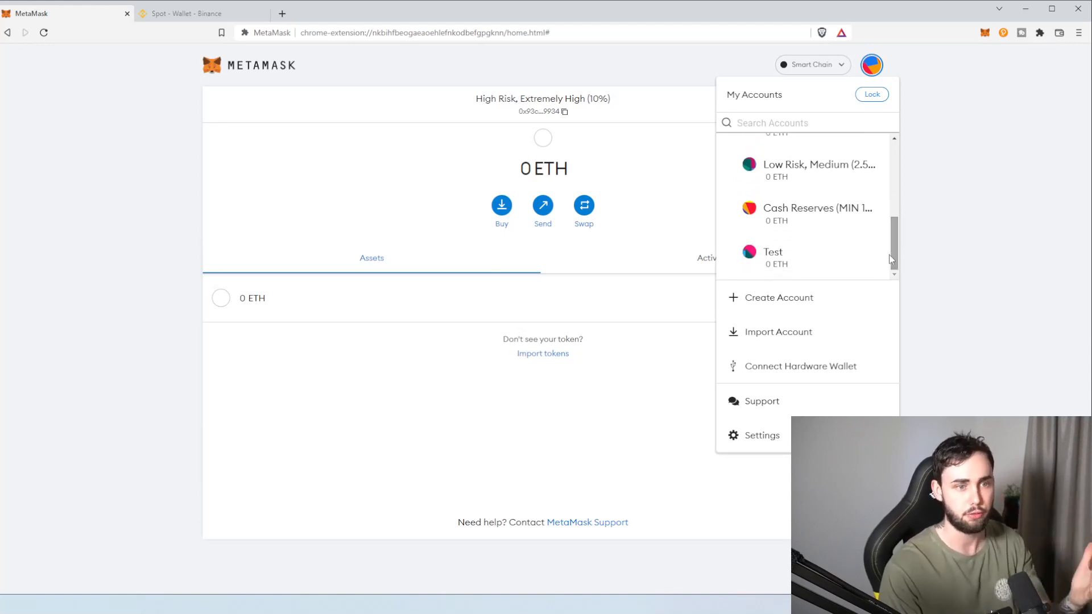
pyautogui.click(806, 214)
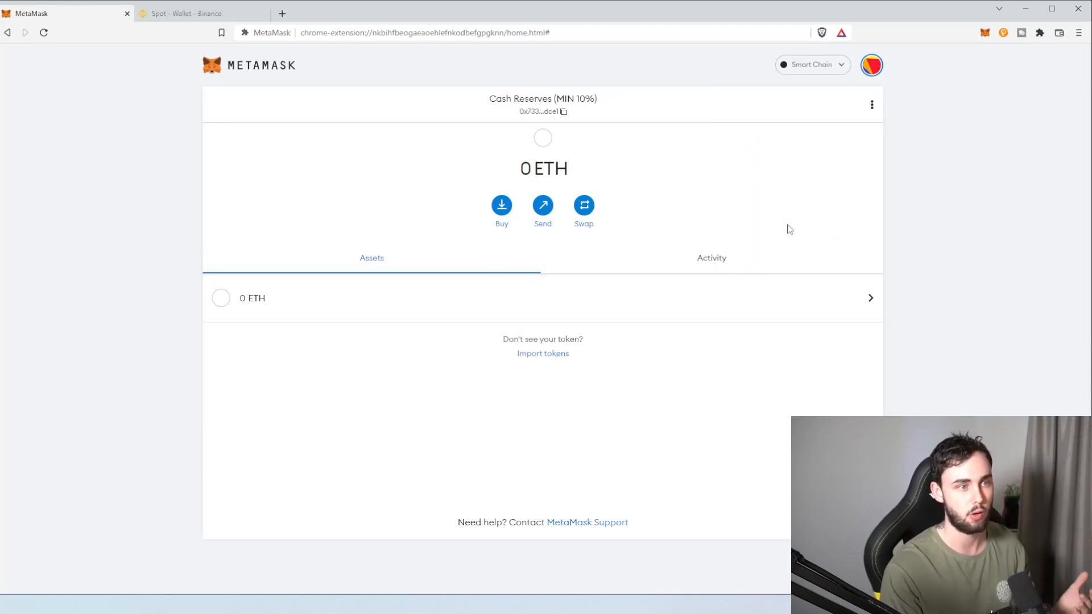
pyautogui.moveTo(785, 231)
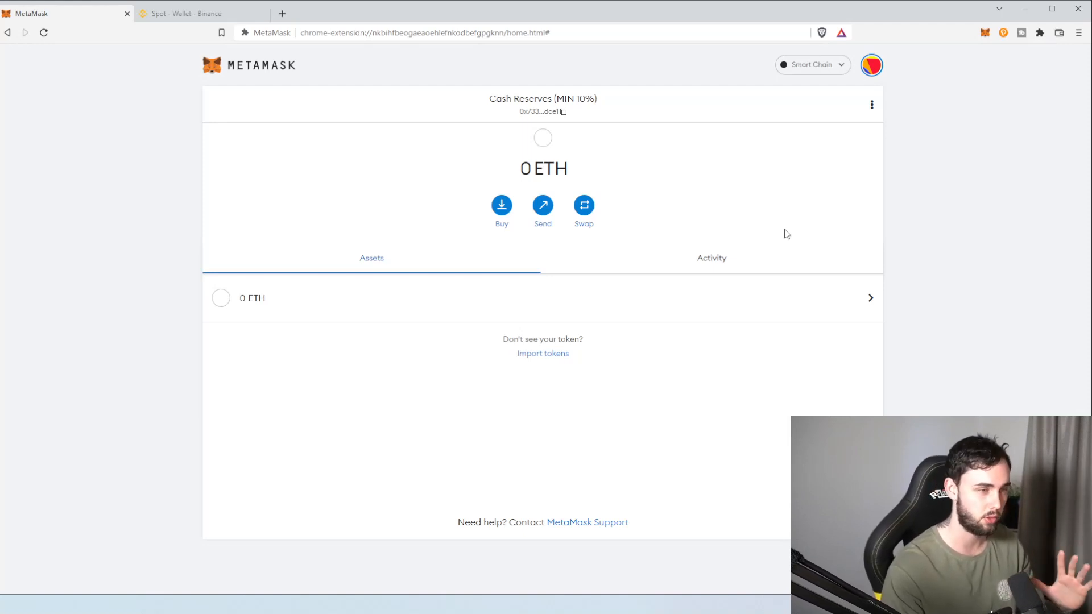
# - Review the accounts list showing Cash Reserves active, then dismiss it
pyautogui.click(871, 65)
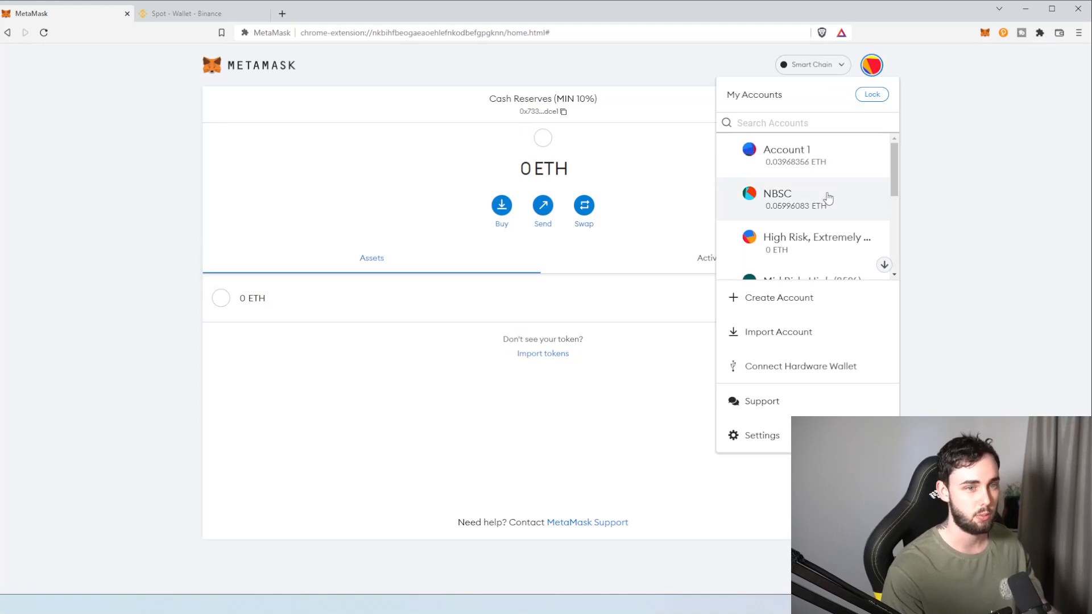
pyautogui.scroll(-3)
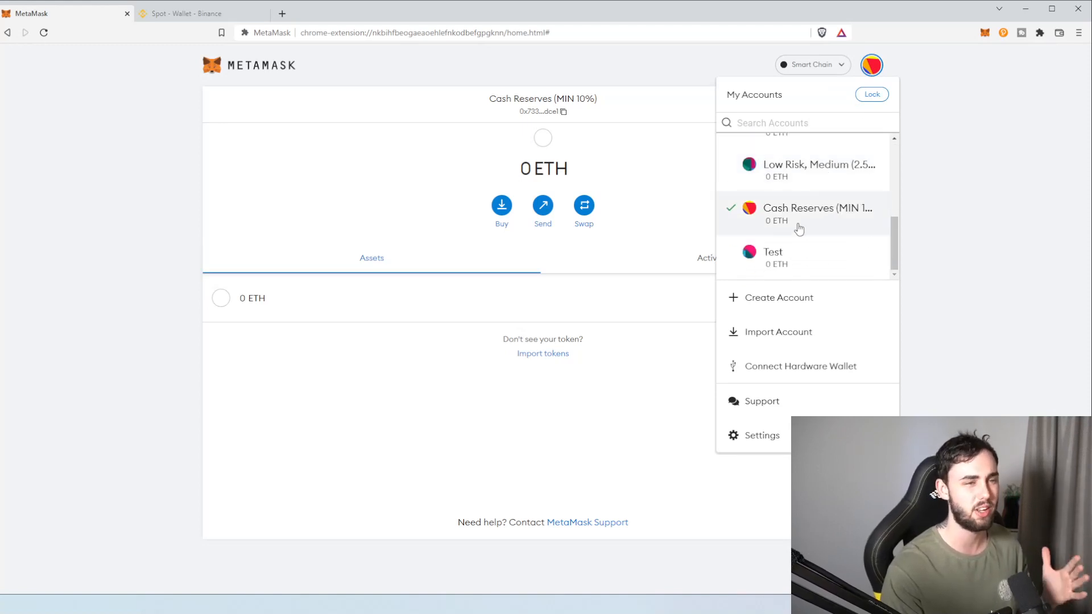
pyautogui.moveTo(1051, 156)
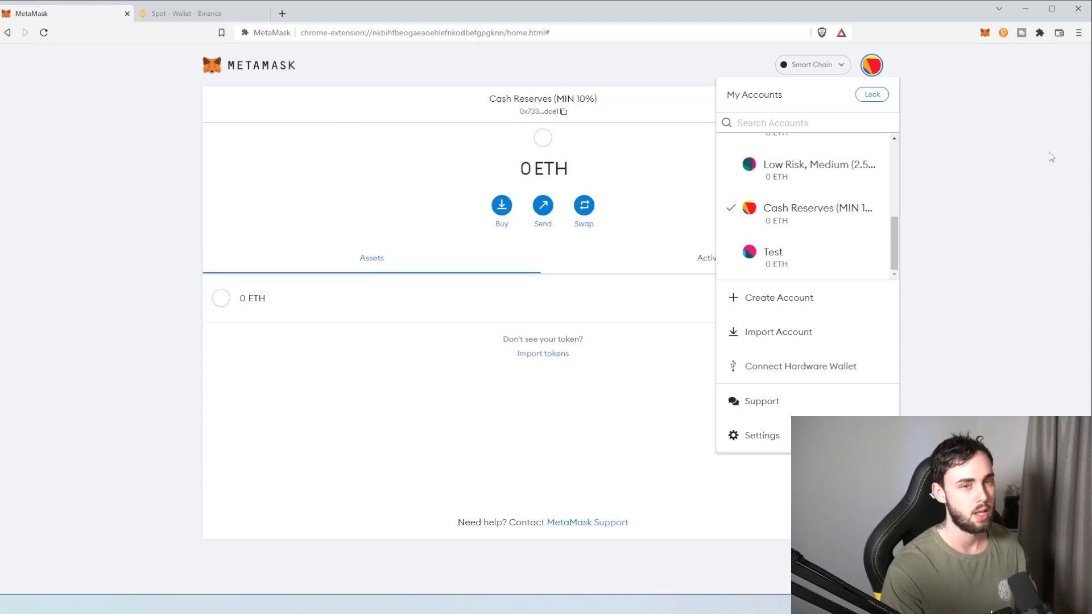
pyautogui.click(421, 177)
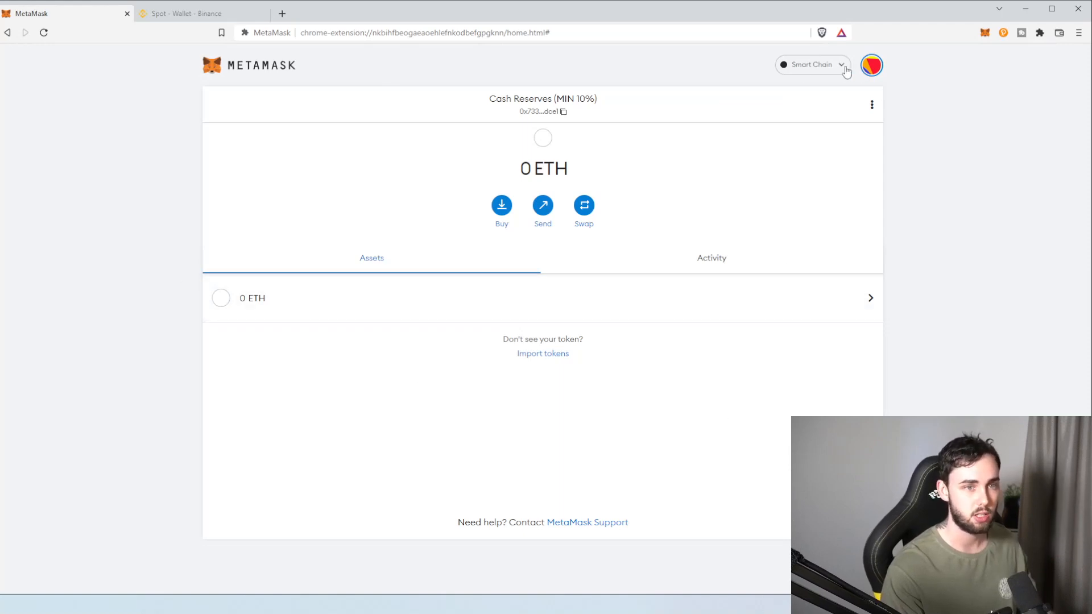
# - Set the Cash Reserves account's network to Ethereum Mainnet, listing ETH and USDC
pyautogui.click(811, 63)
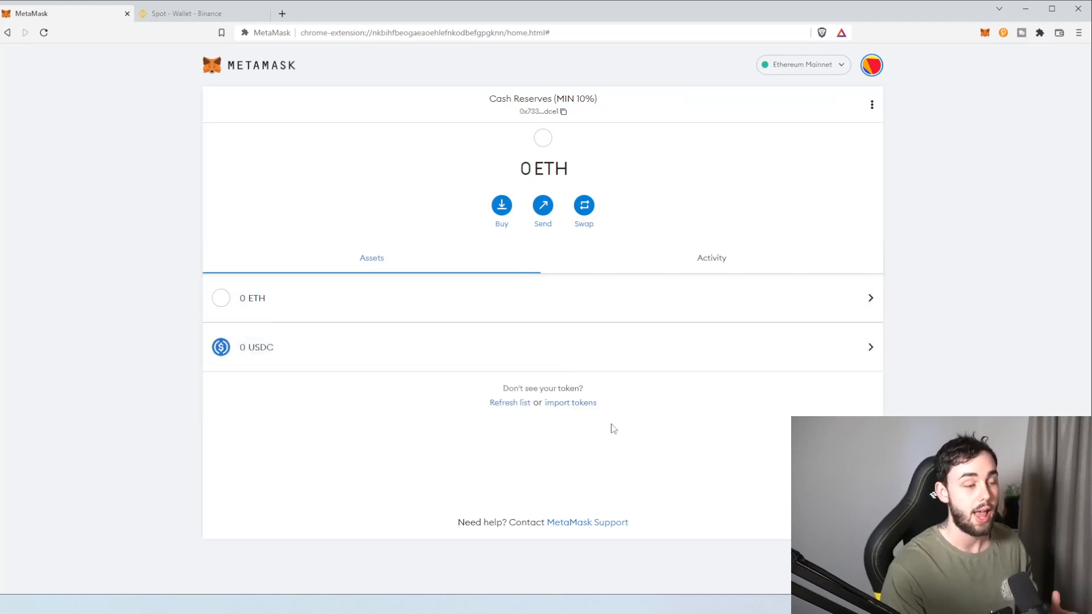
pyautogui.moveTo(351, 367)
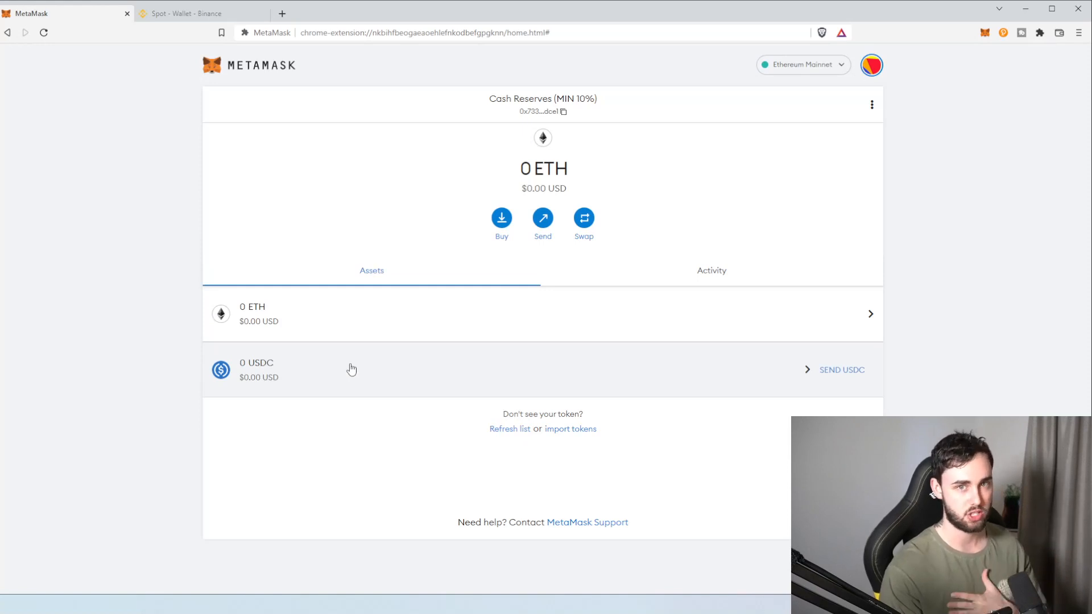
pyautogui.moveTo(365, 369)
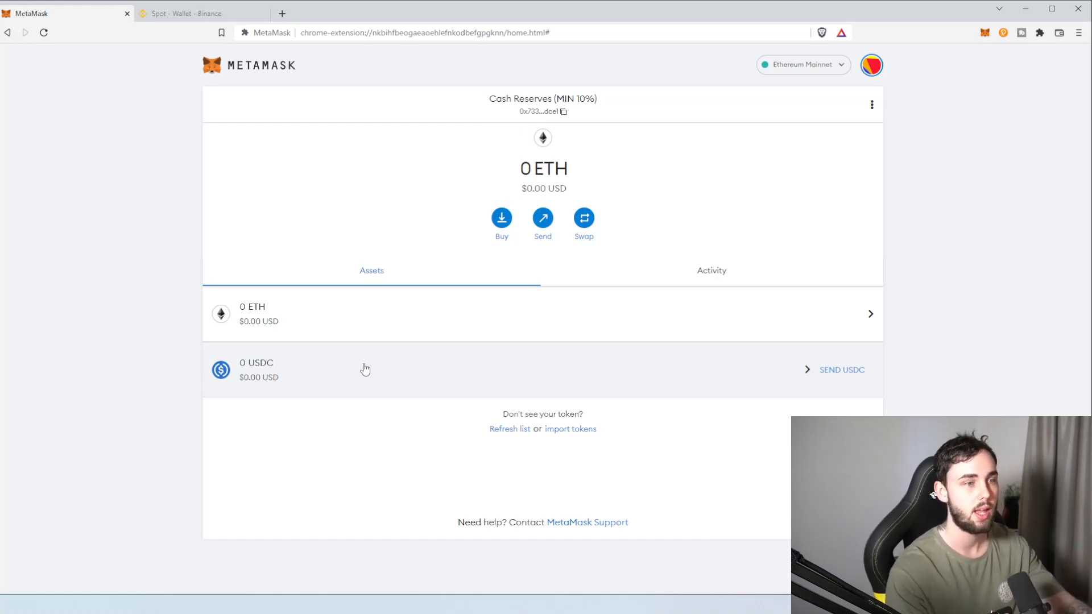
pyautogui.moveTo(581, 427)
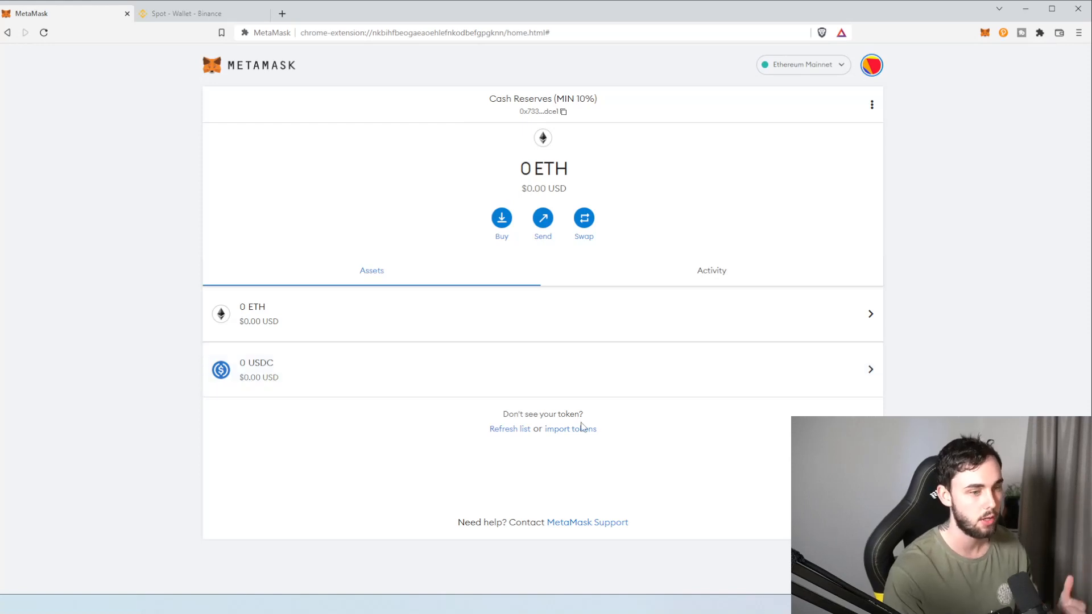
pyautogui.moveTo(507, 456)
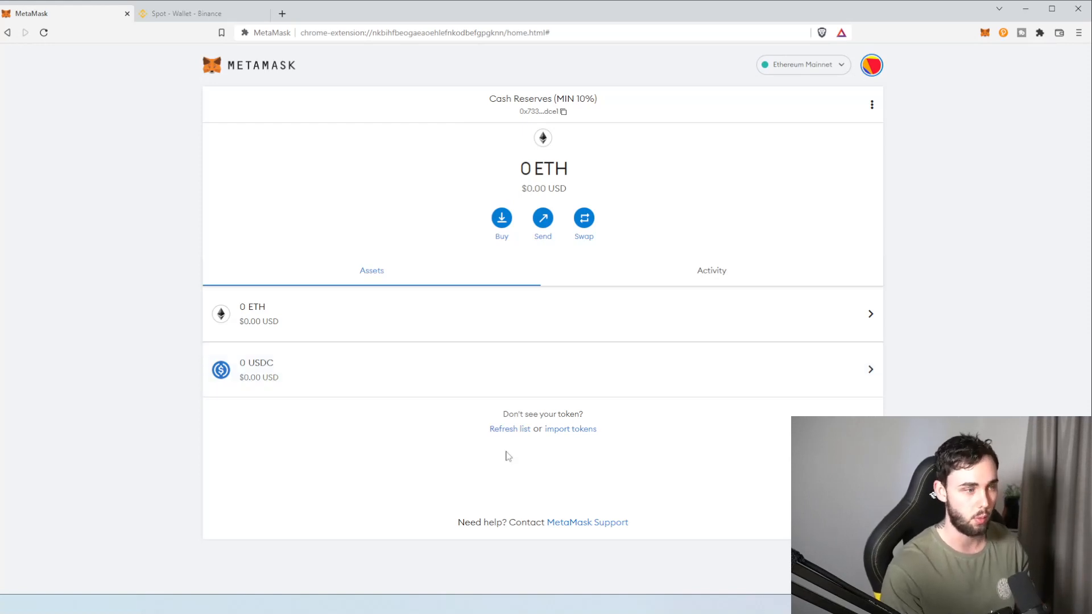
pyautogui.moveTo(564, 449)
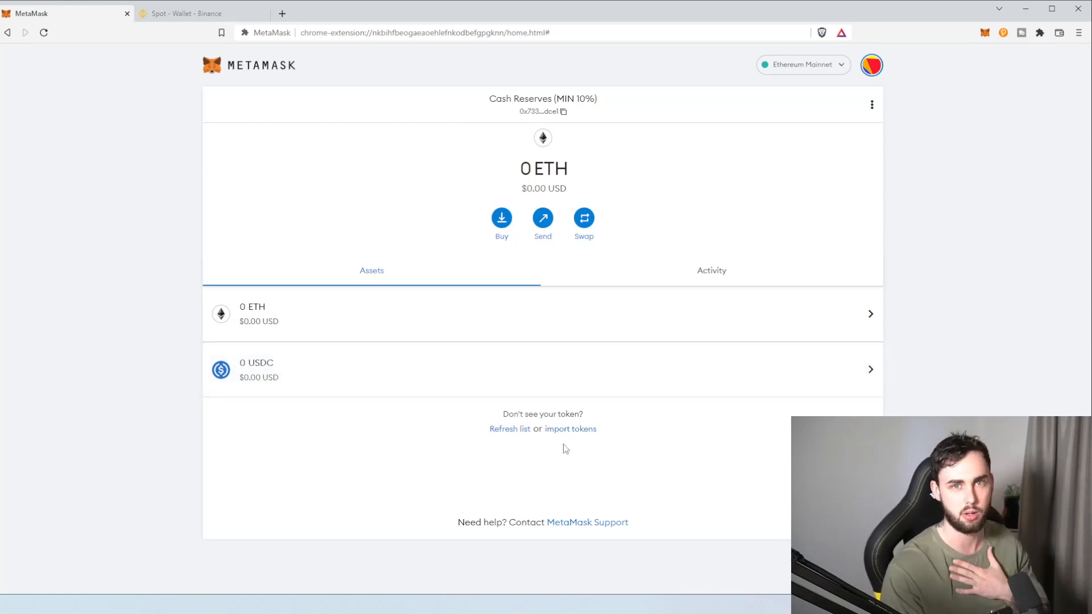
pyautogui.moveTo(551, 434)
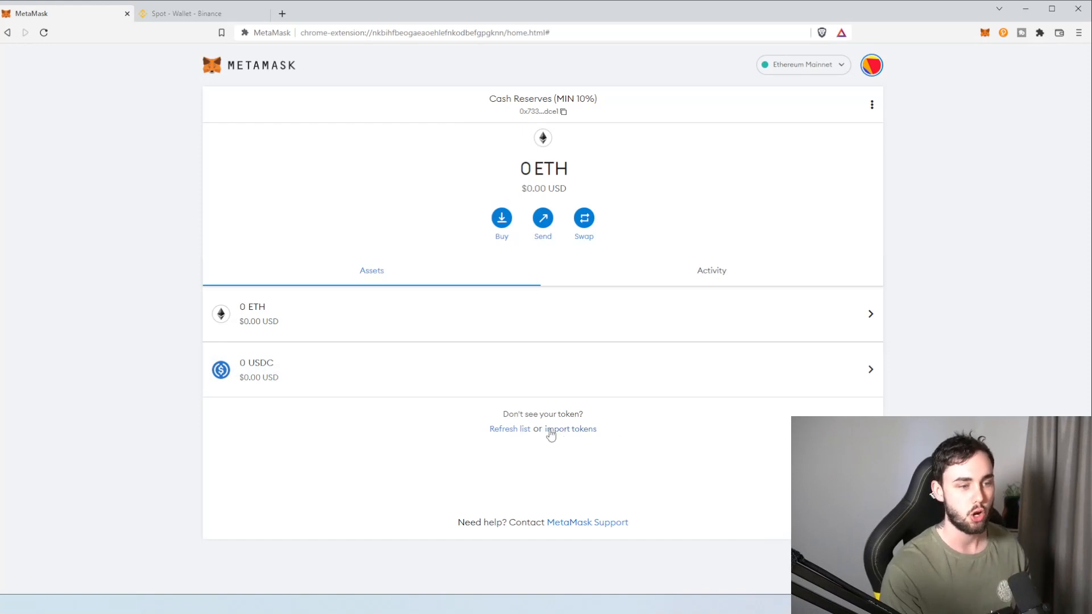
# - Import Tether USD (USDT) into Cash Reserves, then switch to 'Low Risk, Semi-High (2.5%)'
pyautogui.click(569, 428)
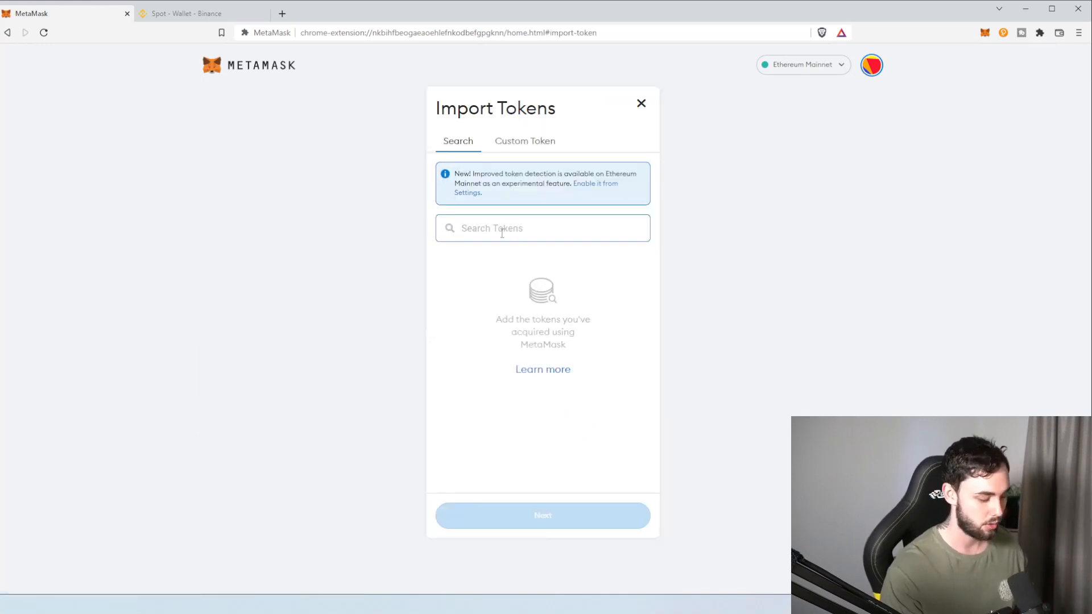
pyautogui.write('USADT')
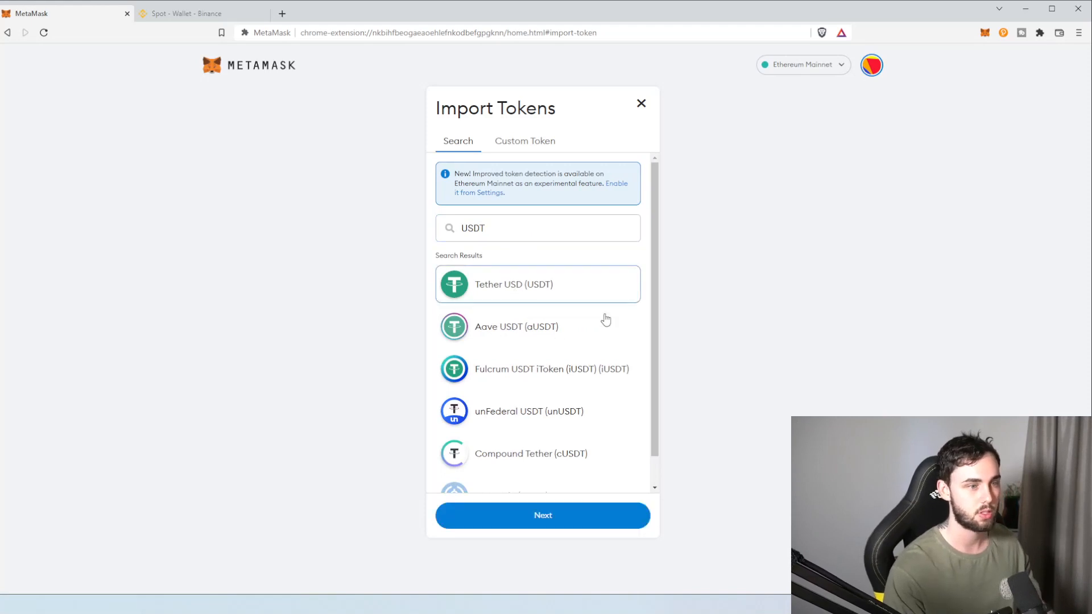
pyautogui.click(543, 515)
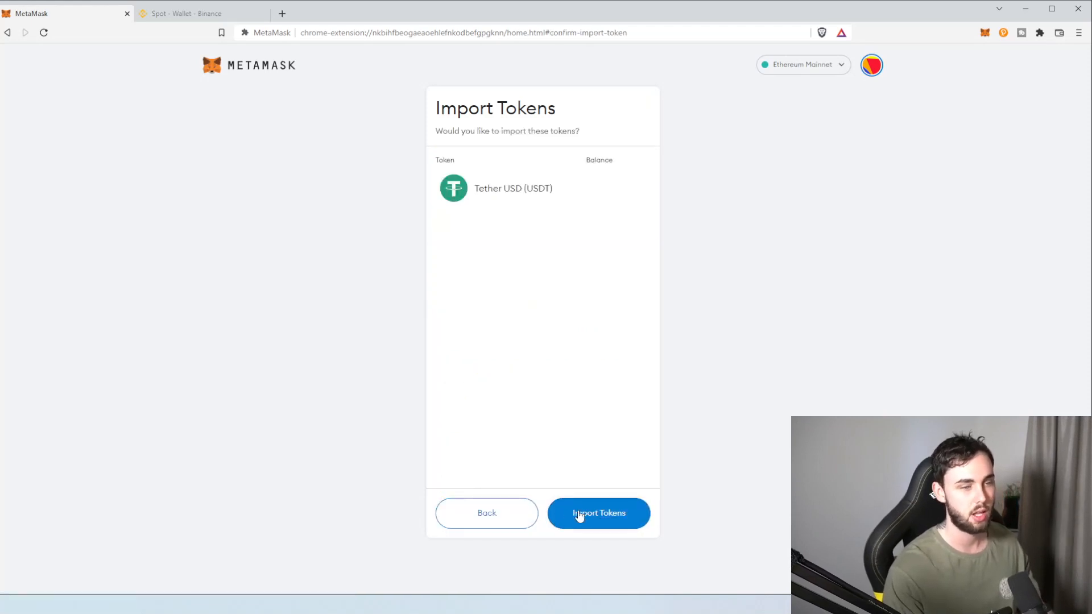
pyautogui.click(597, 512)
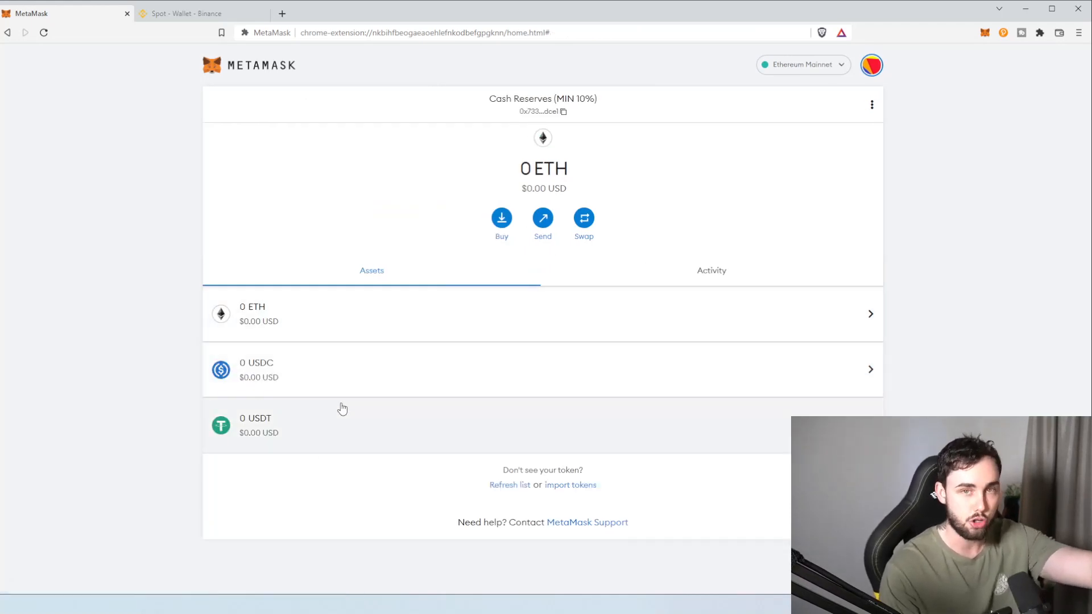
pyautogui.moveTo(354, 393)
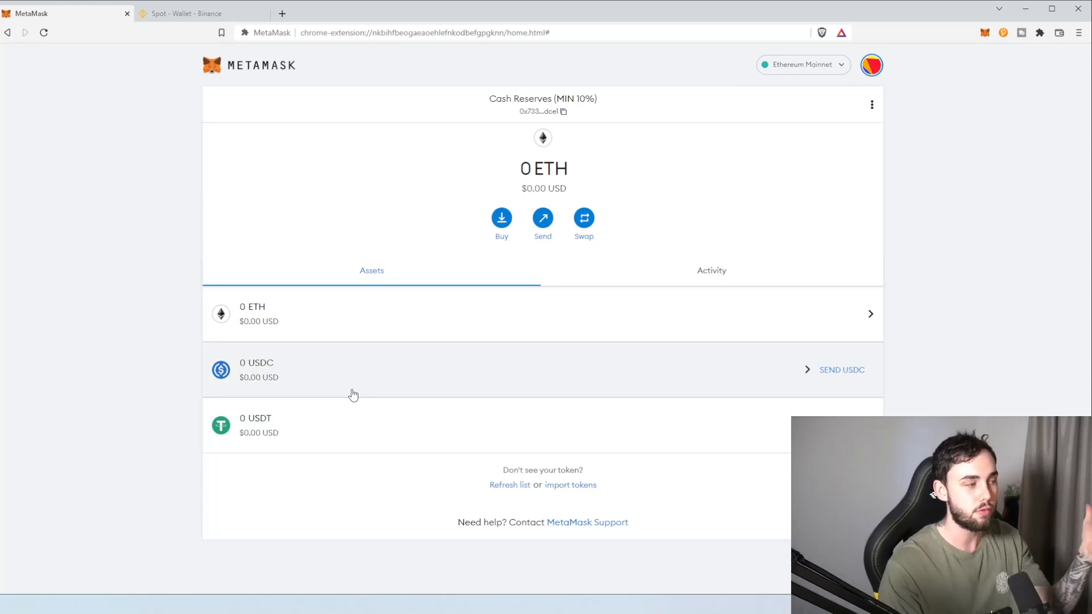
pyautogui.moveTo(354, 399)
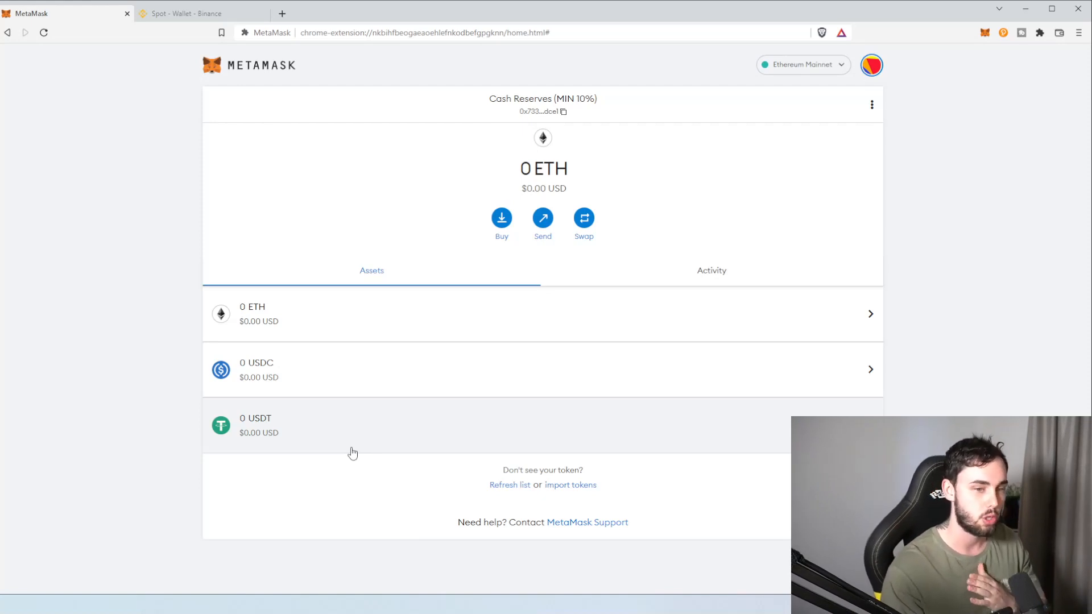
pyautogui.click(871, 65)
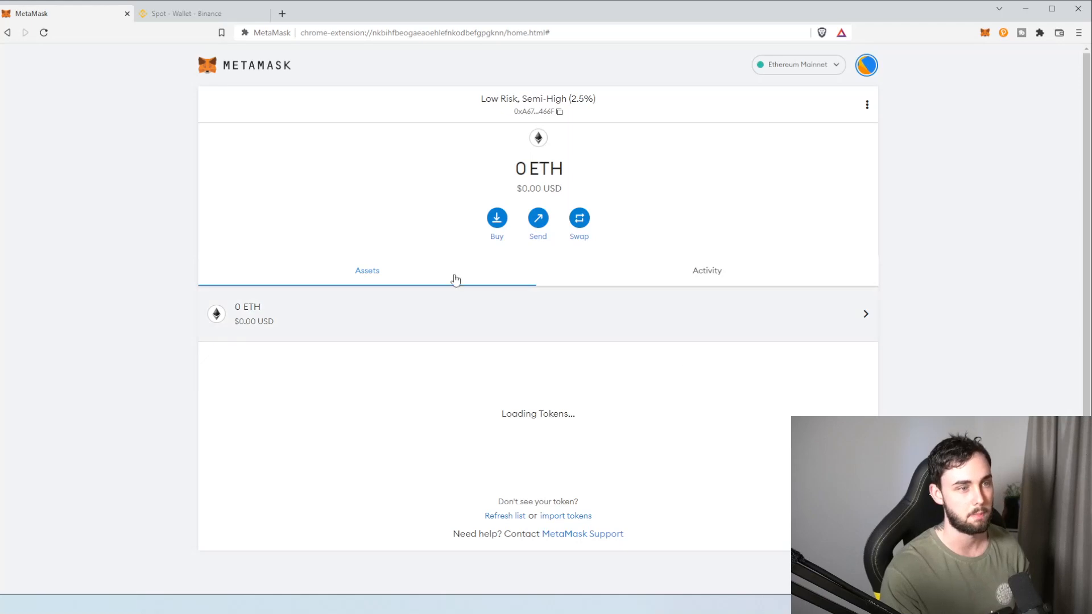
pyautogui.moveTo(539, 428)
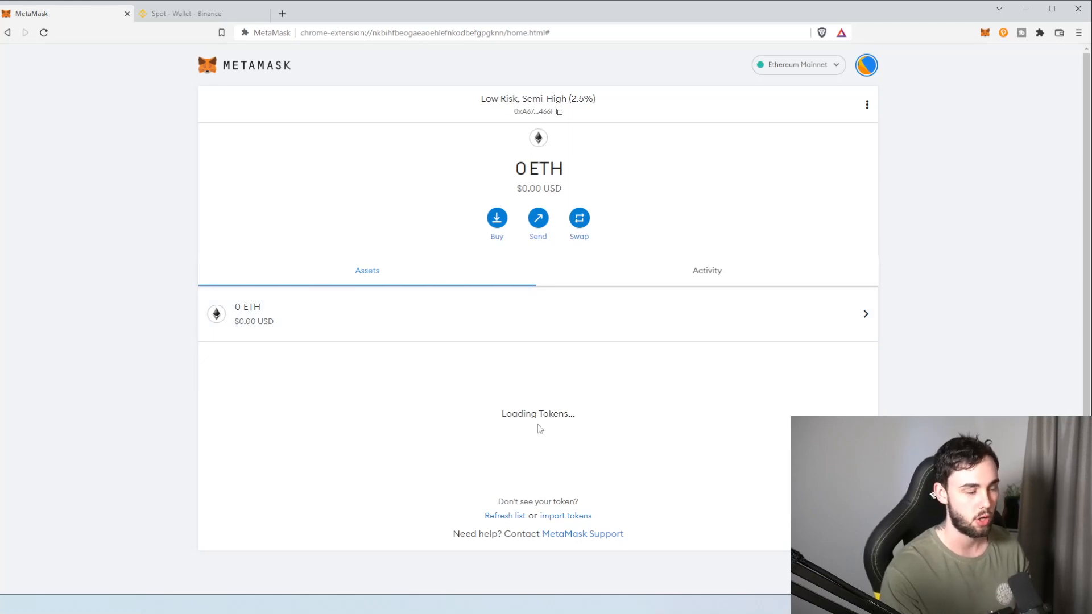
# - Search the Import tokens list for USDT and then KUSD on the Low Risk, Semi-High account
pyautogui.click(565, 515)
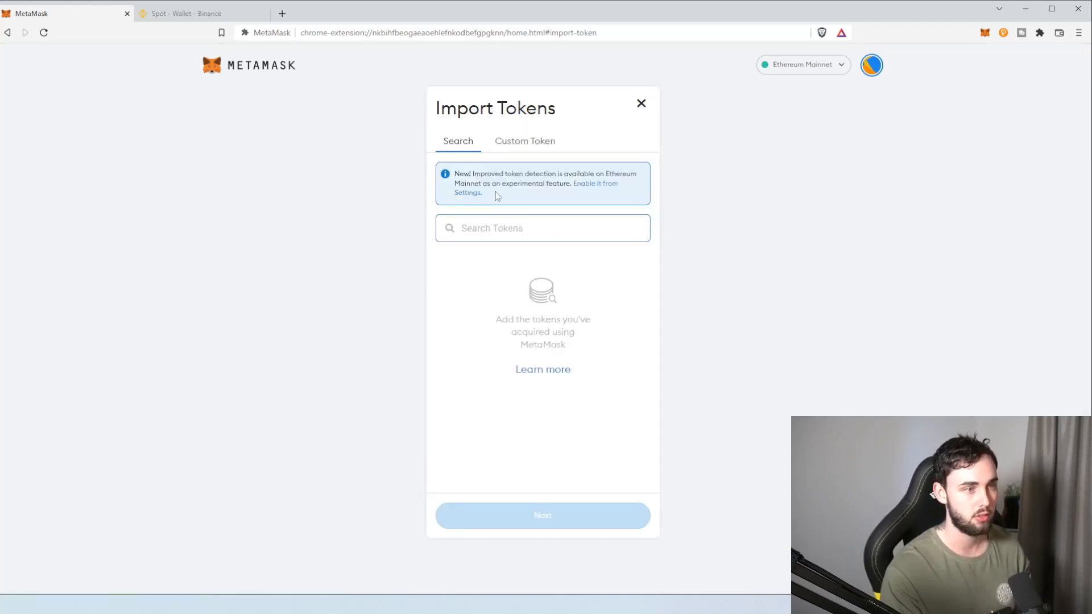
pyautogui.write('USDT')
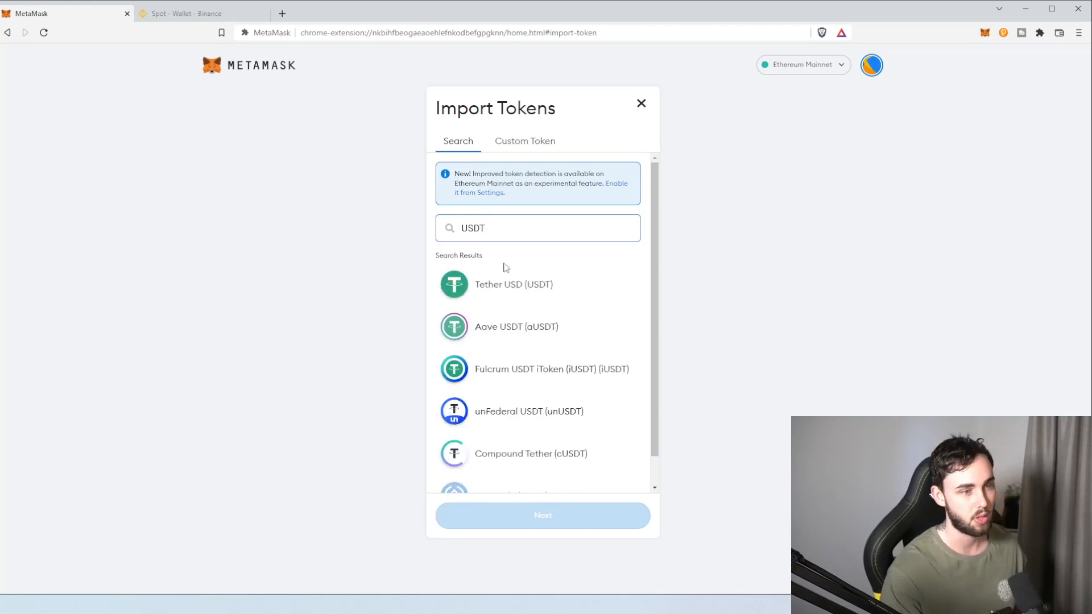
pyautogui.click(535, 227)
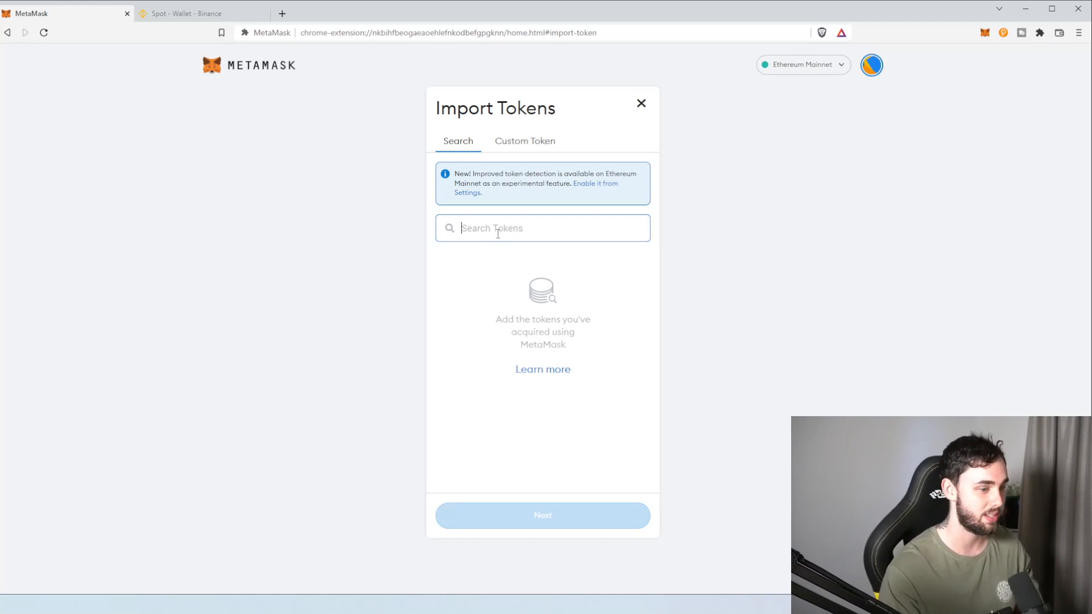
pyautogui.write('K')
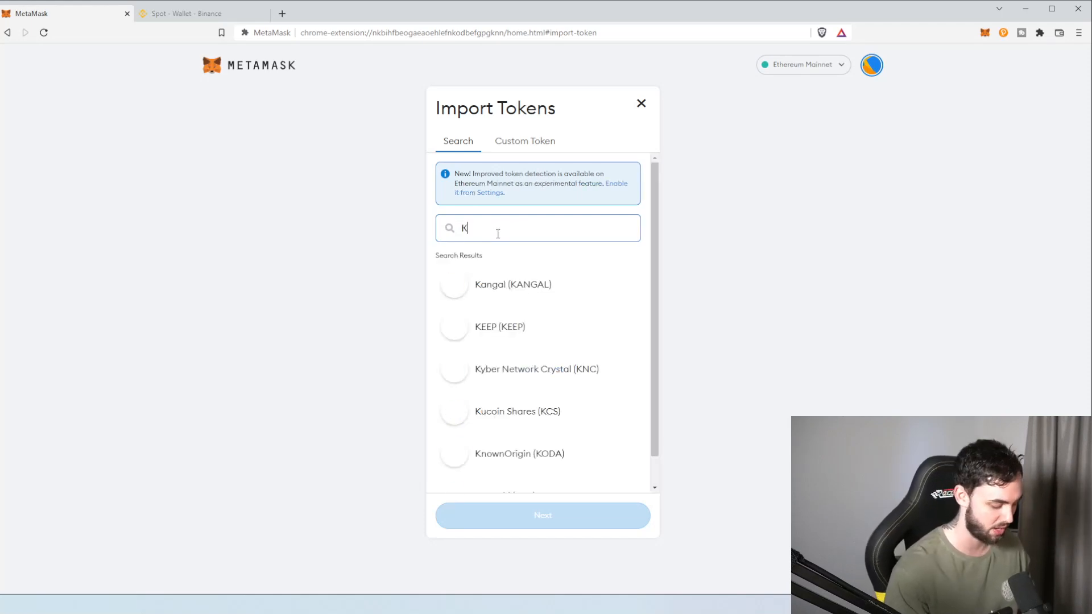
pyautogui.write('USD')
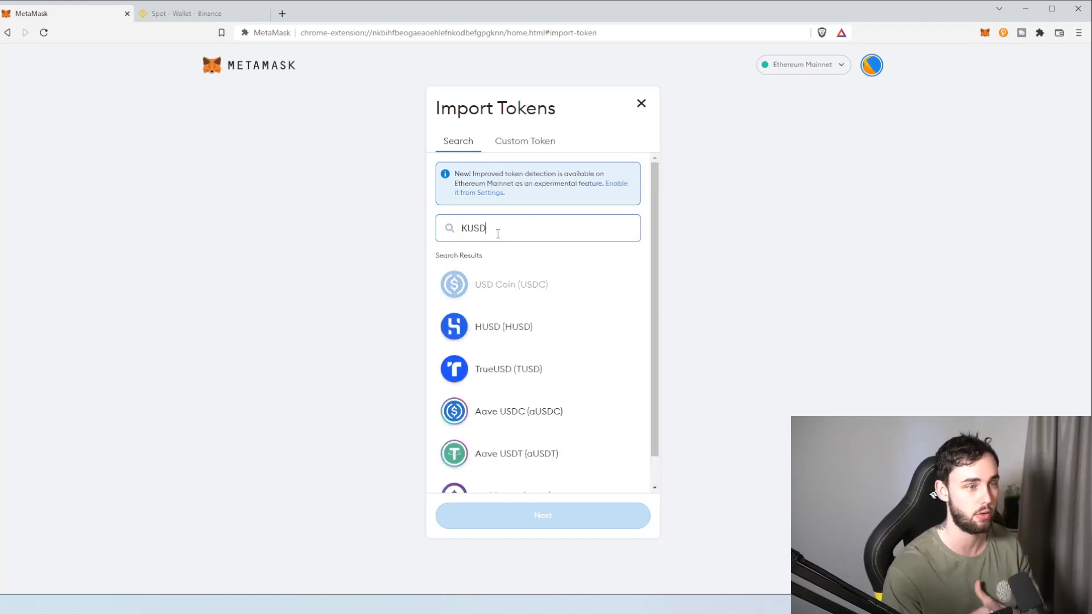
pyautogui.moveTo(823, 302)
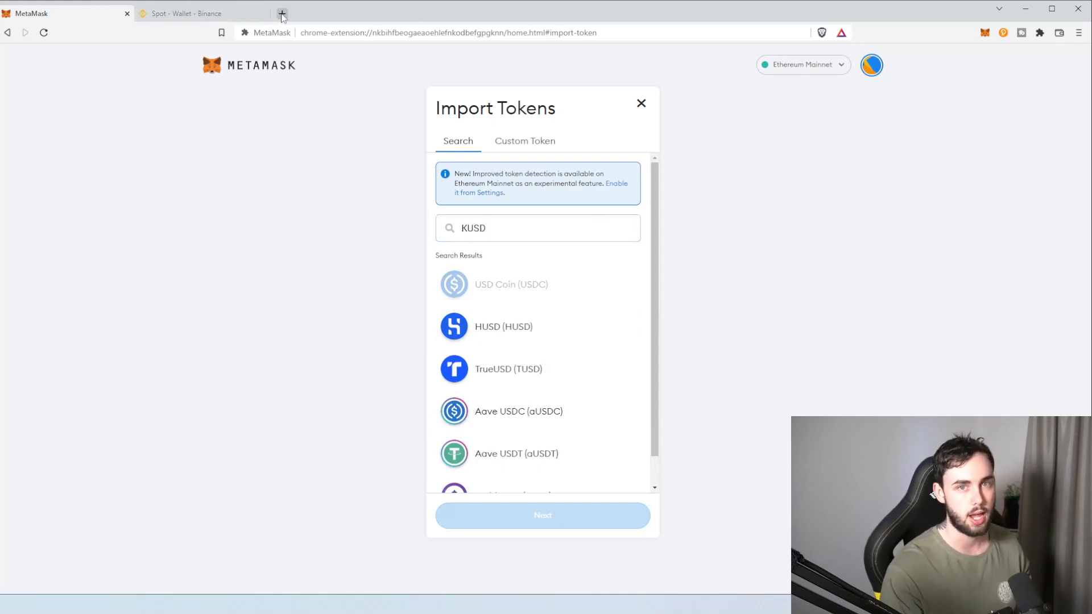
# - Copy Binance USD's Ethereum contract address from its CoinMarketCap Contracts dropdown
pyautogui.click(281, 14)
pyautogui.write('coinmarketcap.com')
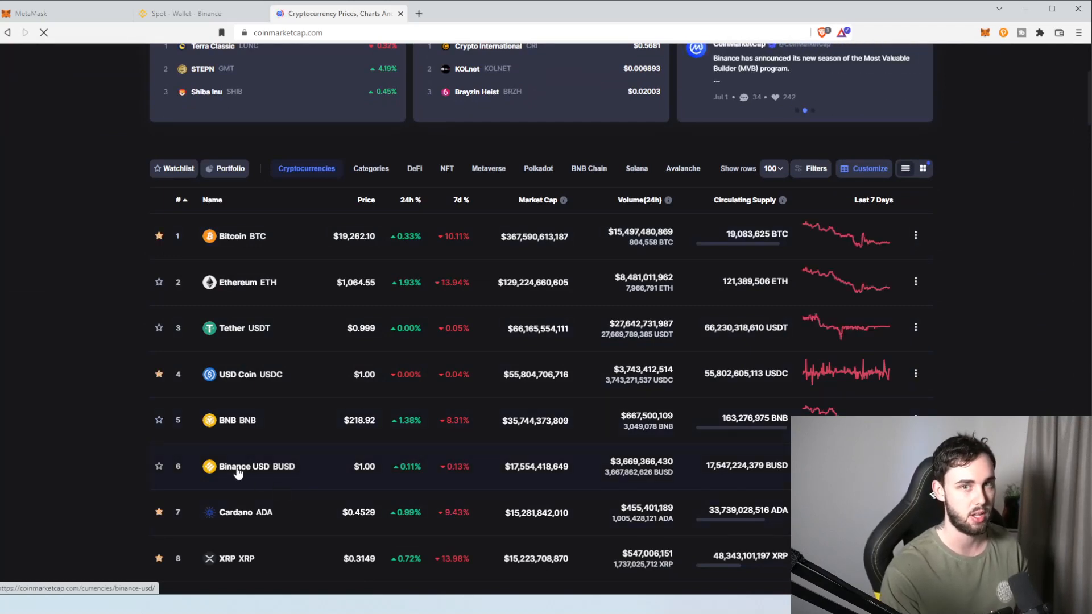
pyautogui.click(243, 467)
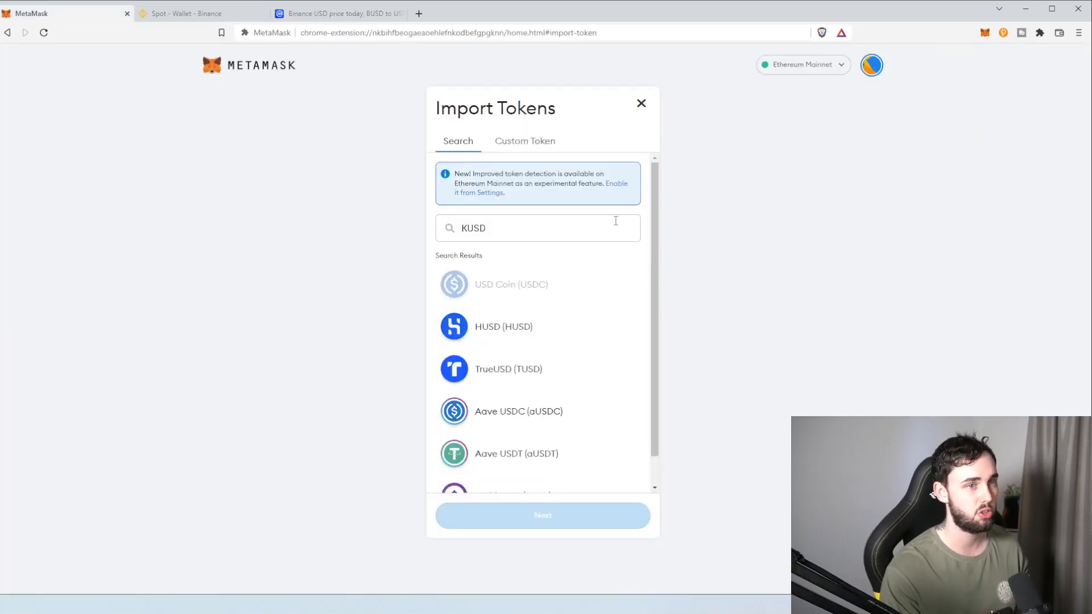
pyautogui.click(339, 13)
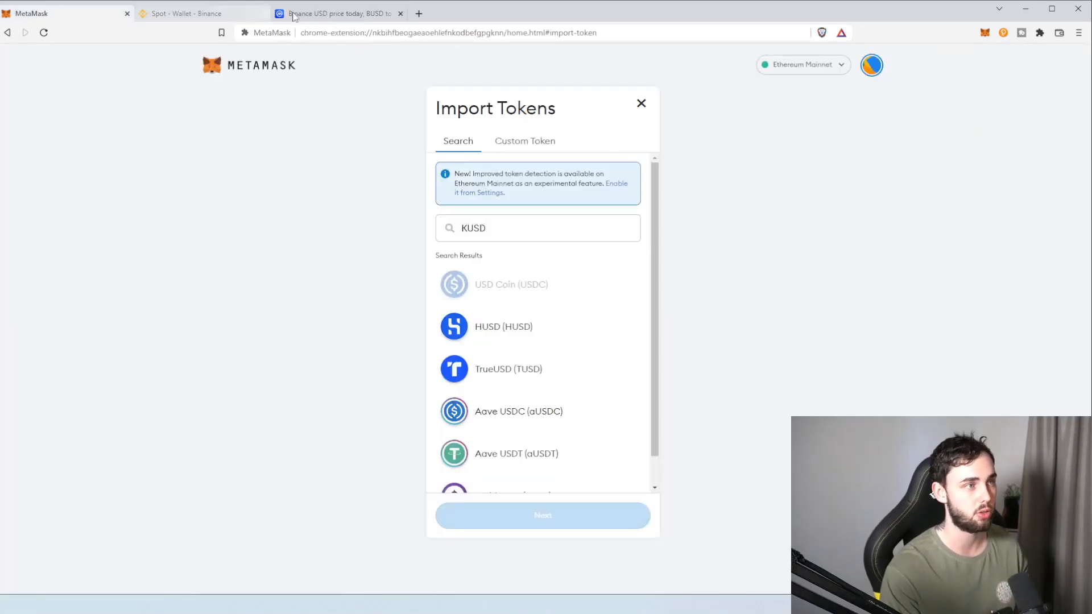
pyautogui.click(339, 14)
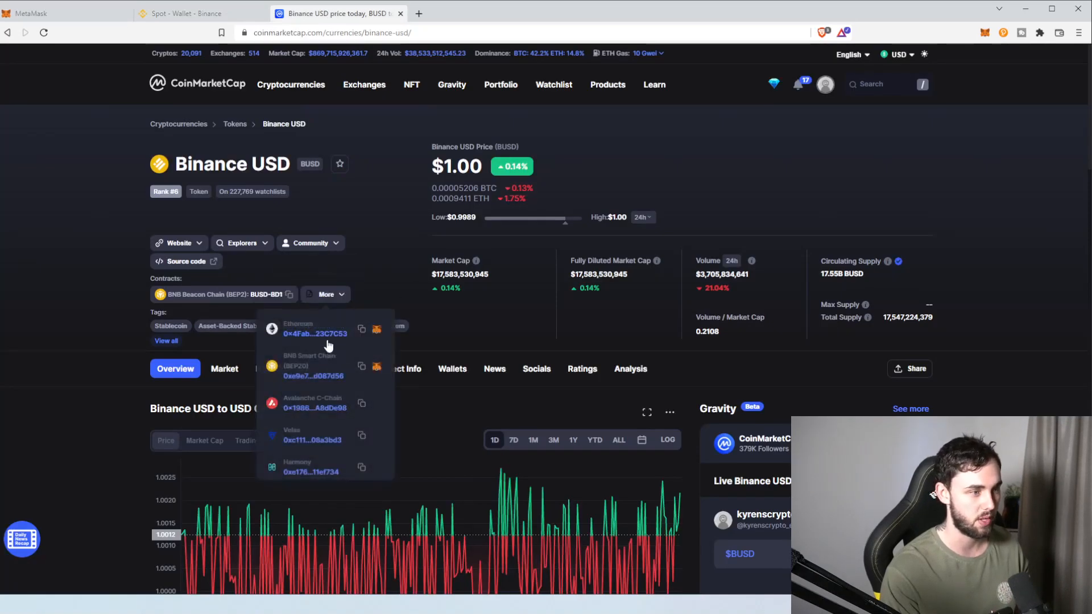
pyautogui.click(360, 329)
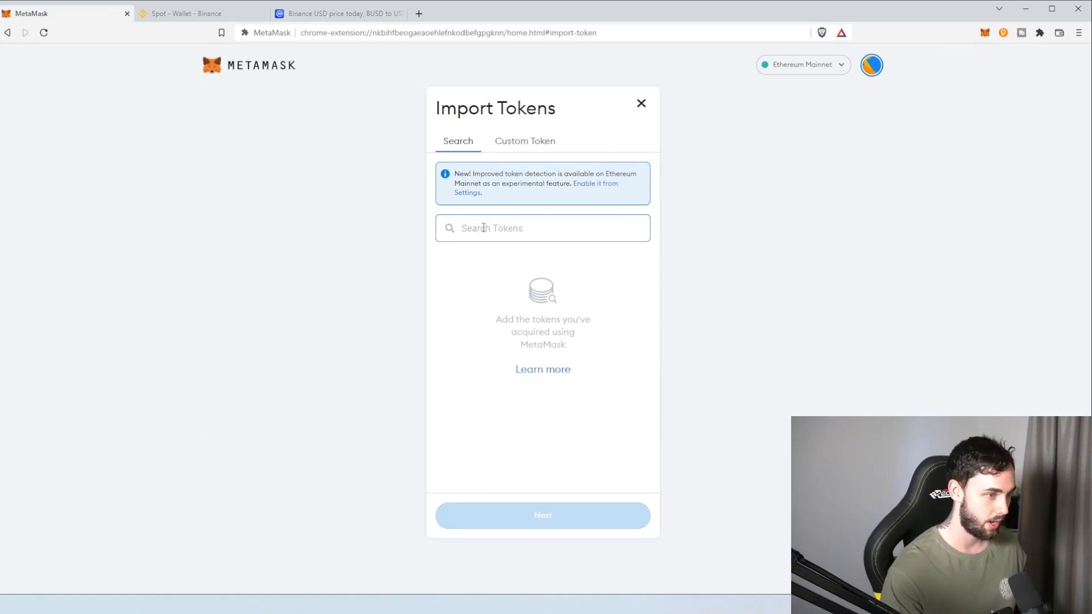
# - Import BUSD by pasted contract address into Low Risk, Semi-High, then return to the Binance tab
pyautogui.write('45d64652a948d72533023f6E7A623C7C53')
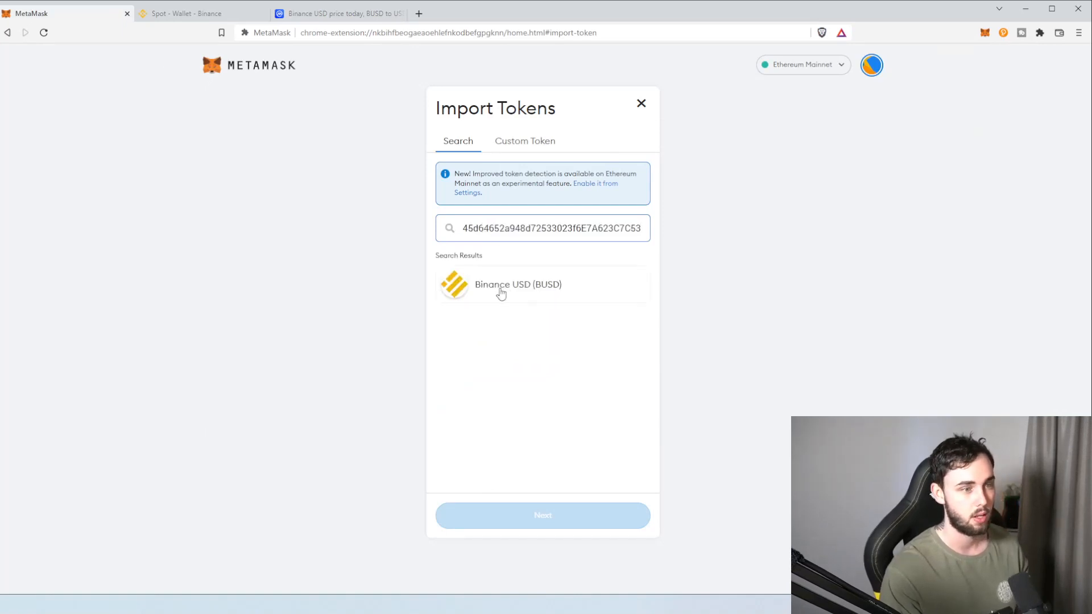
pyautogui.click(541, 515)
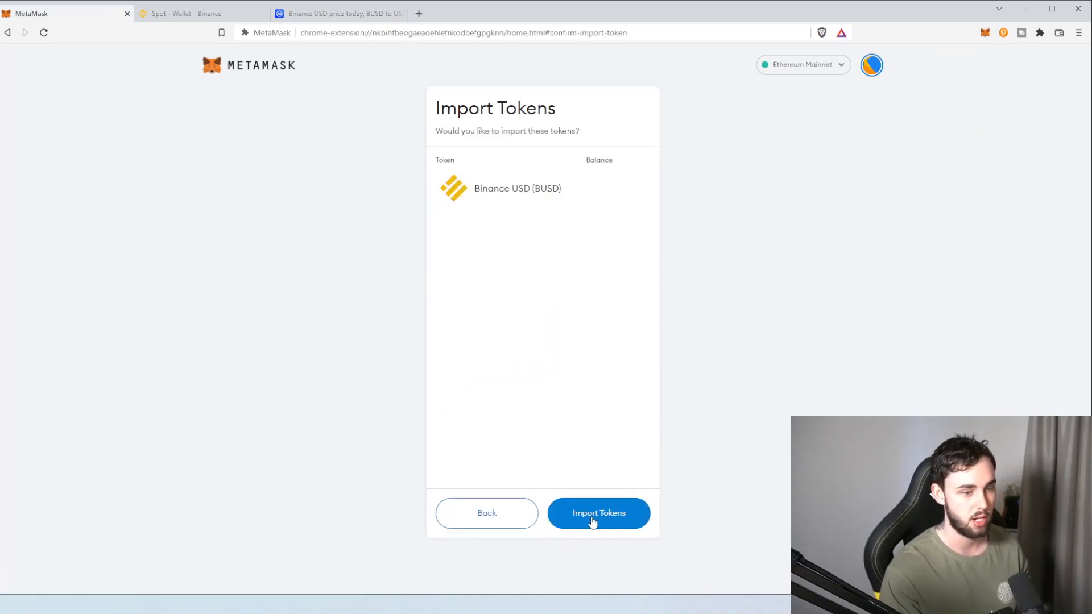
pyautogui.click(597, 513)
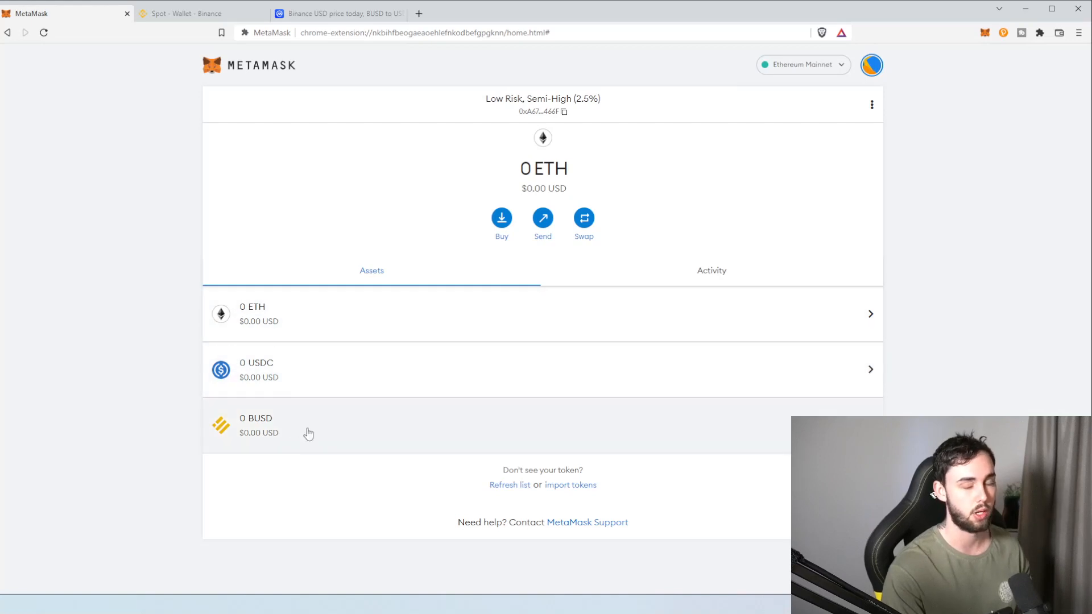
pyautogui.moveTo(308, 433)
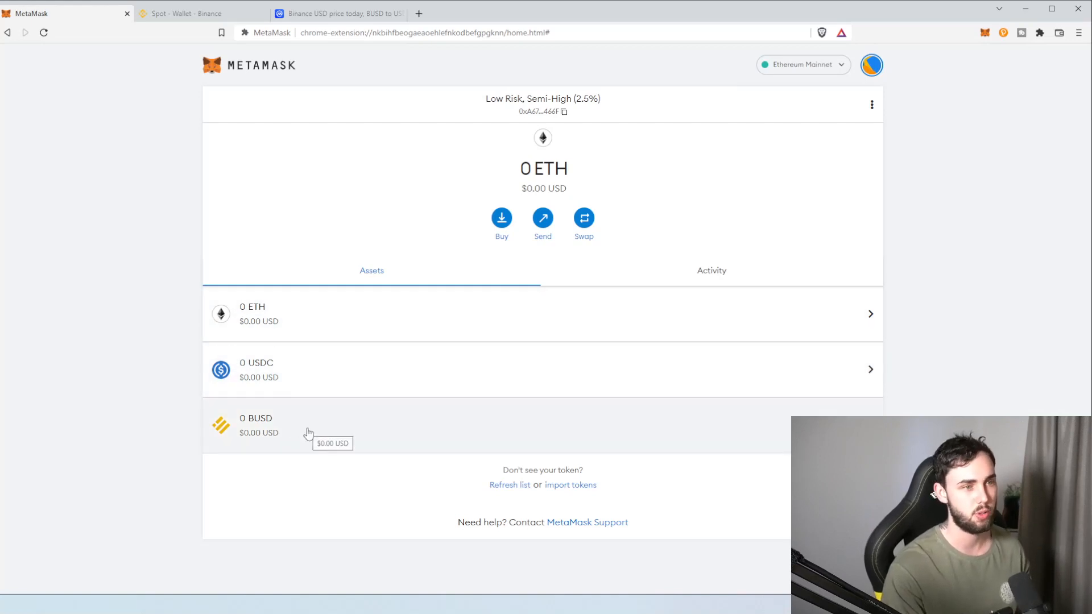
pyautogui.moveTo(274, 334)
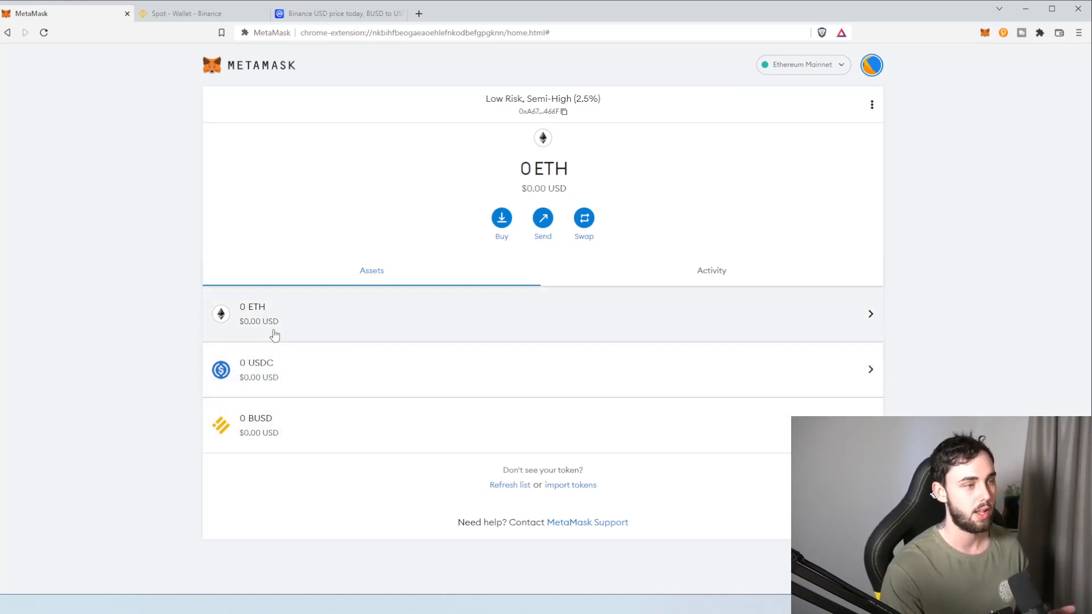
pyautogui.moveTo(271, 280)
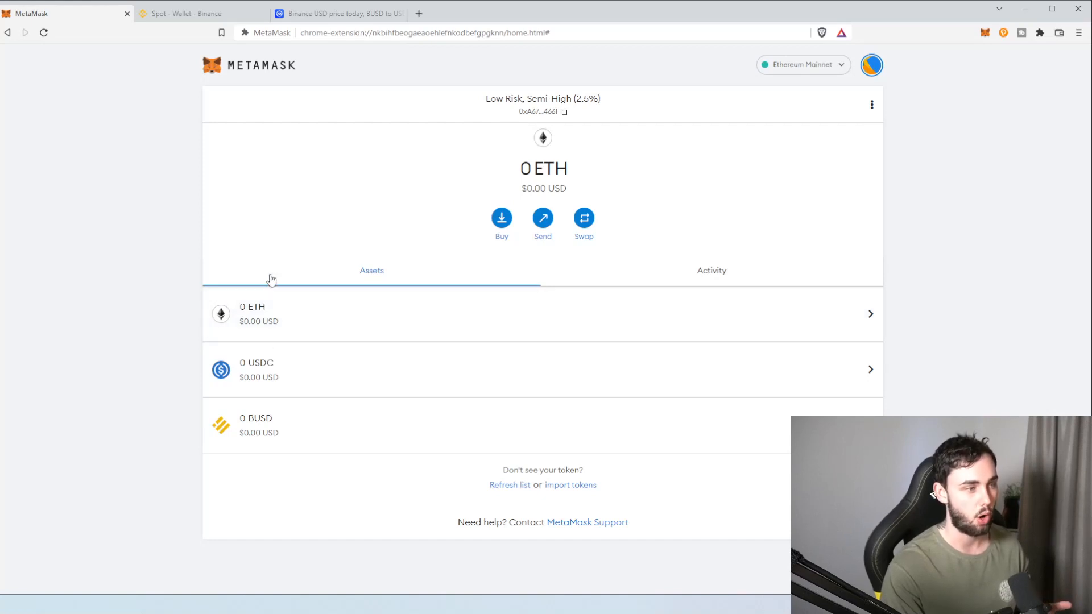
pyautogui.moveTo(267, 279)
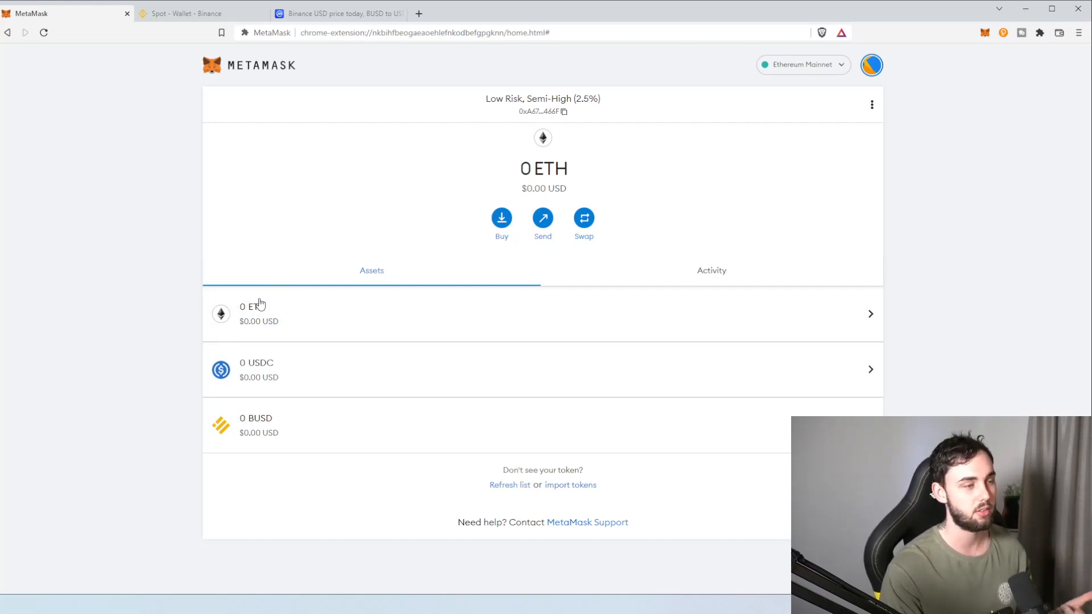
pyautogui.moveTo(262, 376)
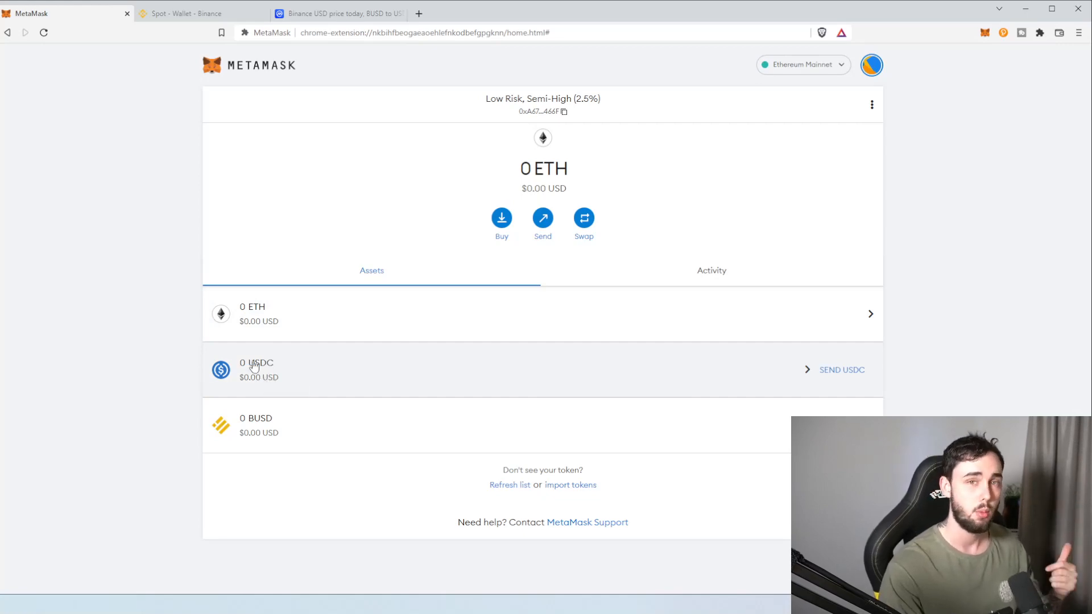
pyautogui.click(203, 13)
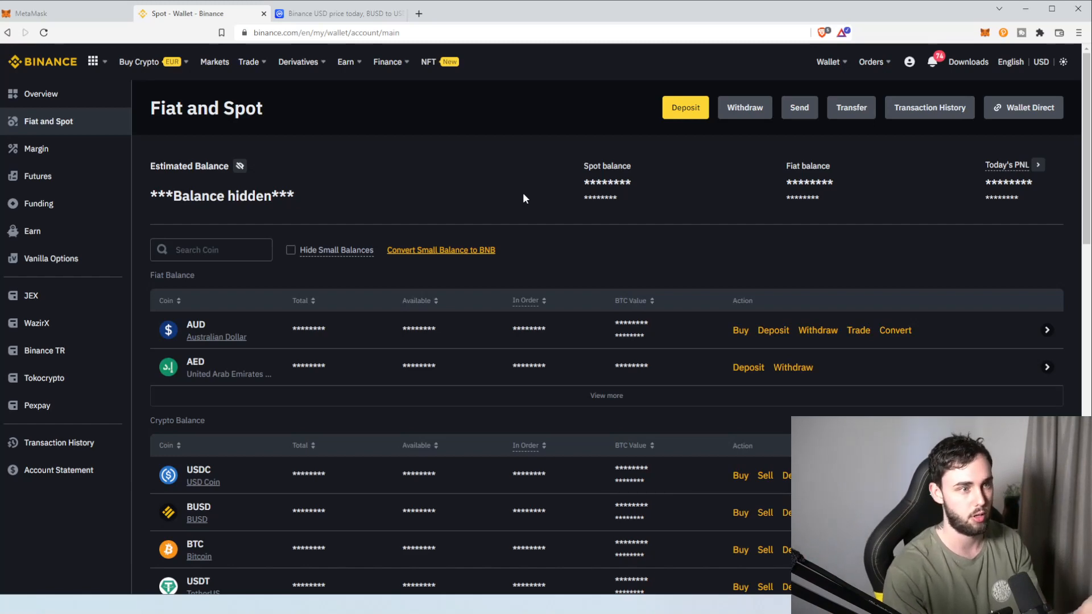
pyautogui.moveTo(497, 182)
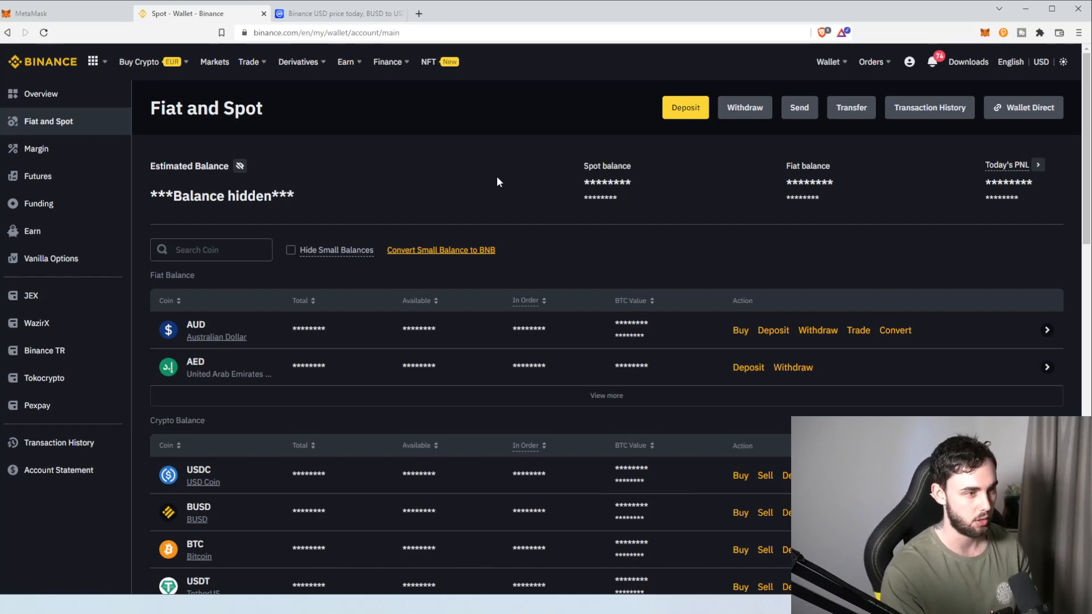
# - Show Binance's Wallet > Fiat and Spot page listing USDC, BUSD, BTC and USDT
pyautogui.click(828, 62)
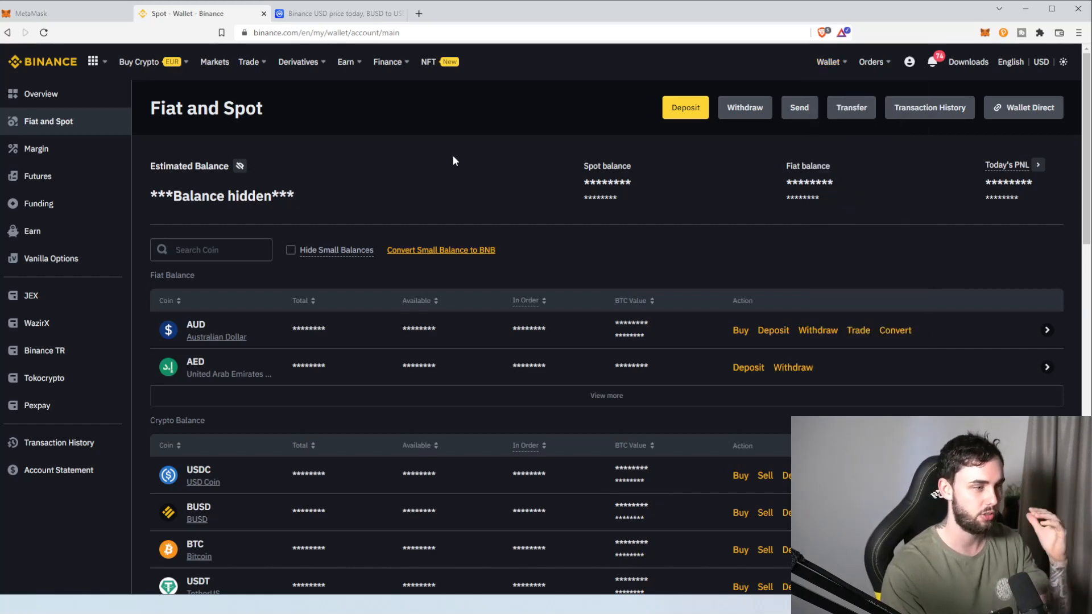
pyautogui.moveTo(622, 144)
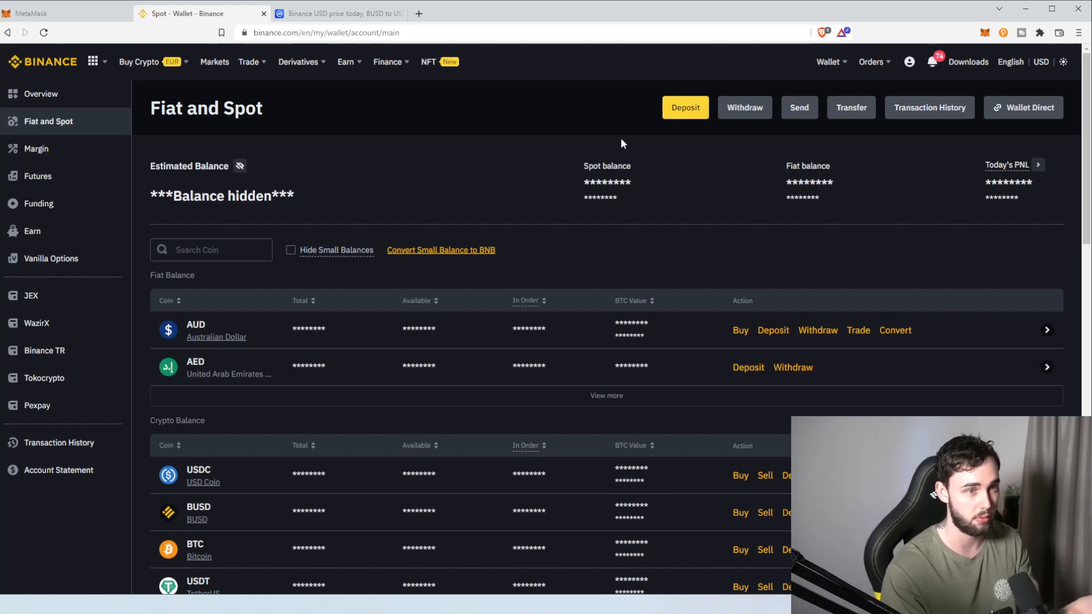
pyautogui.click(684, 107)
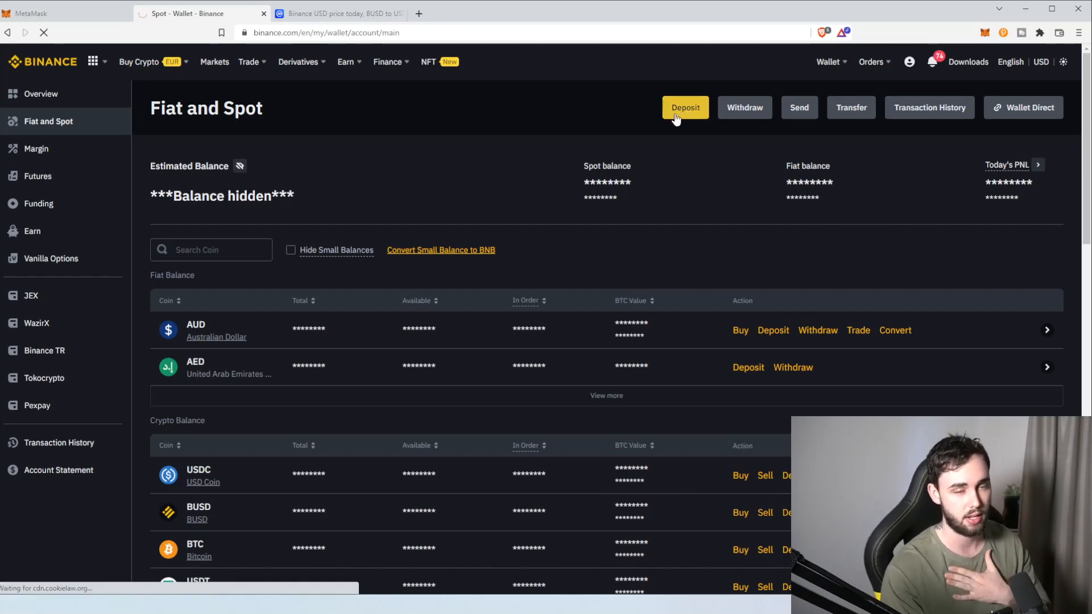
# - Start a fiat deposit in Australian Dollar with PayID/Osko as the method
pyautogui.click(685, 107)
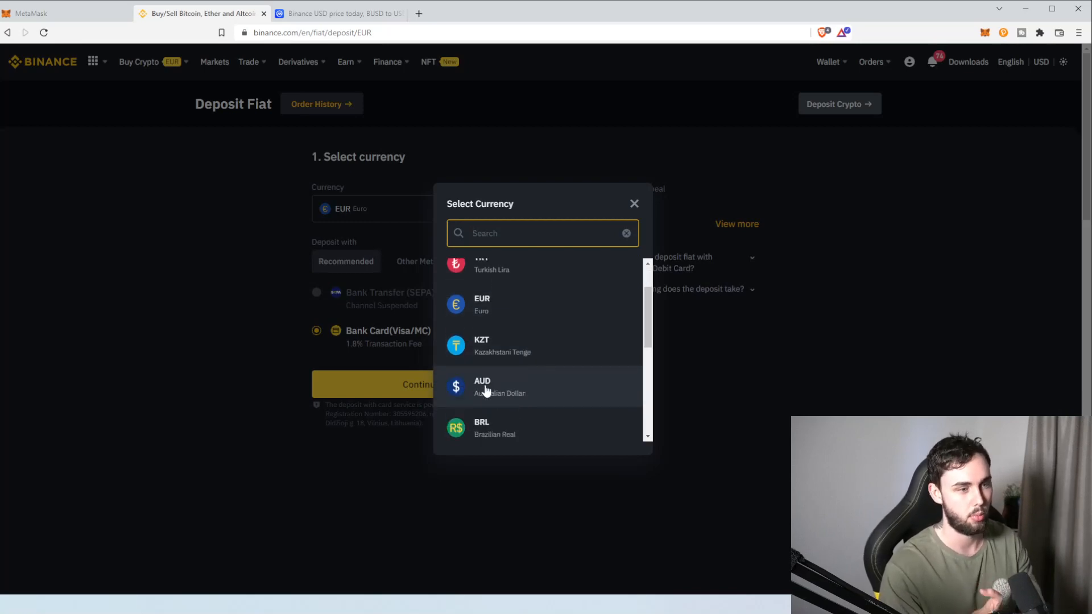
pyautogui.click(500, 387)
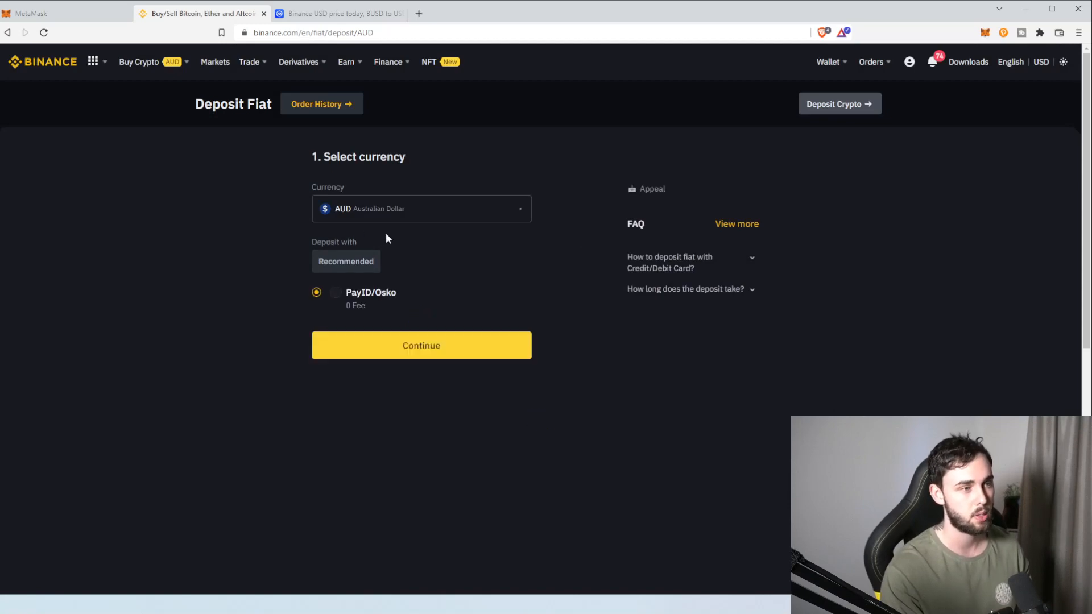
pyautogui.click(827, 61)
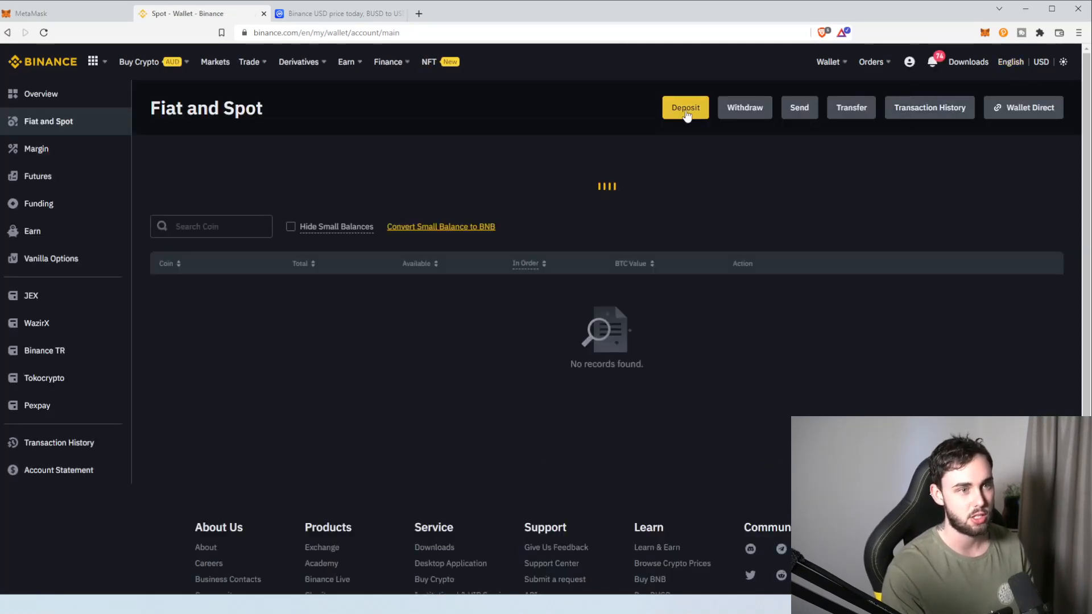
pyautogui.click(685, 107)
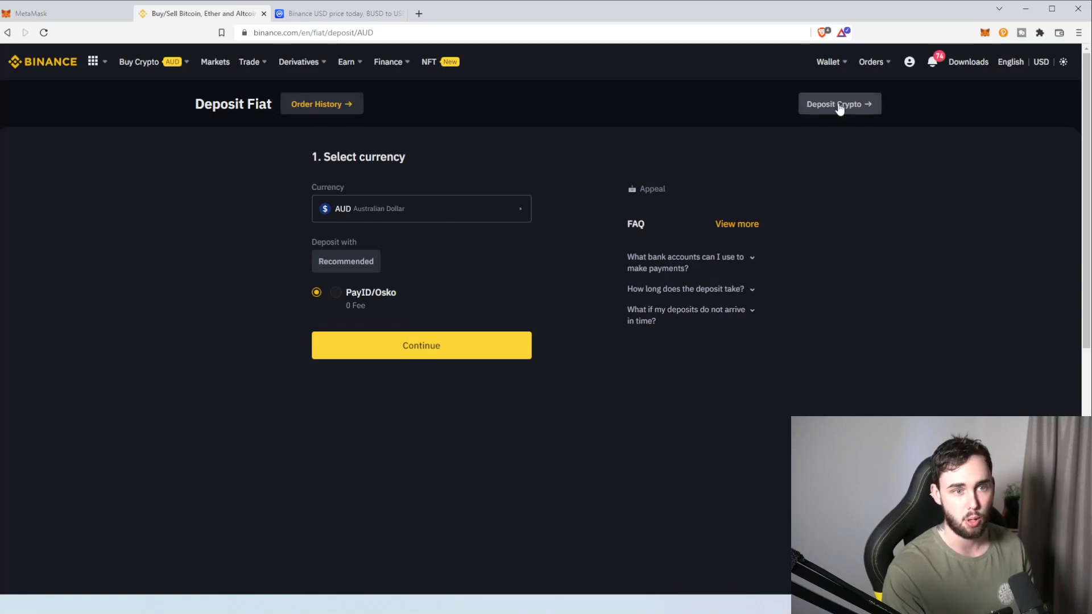
pyautogui.moveTo(873, 117)
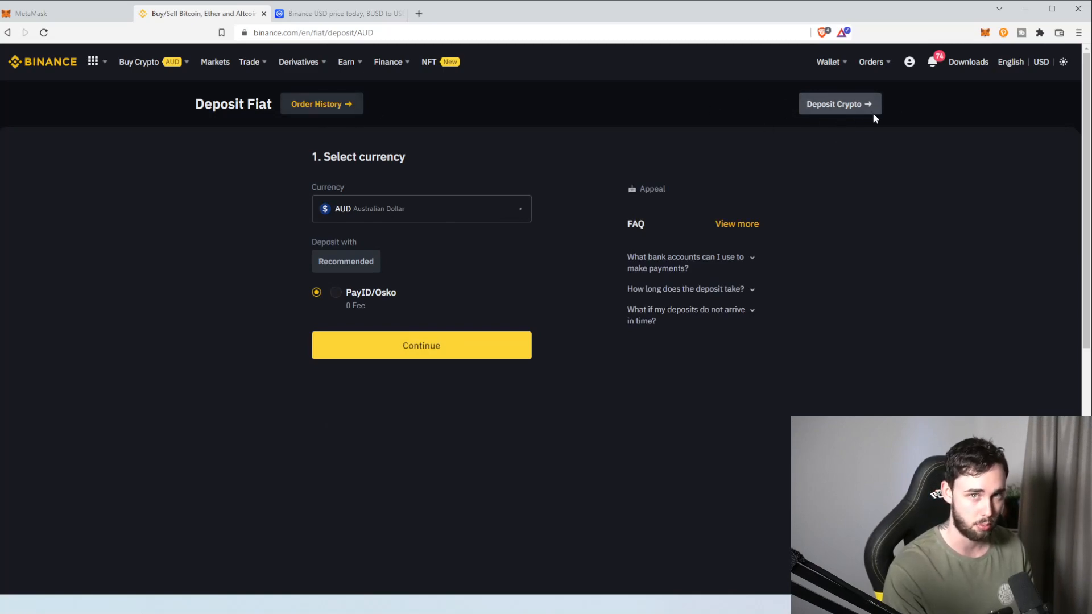
pyautogui.moveTo(811, 118)
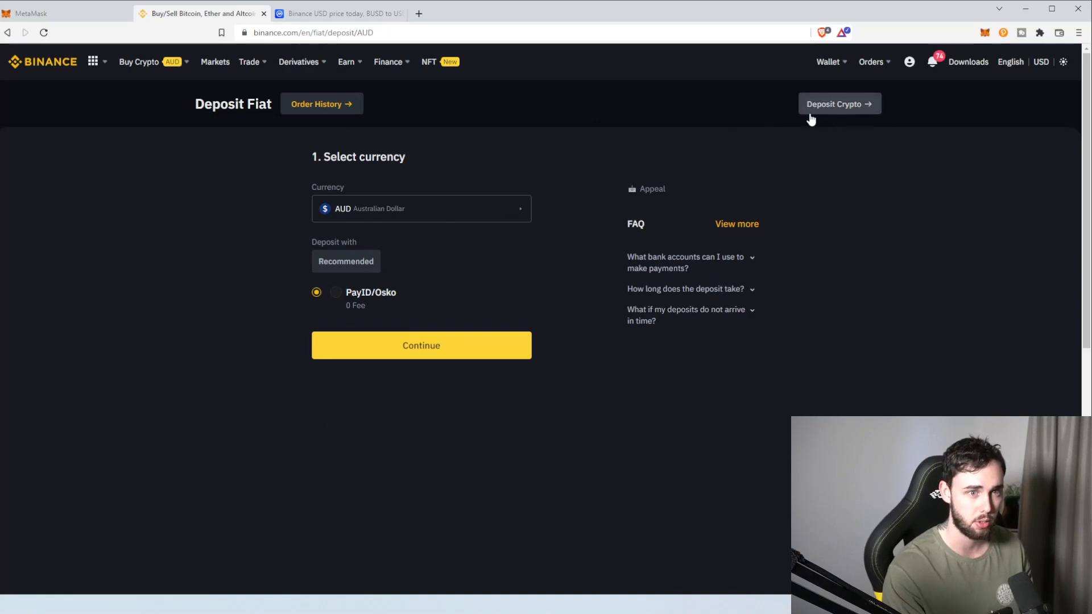
pyautogui.moveTo(833, 119)
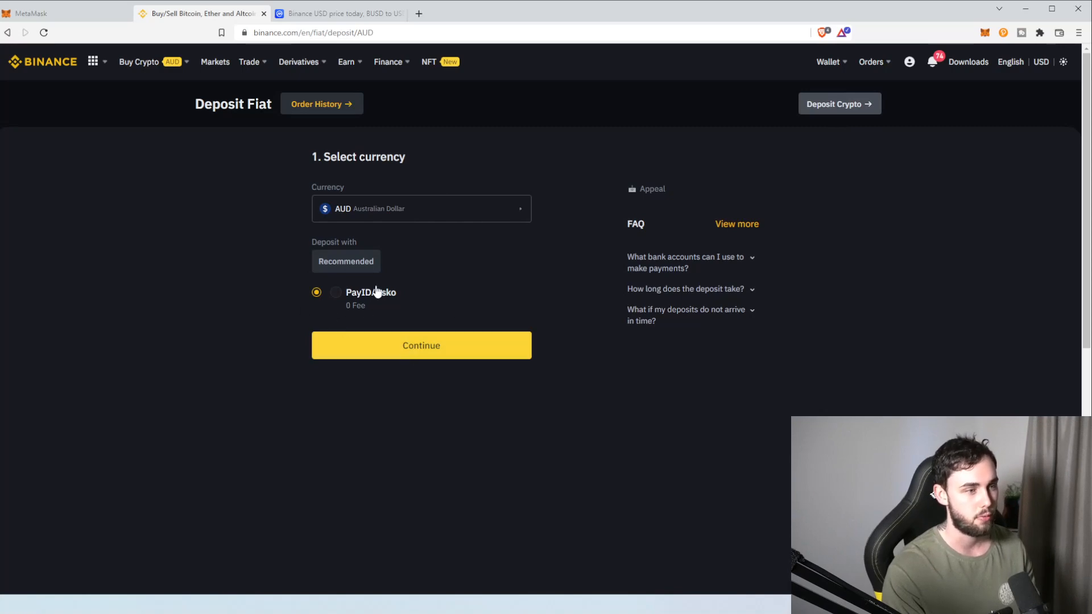
# - Continue to the Enter Amount step and try 1500 in the amount field
pyautogui.click(420, 346)
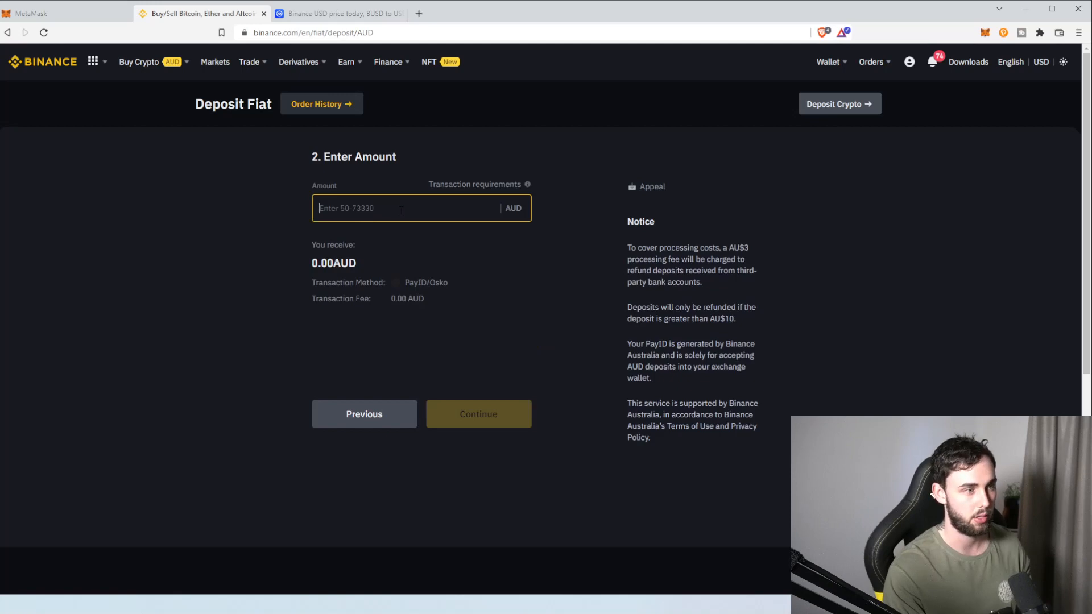
pyautogui.write('1500')
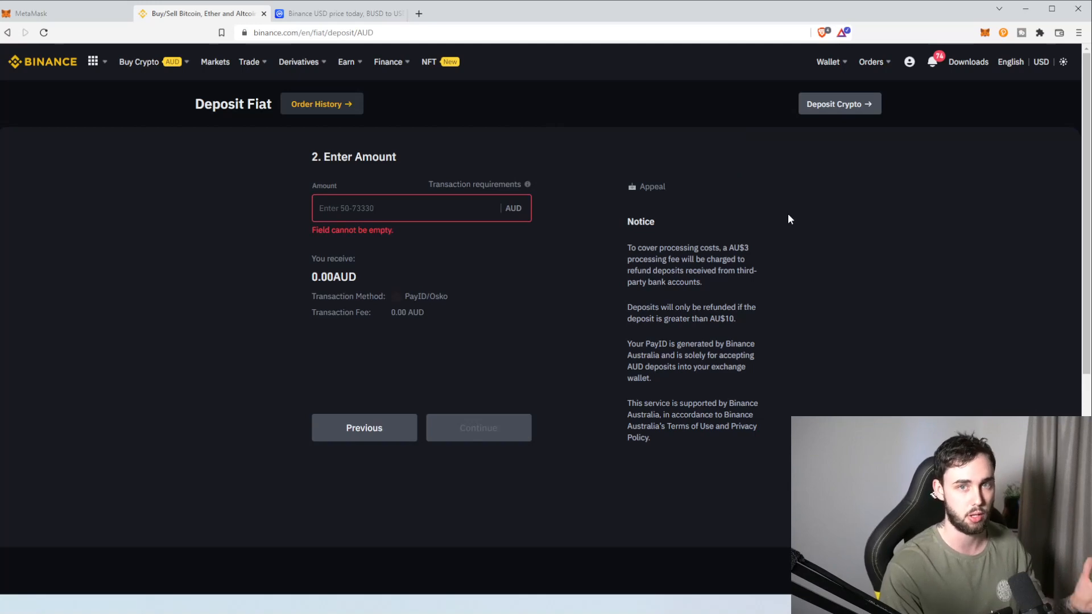
pyautogui.click(827, 61)
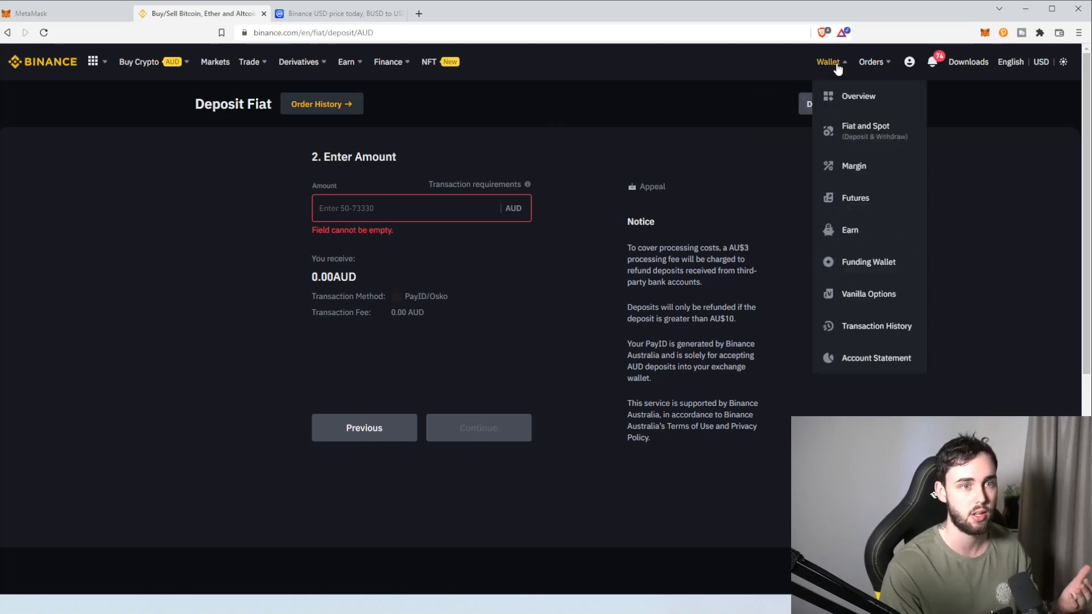
pyautogui.moveTo(865, 131)
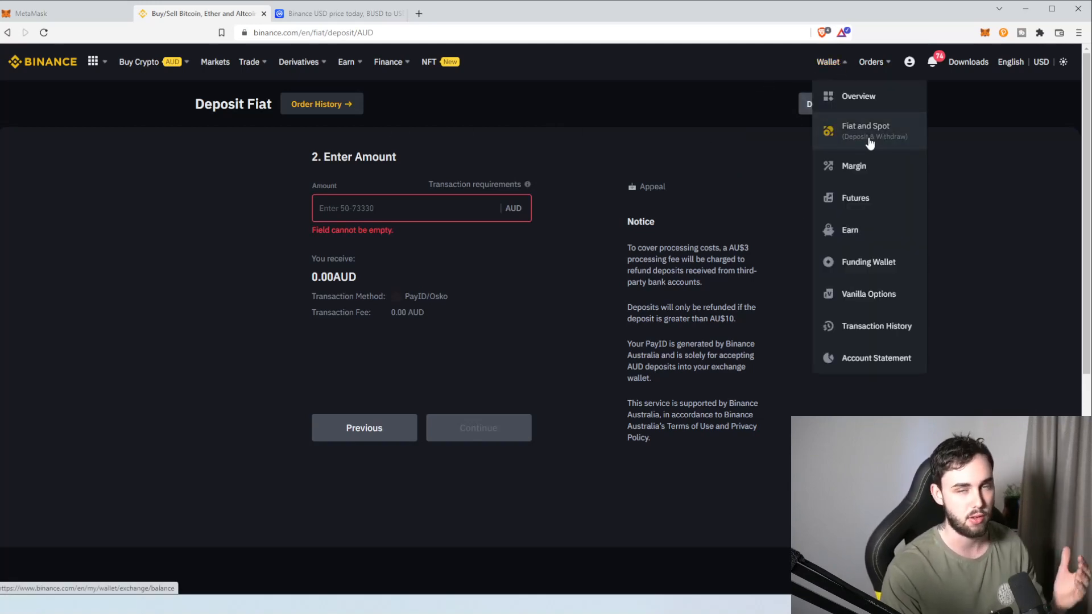
pyautogui.click(864, 131)
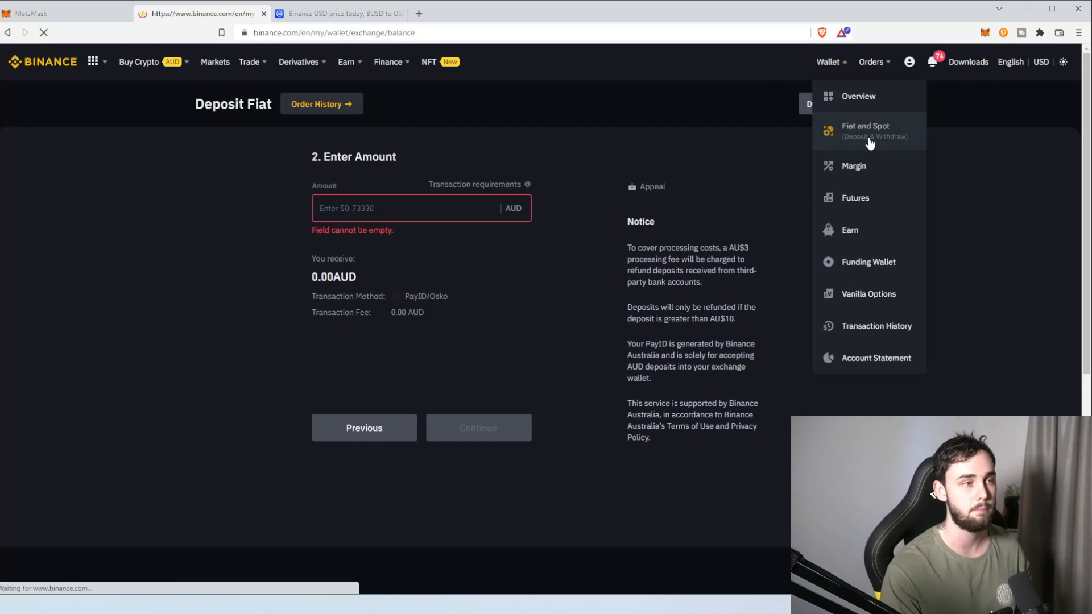
pyautogui.click(865, 131)
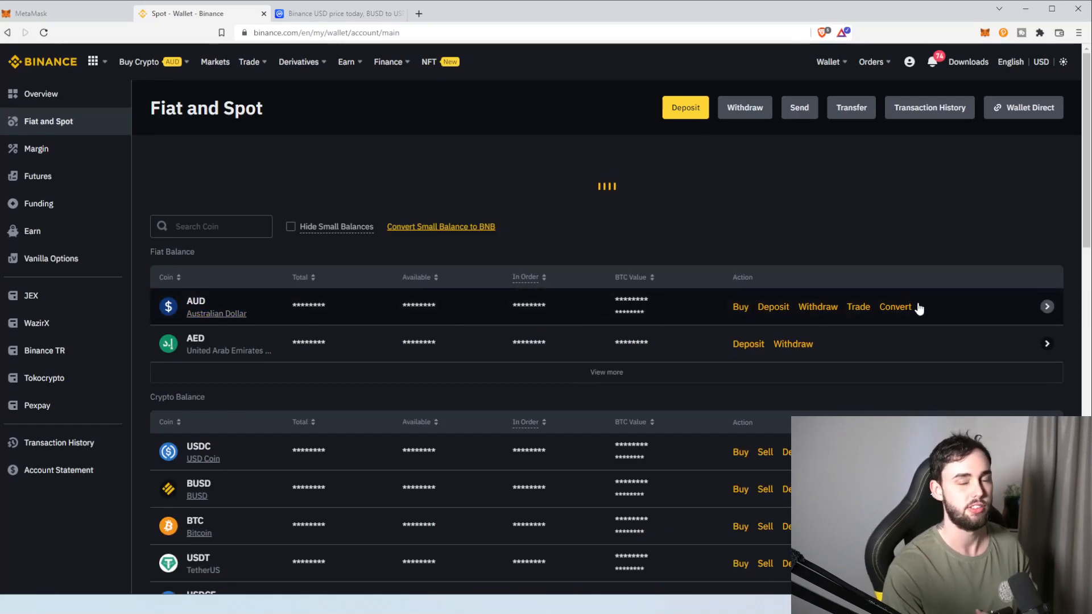
pyautogui.moveTo(615, 265)
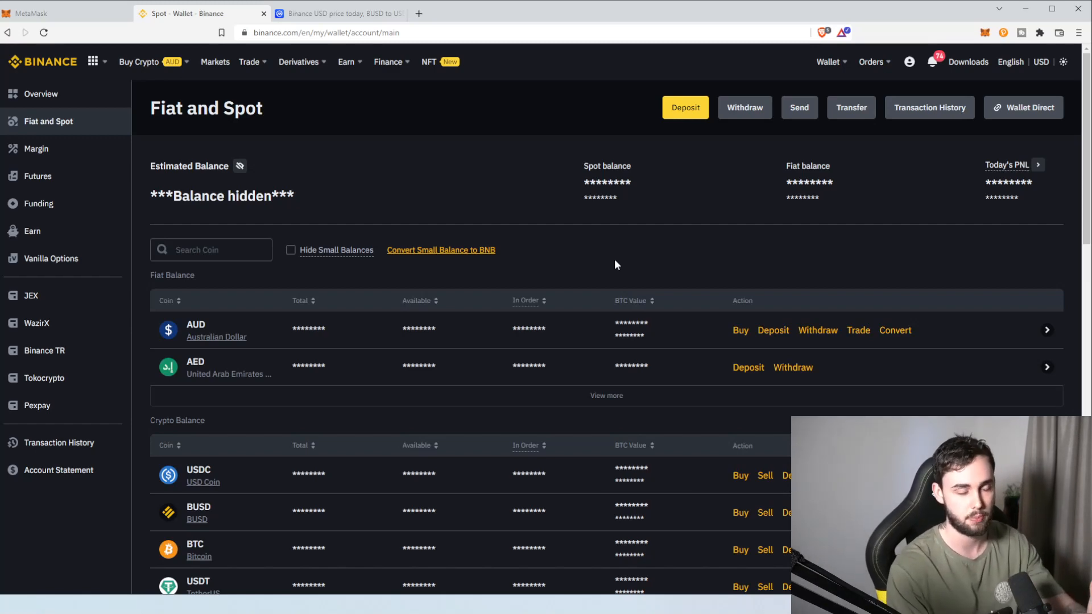
pyautogui.click(63, 14)
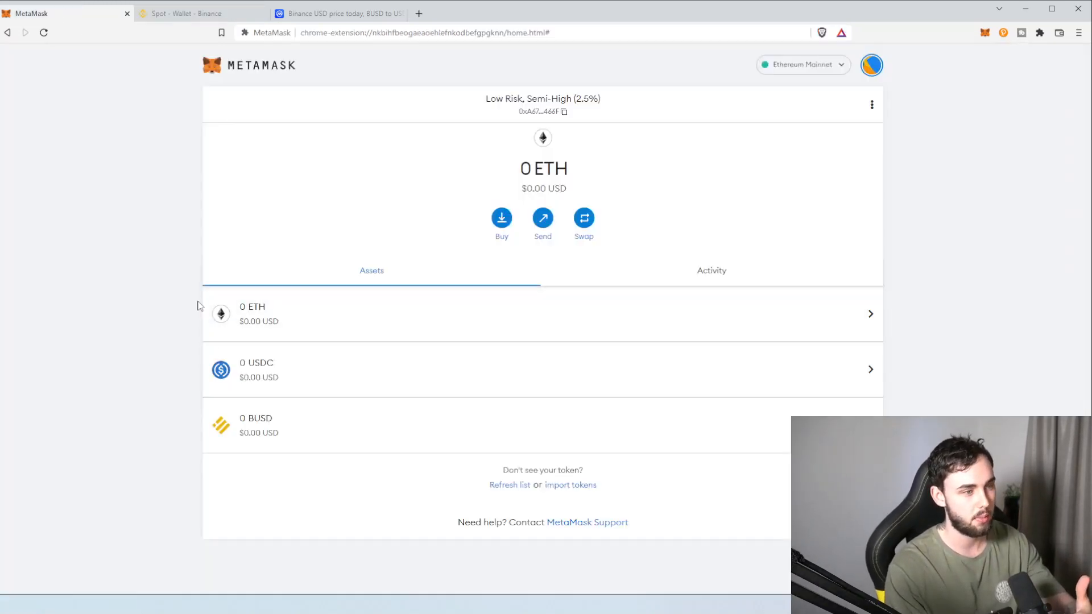
pyautogui.click(203, 14)
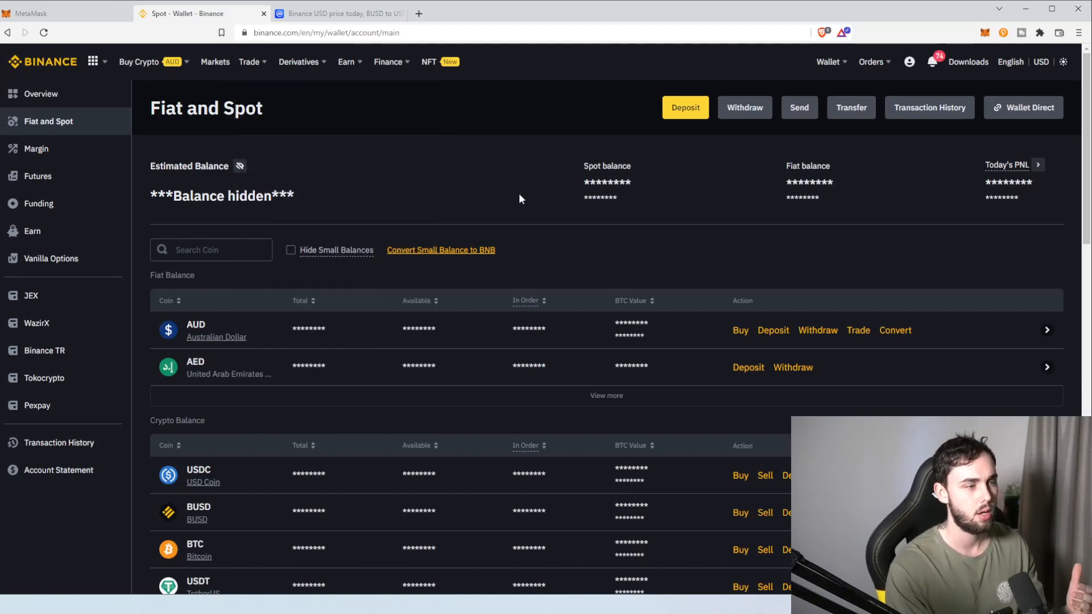
pyautogui.moveTo(335, 311)
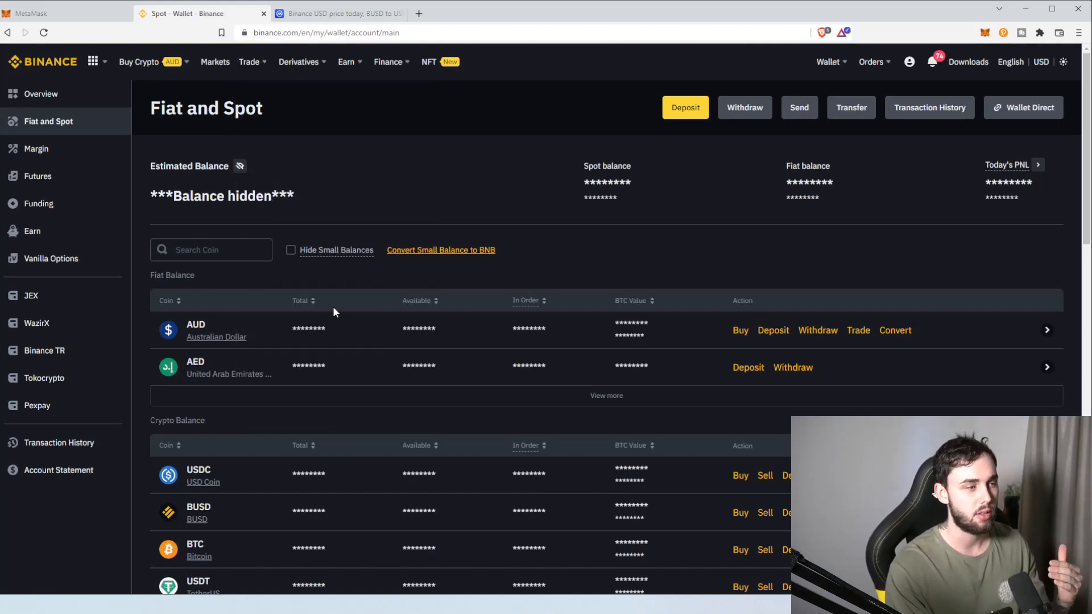
pyautogui.moveTo(222, 544)
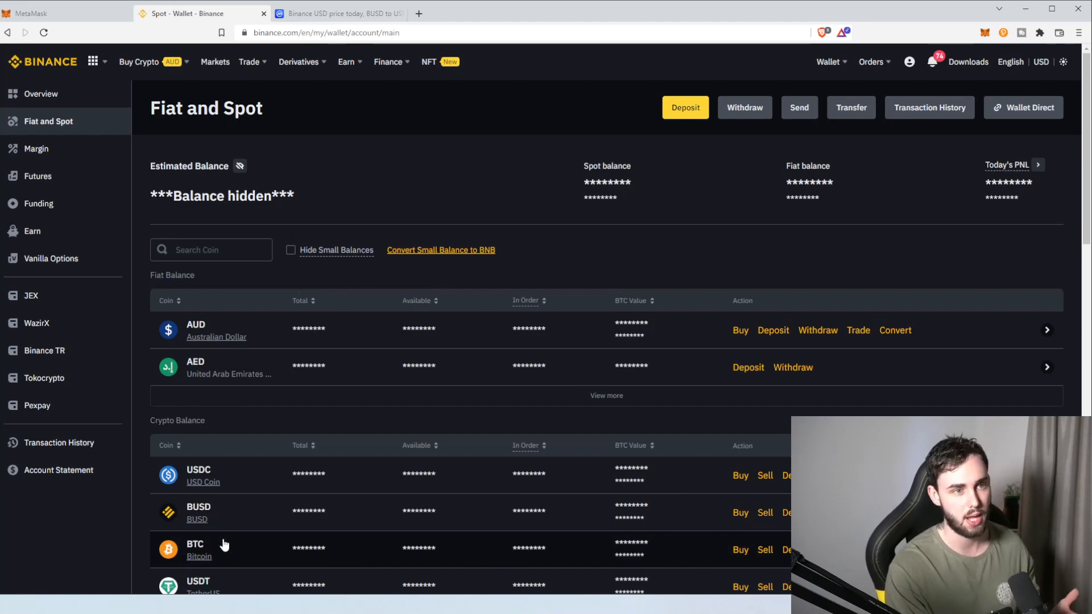
pyautogui.moveTo(393, 92)
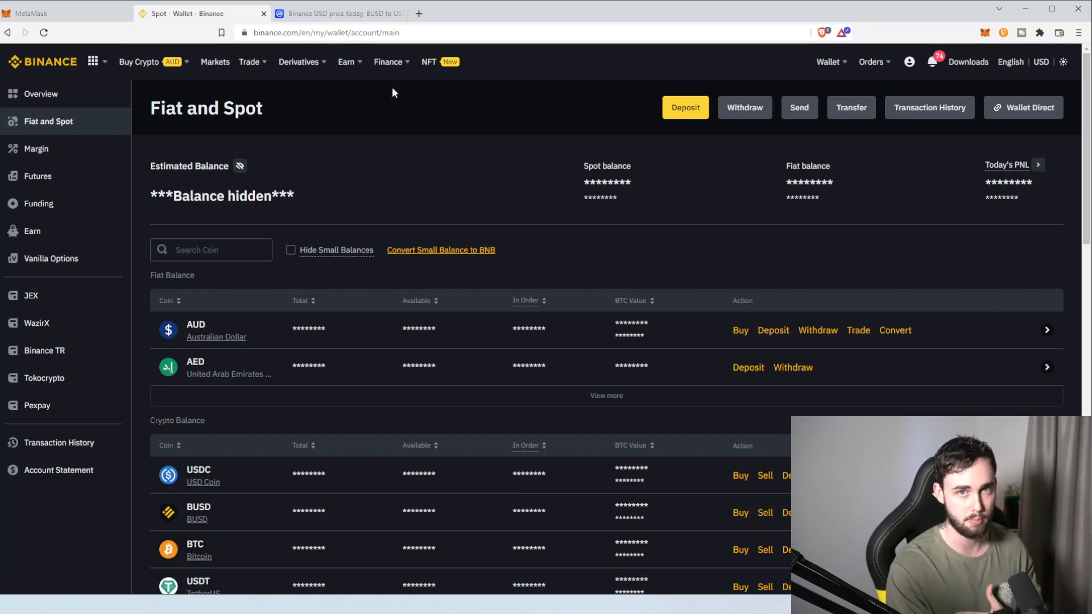
pyautogui.moveTo(489, 216)
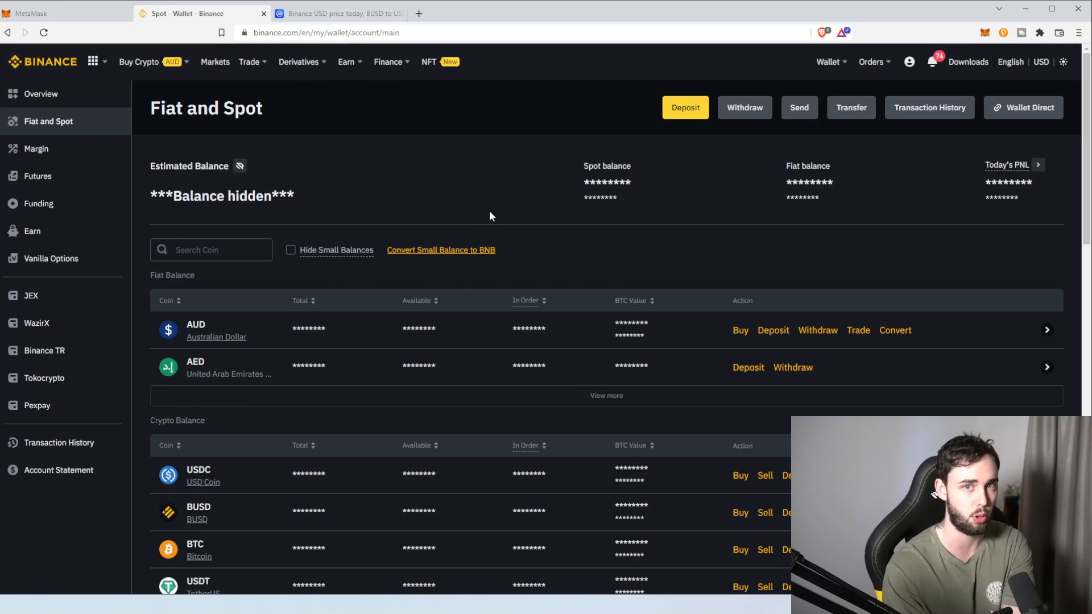
pyautogui.moveTo(488, 280)
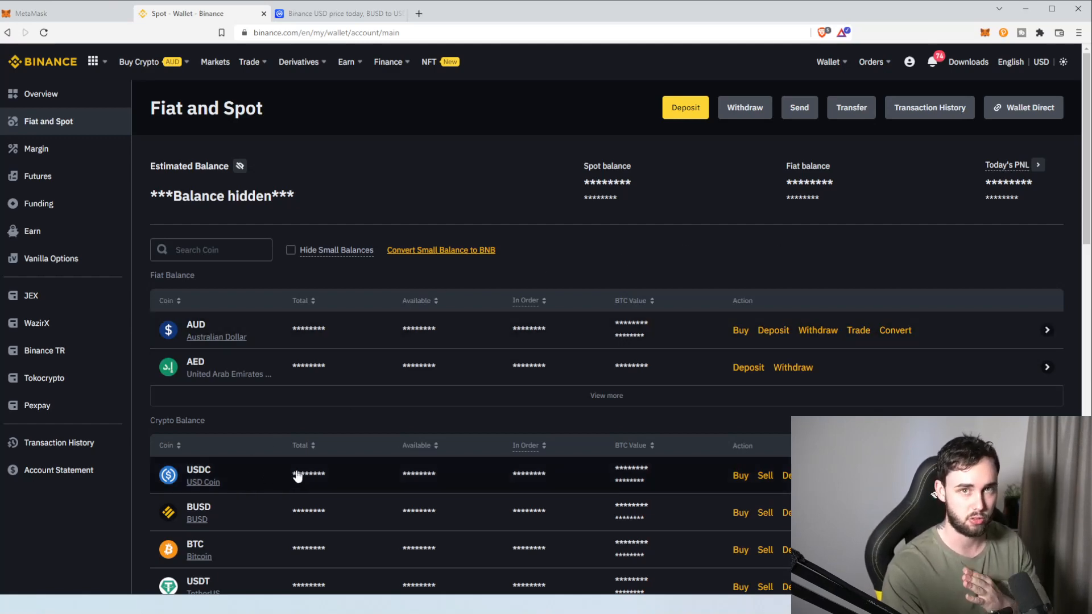
pyautogui.moveTo(229, 63)
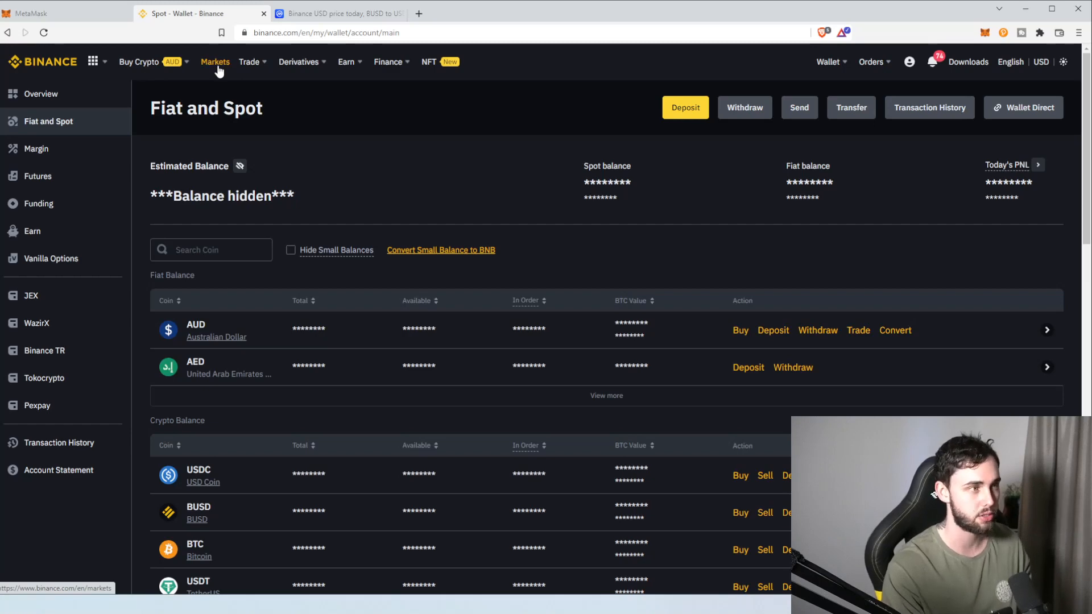
# - Go to spot trading, filter pairs by AUD and pick AUD/USDC
pyautogui.click(215, 61)
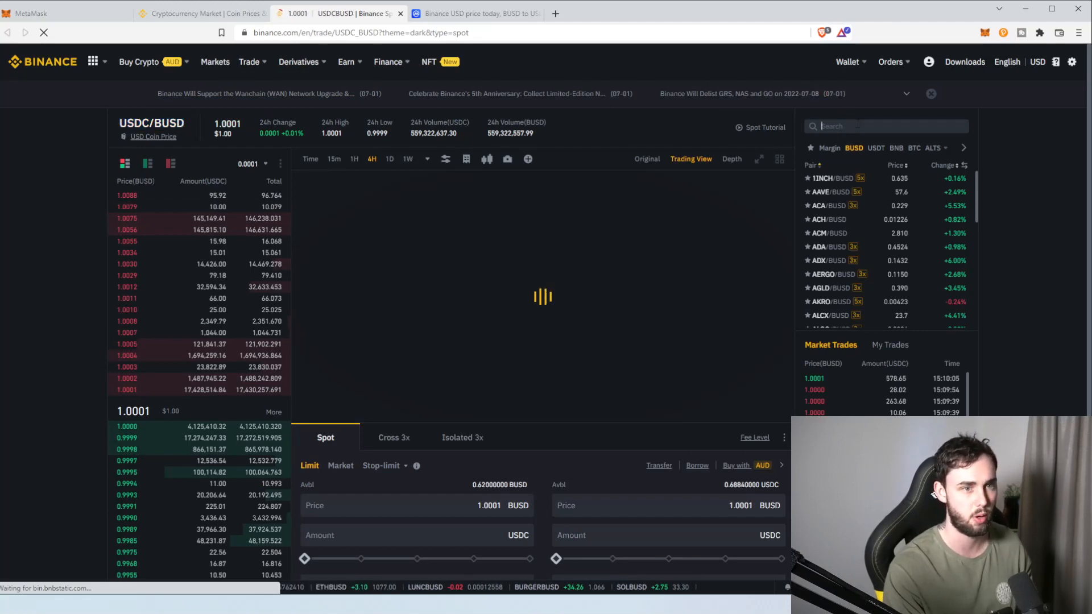
pyautogui.write('AUD')
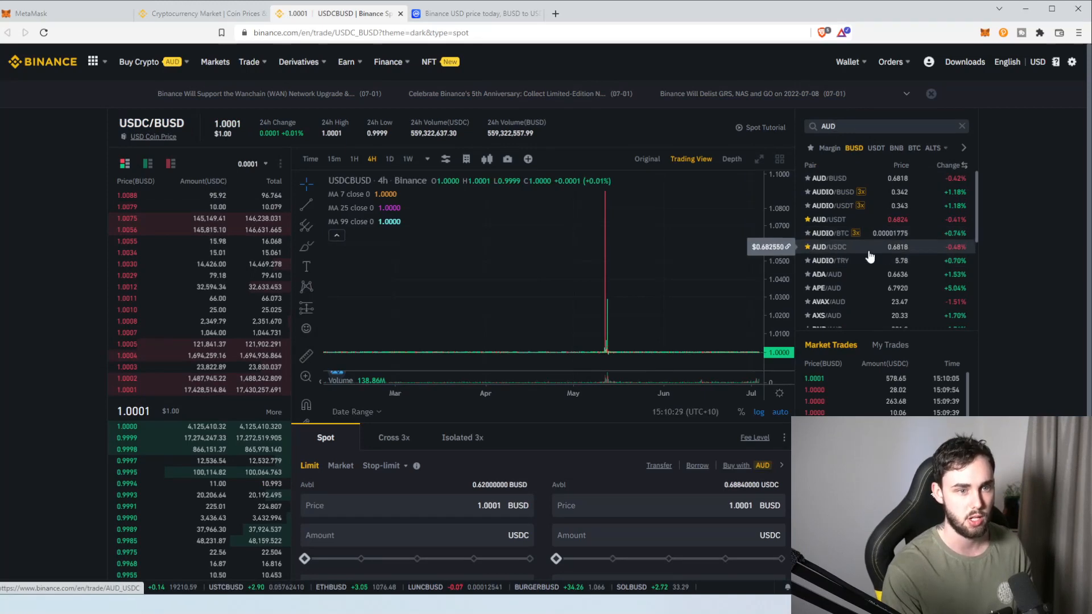
pyautogui.click(826, 247)
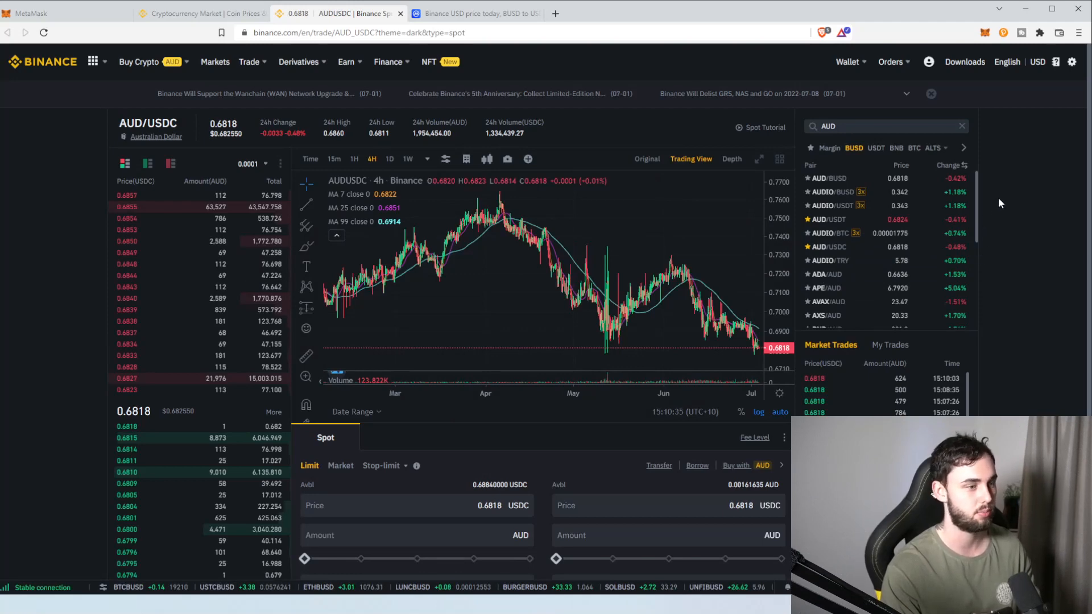
# - Make the AUD/USDC order a market order and try 15000 as the AUD sell amount
pyautogui.scroll(-3)
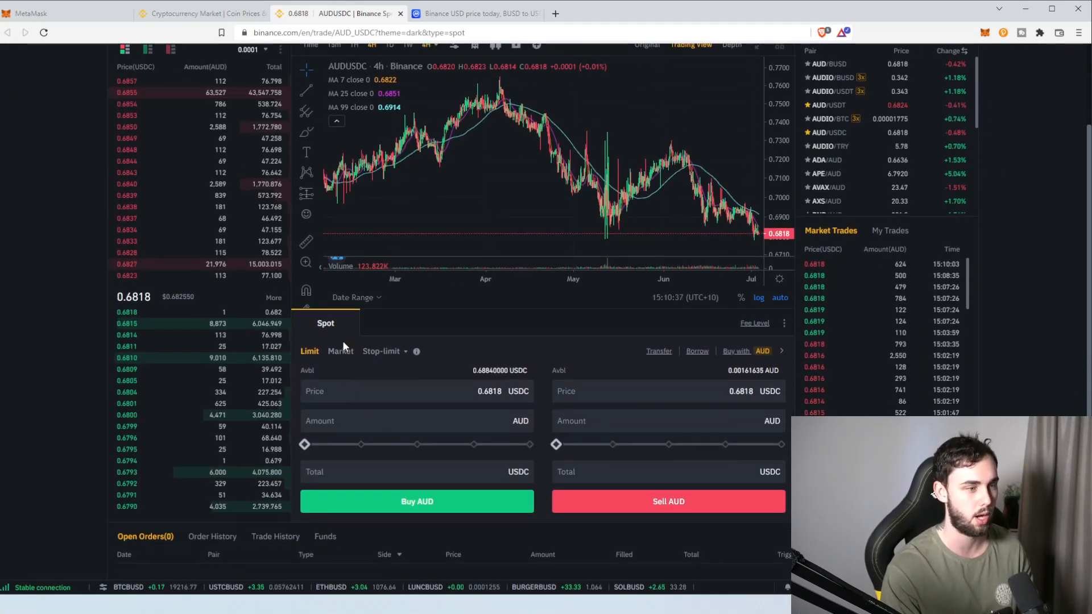
pyautogui.click(340, 351)
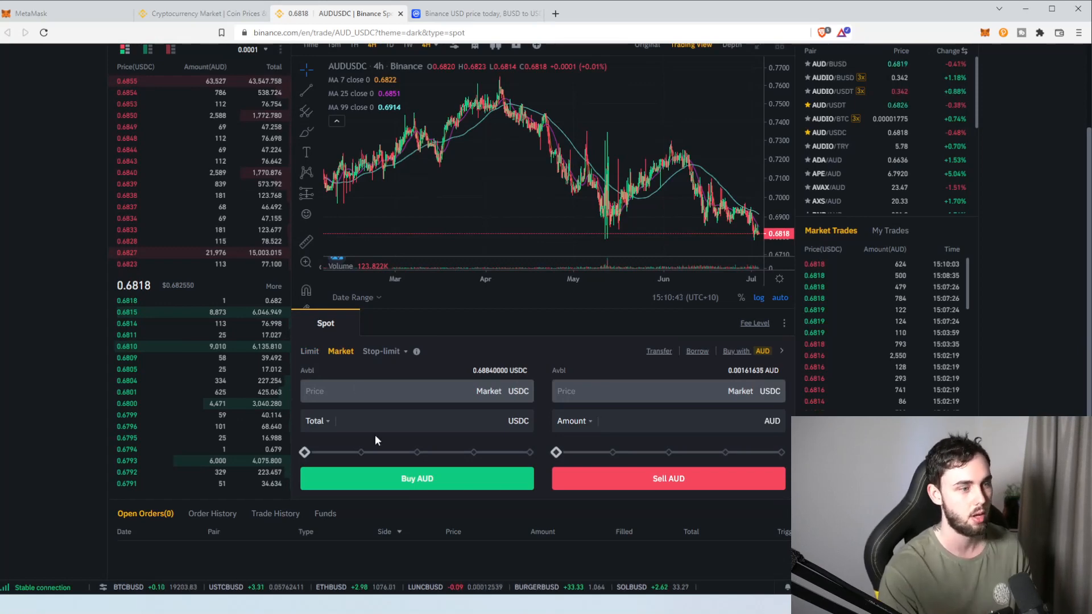
pyautogui.click(410, 421)
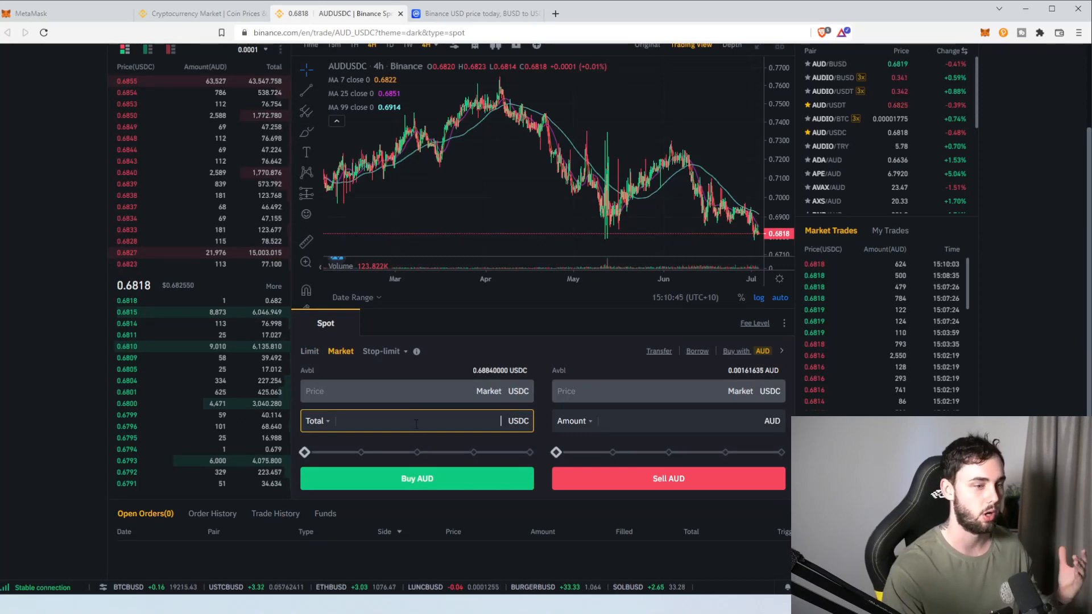
pyautogui.click(668, 421)
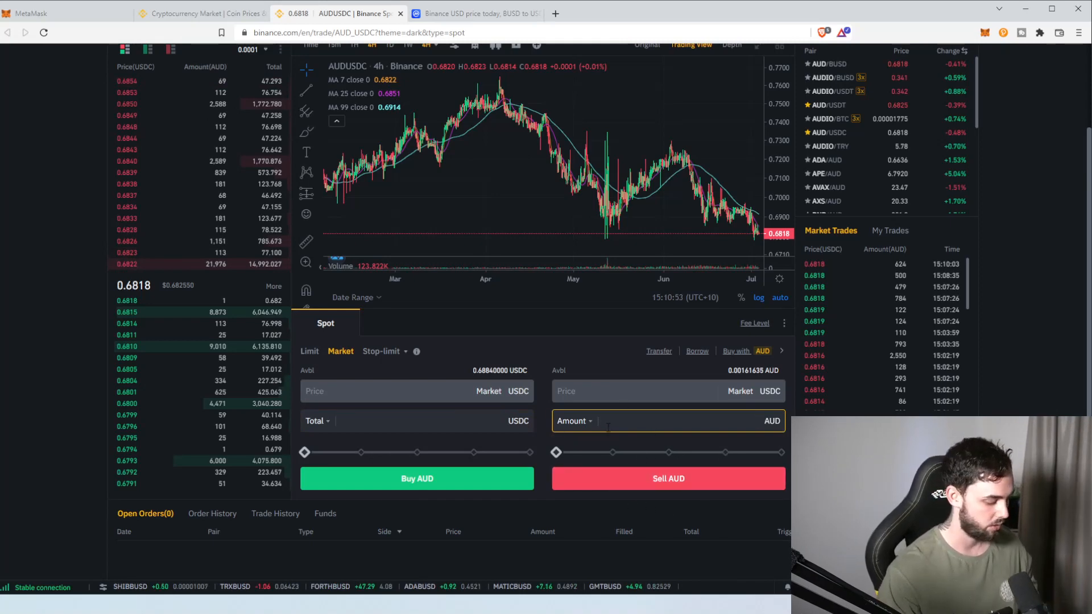
pyautogui.write('15000')
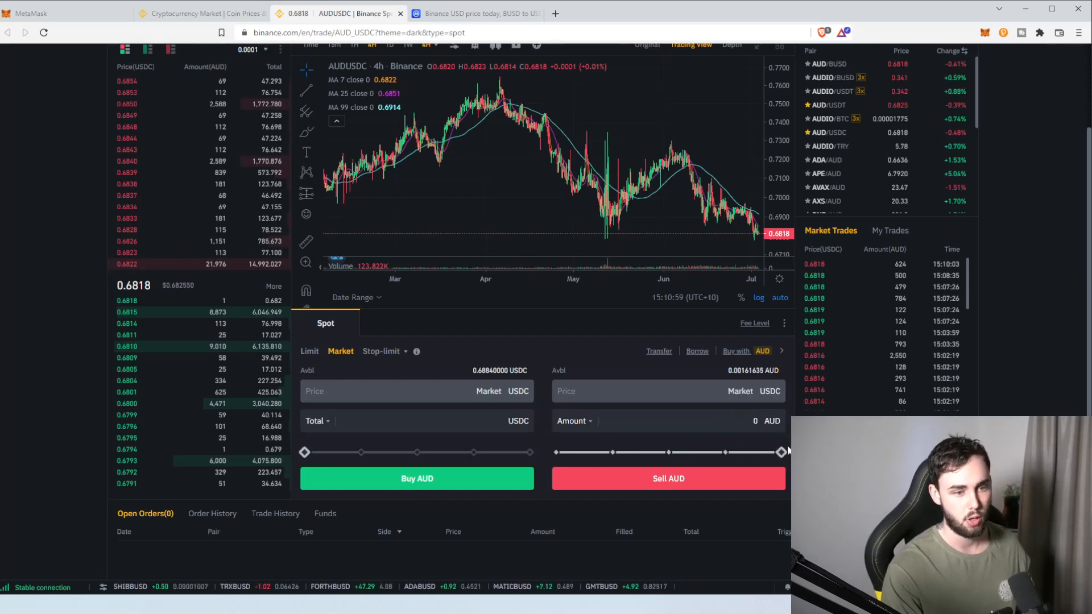
pyautogui.click(668, 421)
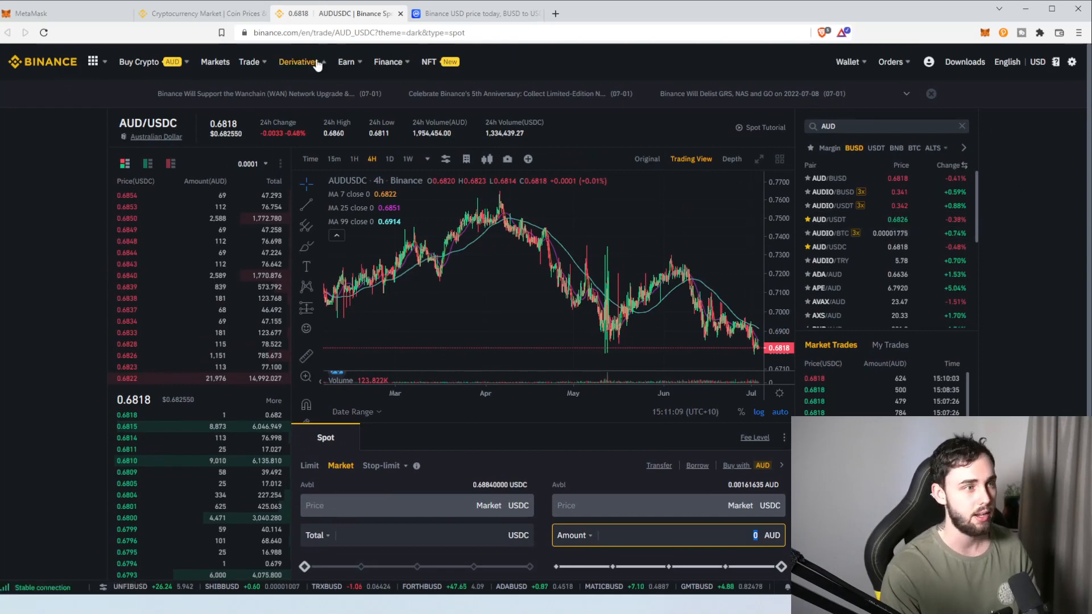
# - Scroll down through the wallet balances list
pyautogui.scroll(-3)
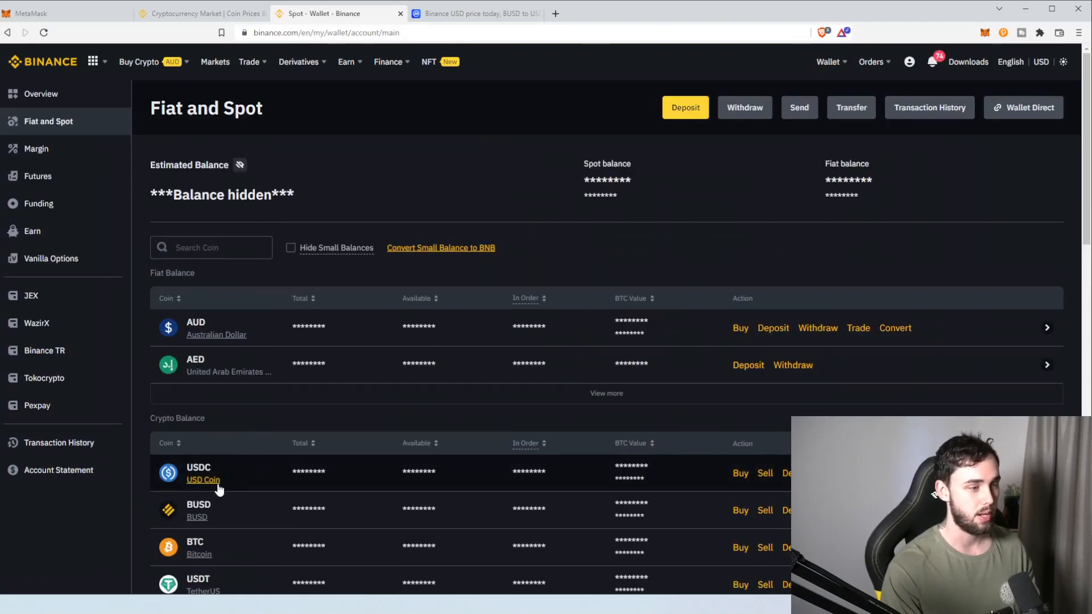
pyautogui.scroll(-3)
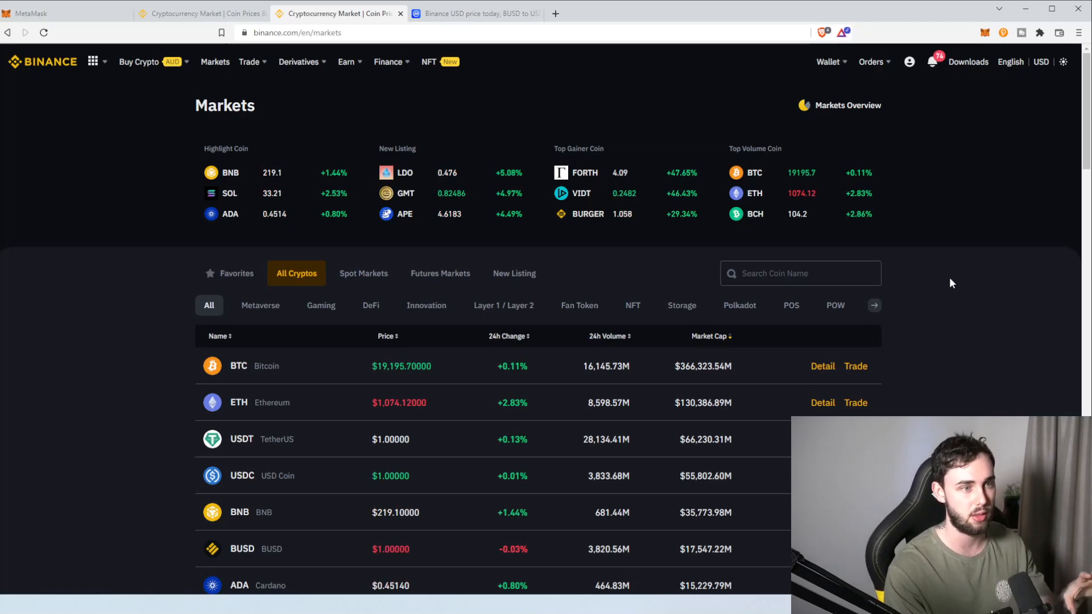
pyautogui.moveTo(945, 281)
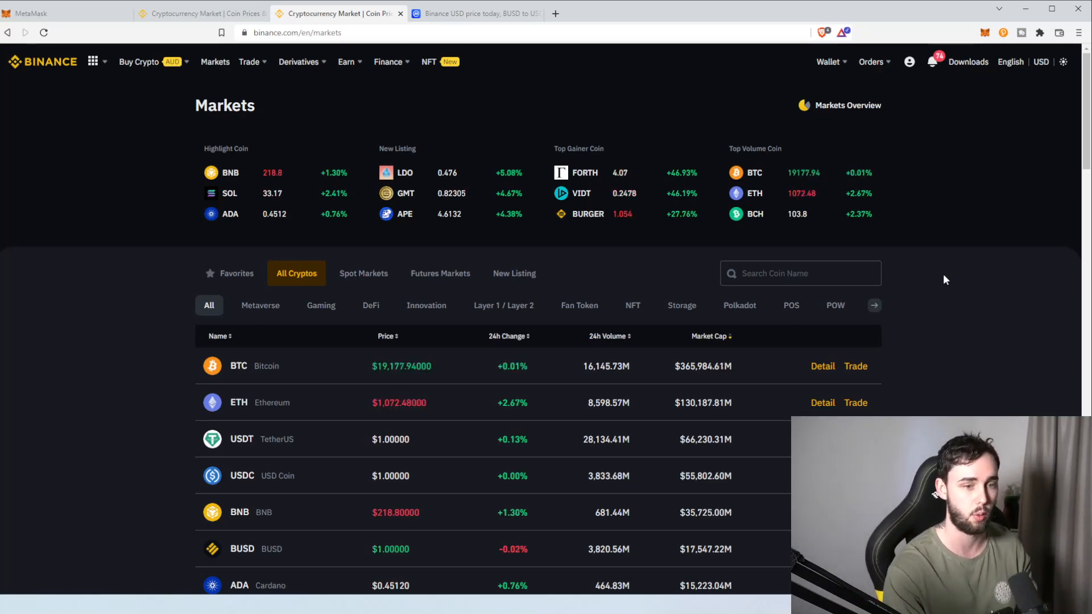
pyautogui.moveTo(315, 409)
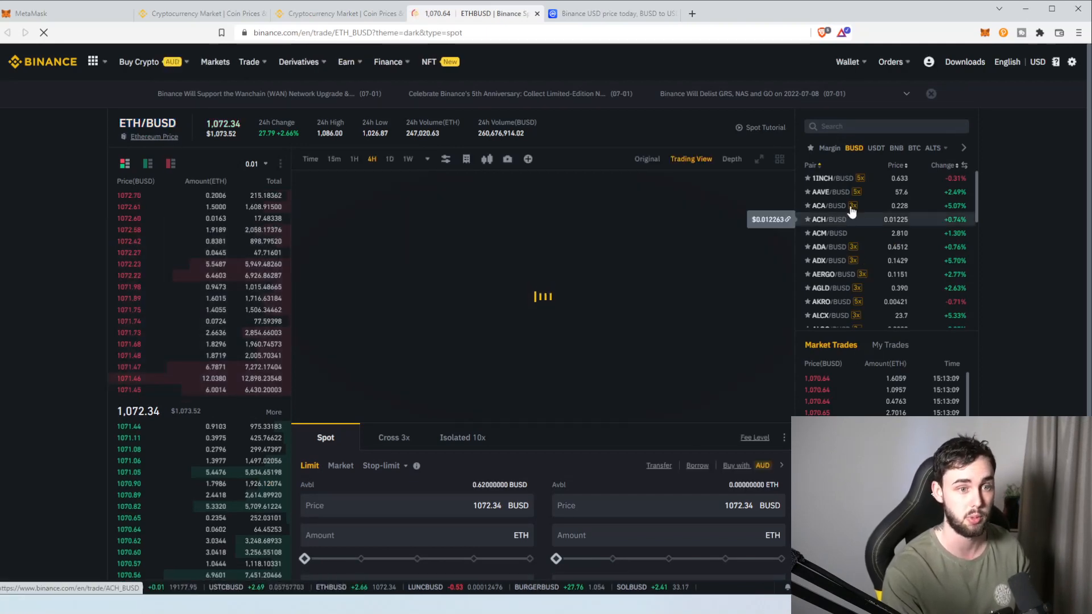
# - Find ETH/USDC, enter 350 USDC in Total and drag the Buy slider to 100%
pyautogui.write('ETH')
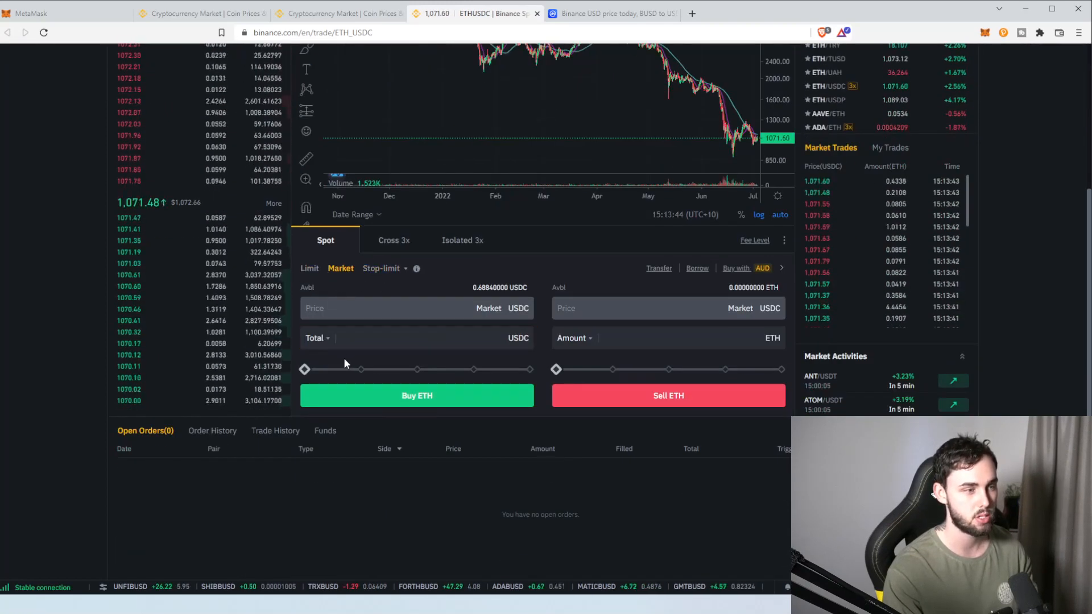
pyautogui.click(410, 337)
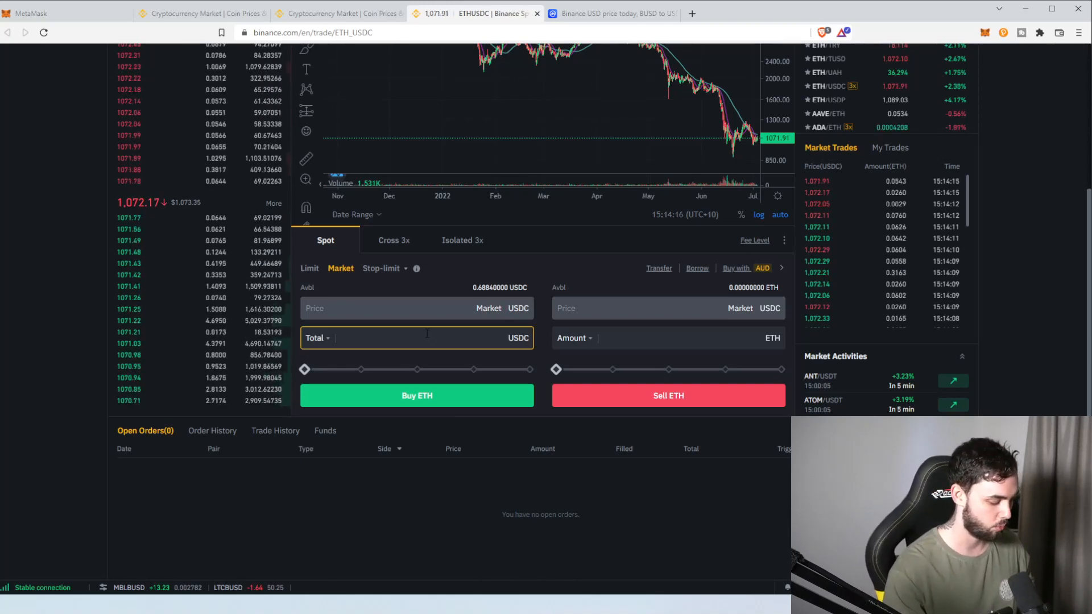
pyautogui.write('350')
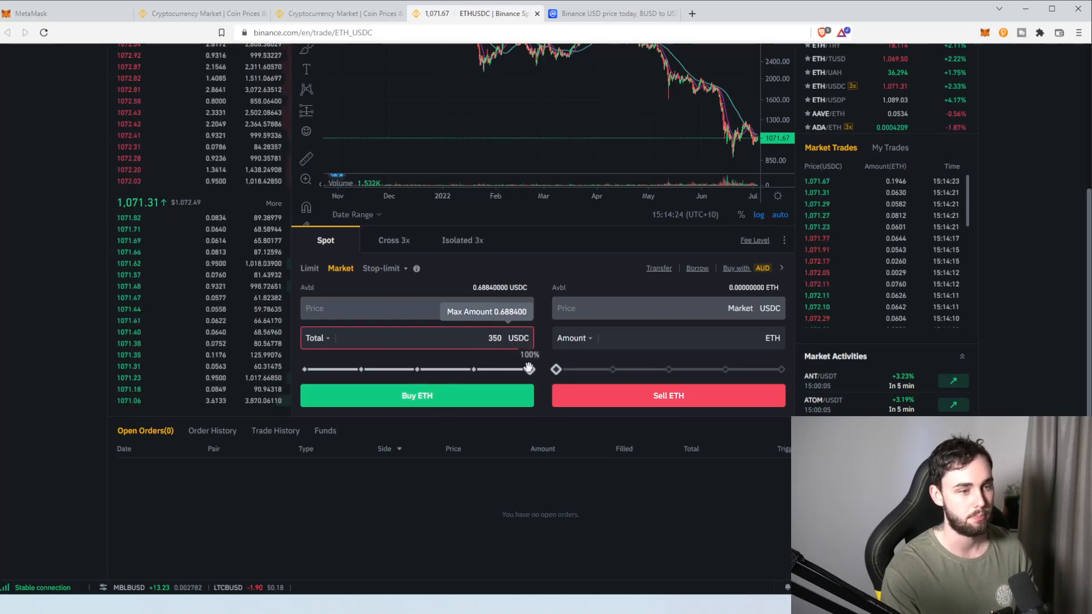
pyautogui.moveTo(529, 369); pyautogui.dragTo(317, 368)
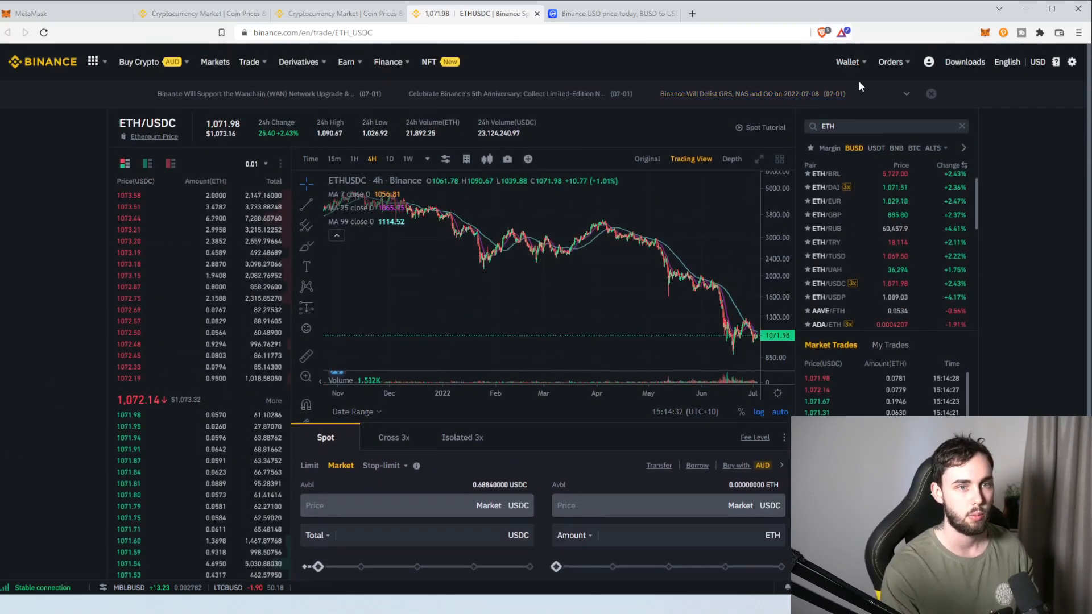
# - Go to the Fiat and Spot wallet and scroll to the Crypto Balance list
pyautogui.click(846, 62)
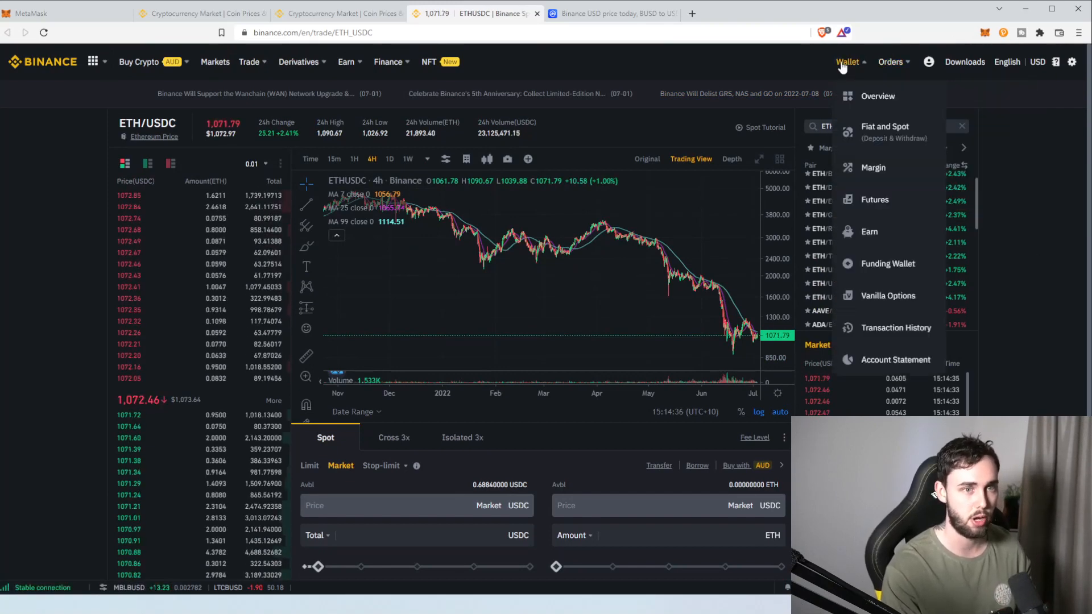
pyautogui.click(884, 126)
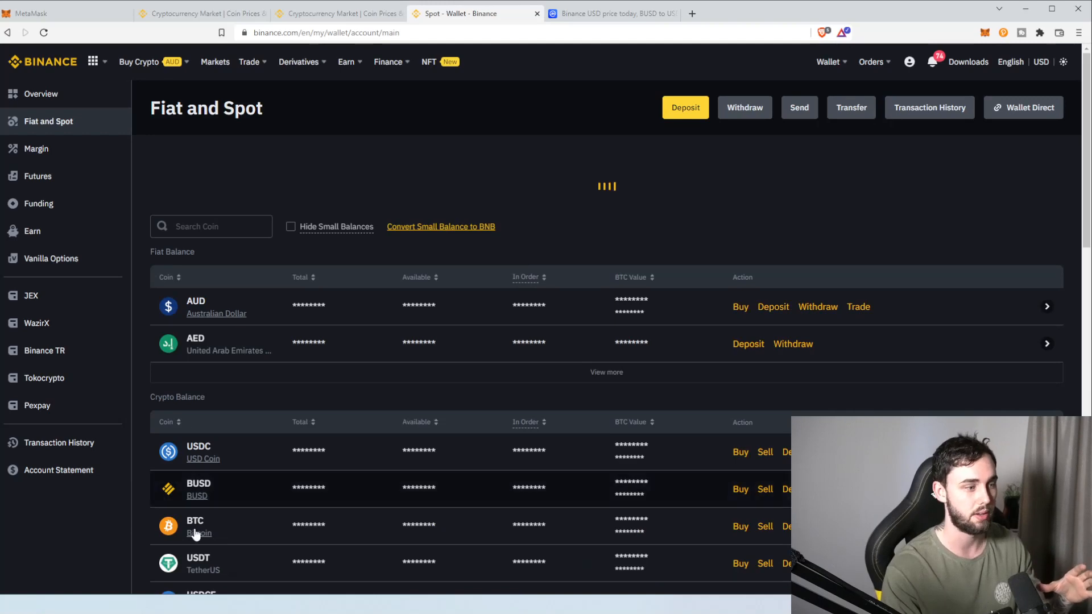
pyautogui.scroll(-3)
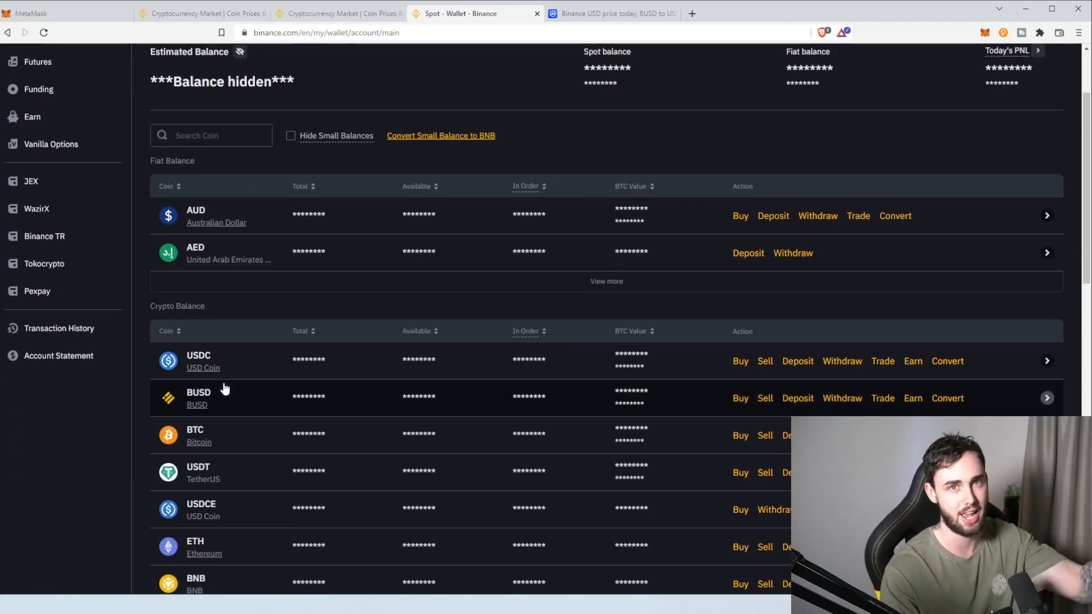
pyautogui.moveTo(772, 371)
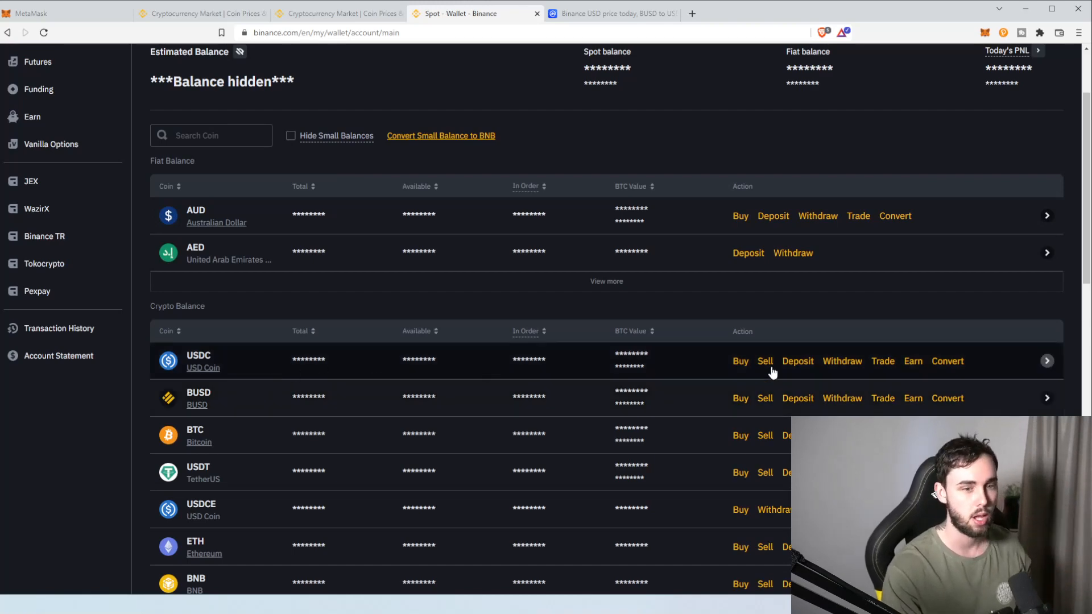
pyautogui.moveTo(202, 368)
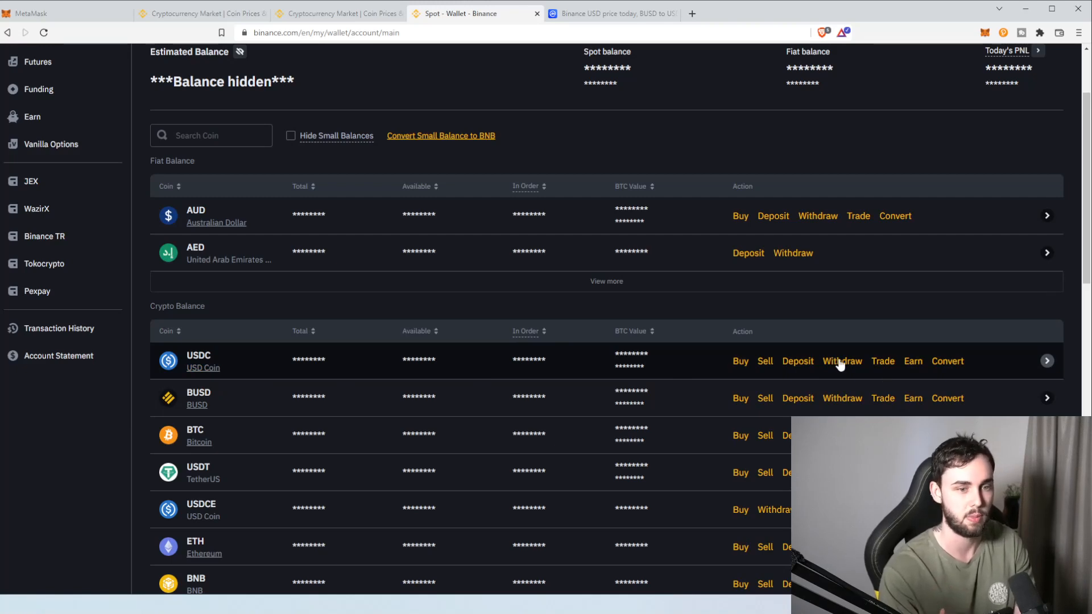
# - Start a USDC withdrawal, confirm USDC as the coin, then switch to MetaMask for an address
pyautogui.click(841, 360)
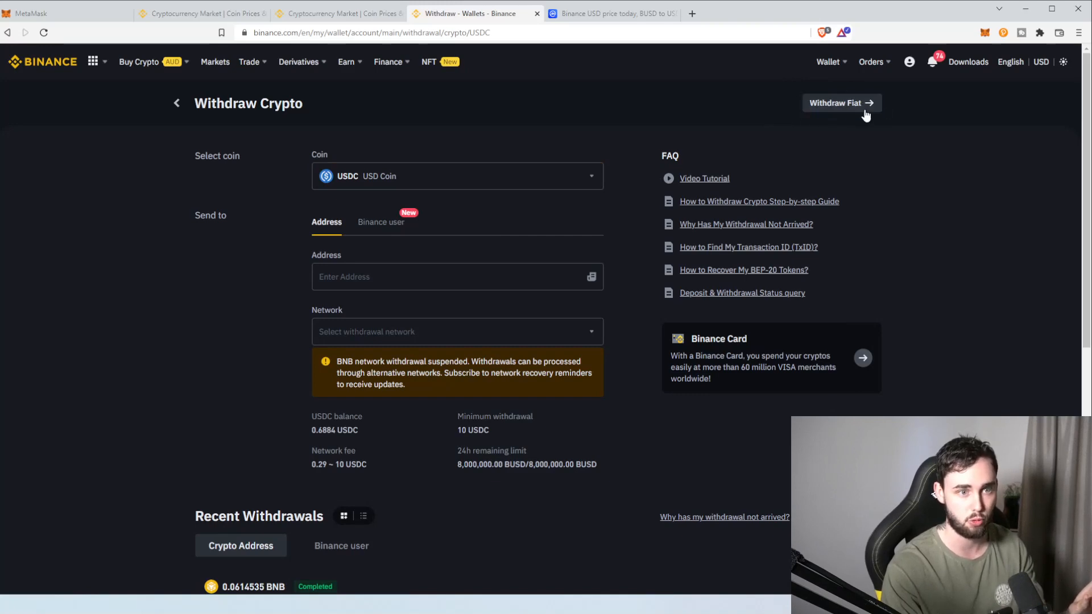
pyautogui.click(456, 176)
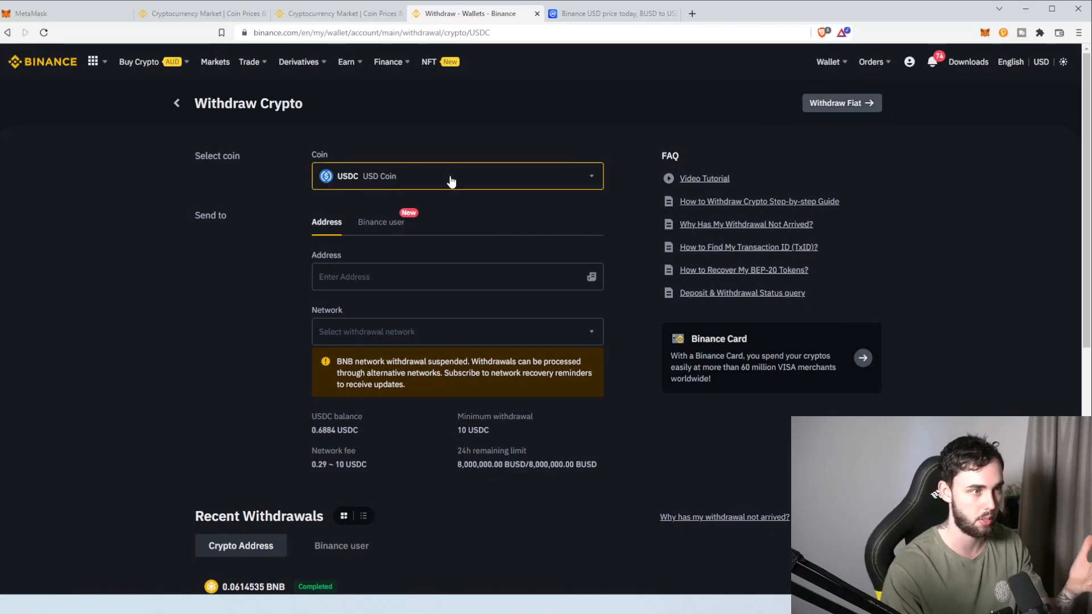
pyautogui.click(451, 175)
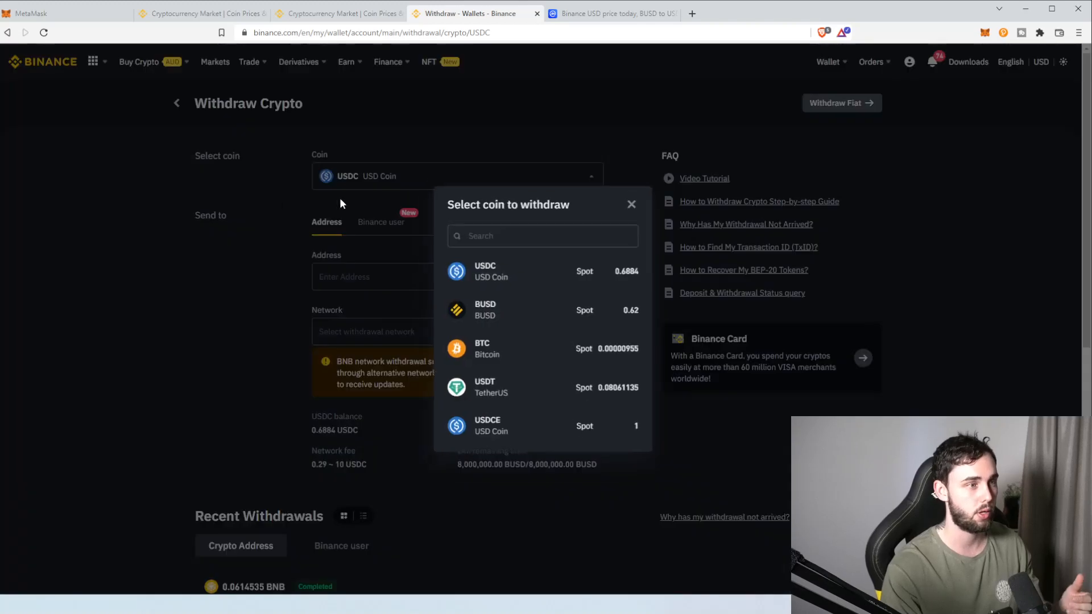
pyautogui.click(631, 204)
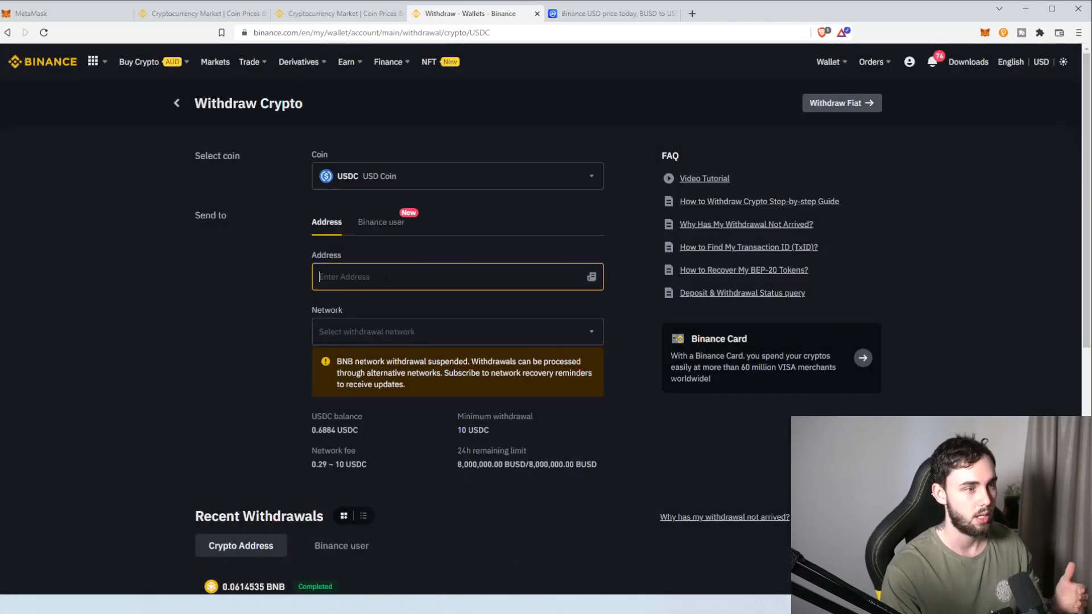
pyautogui.click(62, 14)
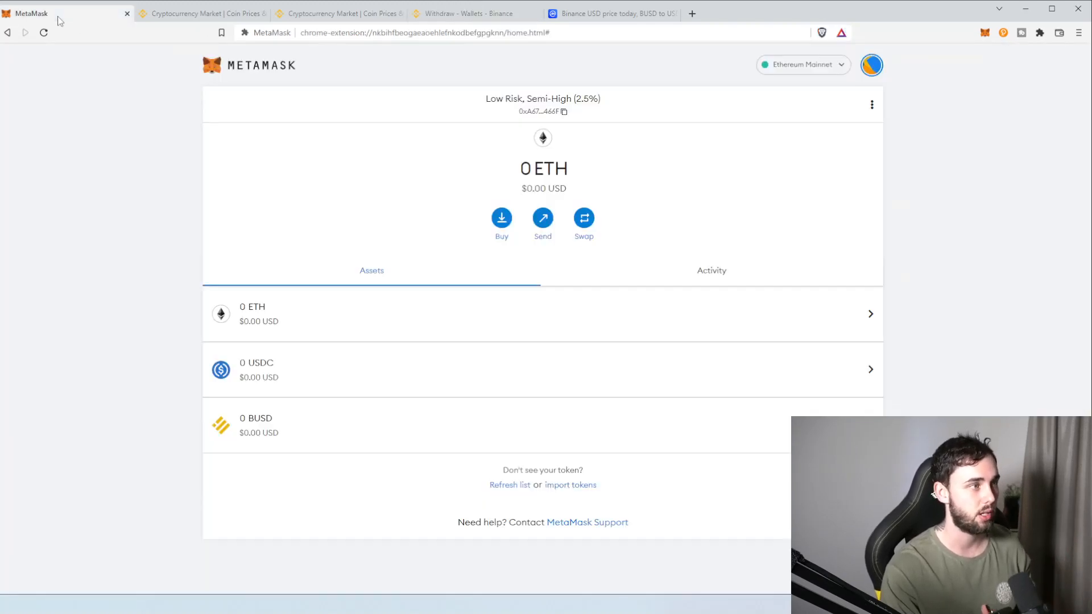
# - Switch to the Cash Reserves (MIN 10%) account, copy its address and return to Binance
pyautogui.click(871, 64)
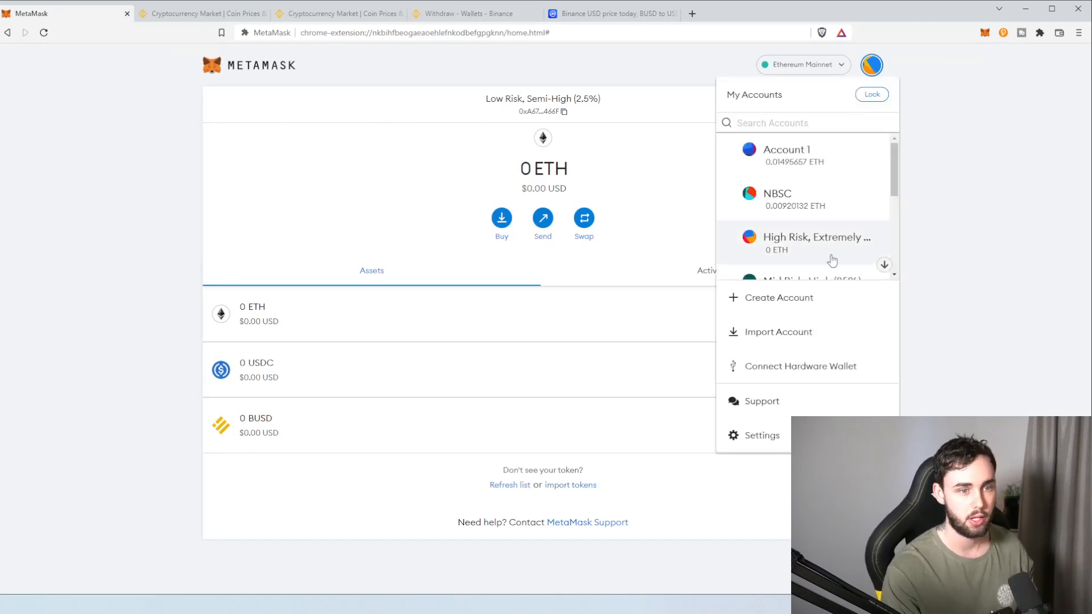
pyautogui.scroll(-3)
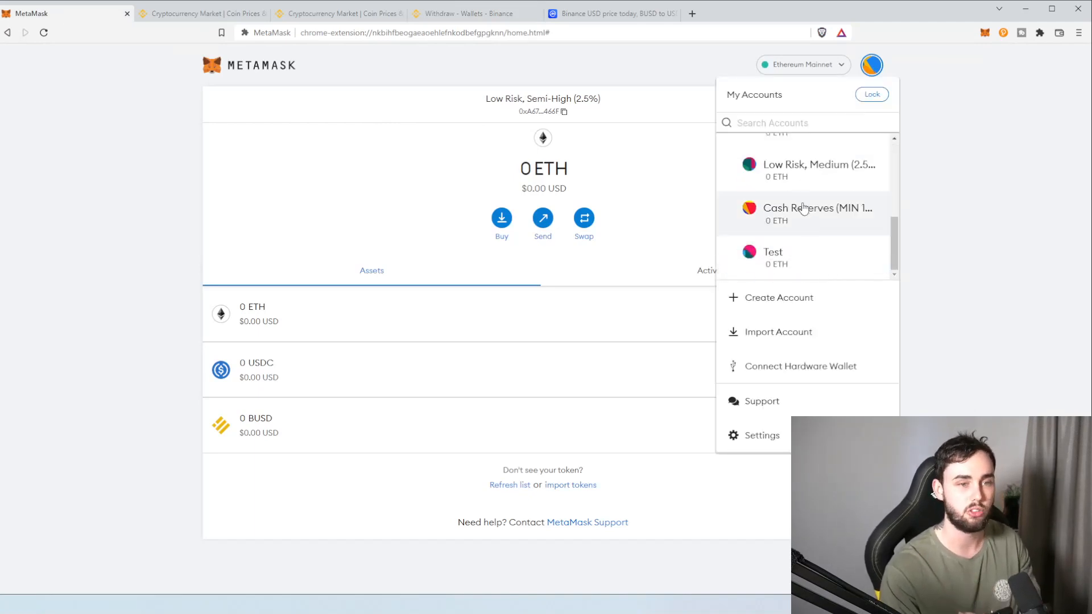
pyautogui.moveTo(811, 216)
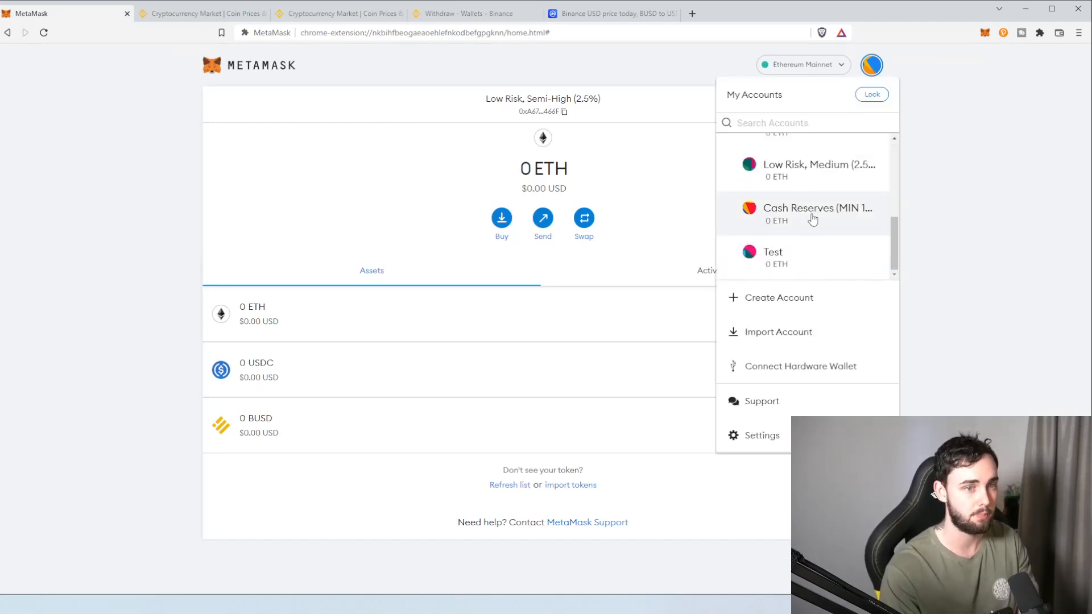
pyautogui.click(810, 213)
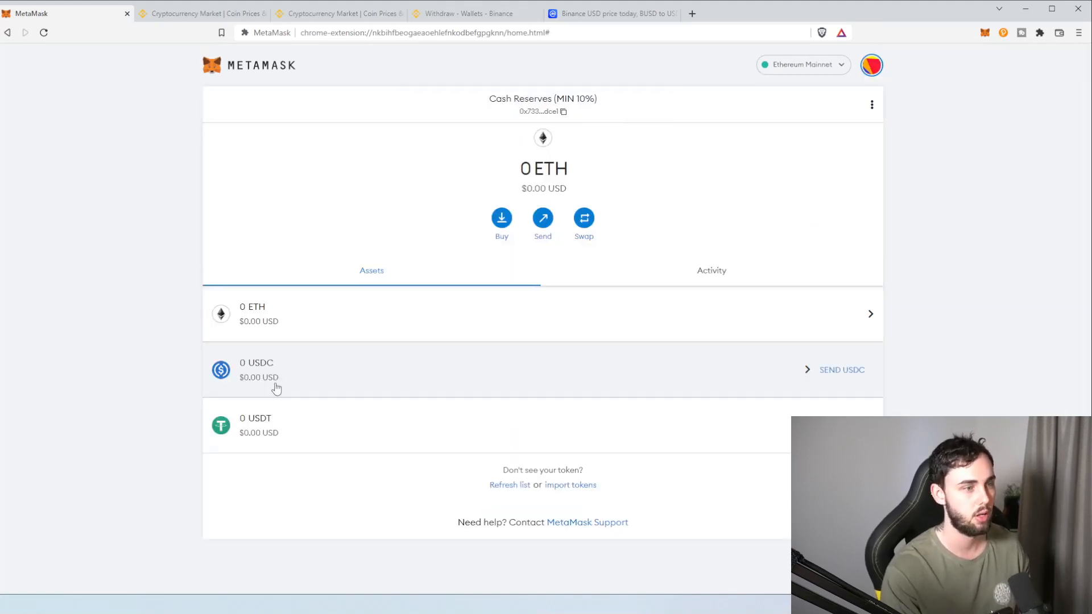
pyautogui.click(563, 112)
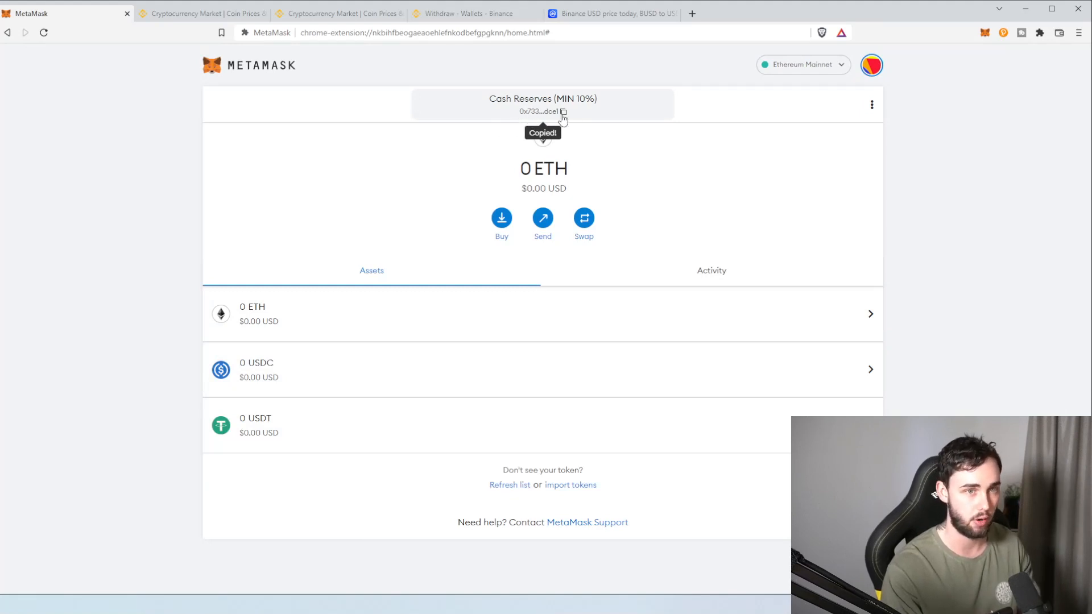
pyautogui.moveTo(521, 115)
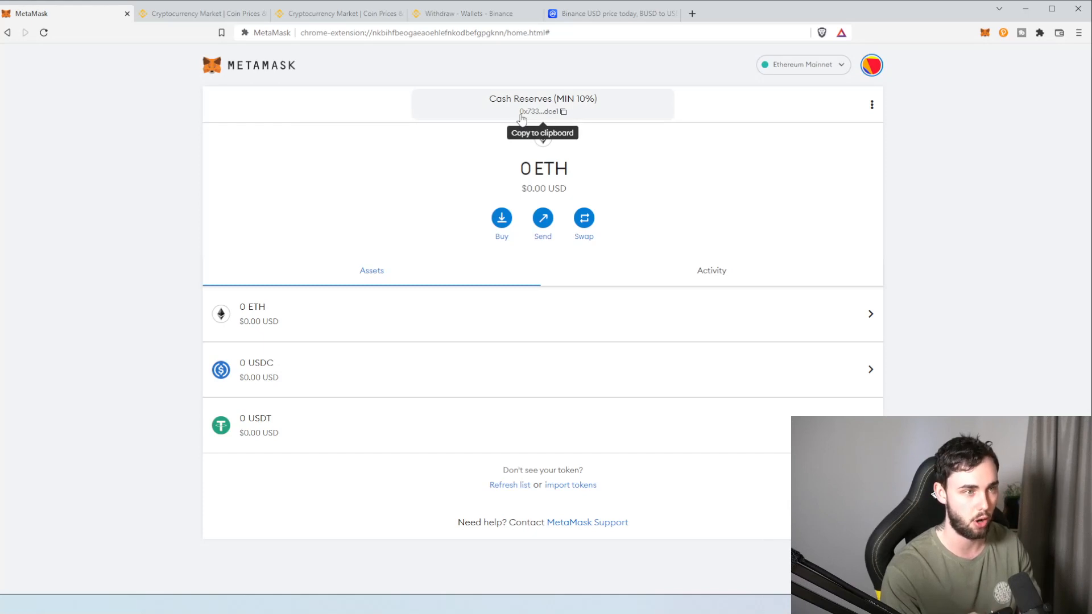
pyautogui.moveTo(538, 119)
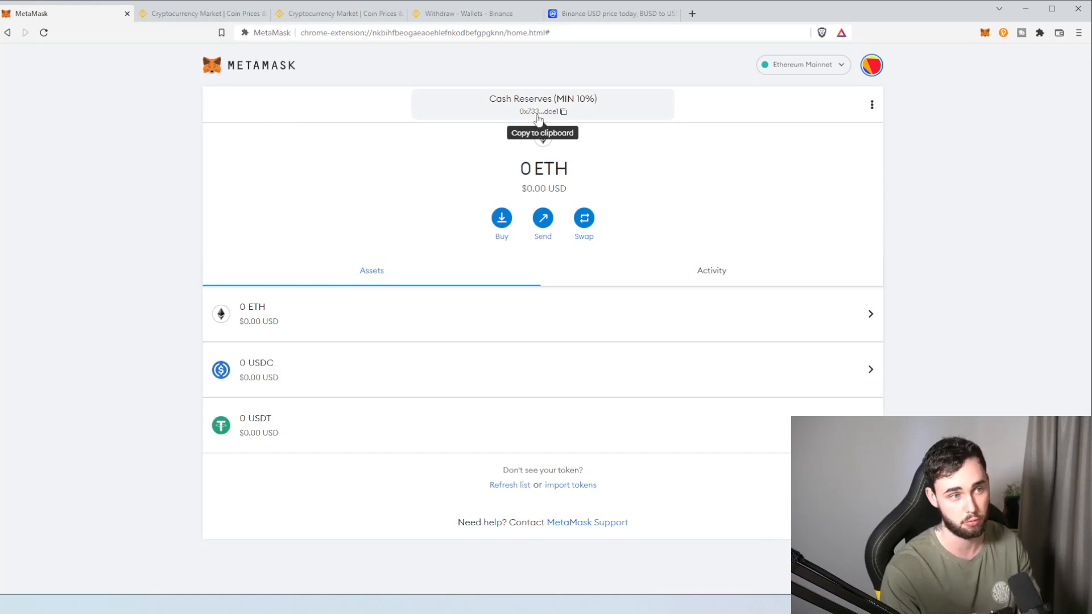
pyautogui.moveTo(562, 123)
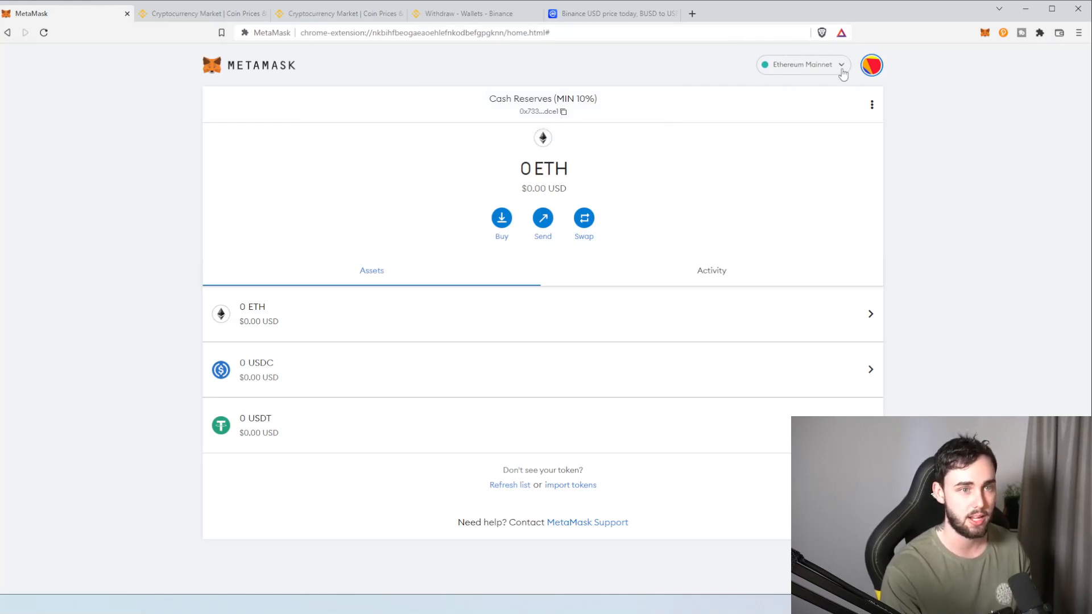
pyautogui.click(510, 485)
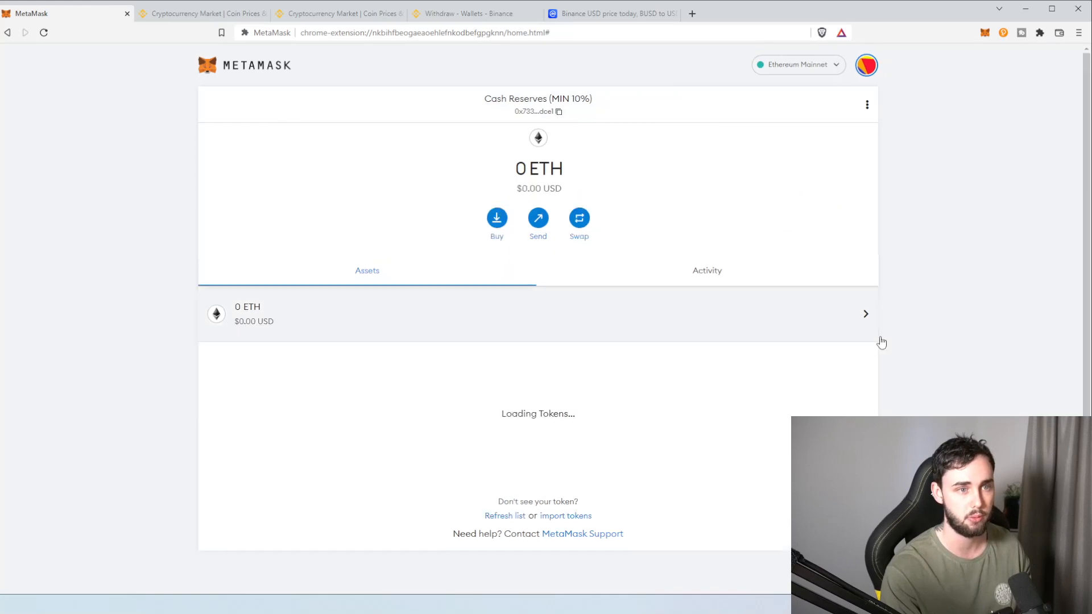
pyautogui.click(202, 13)
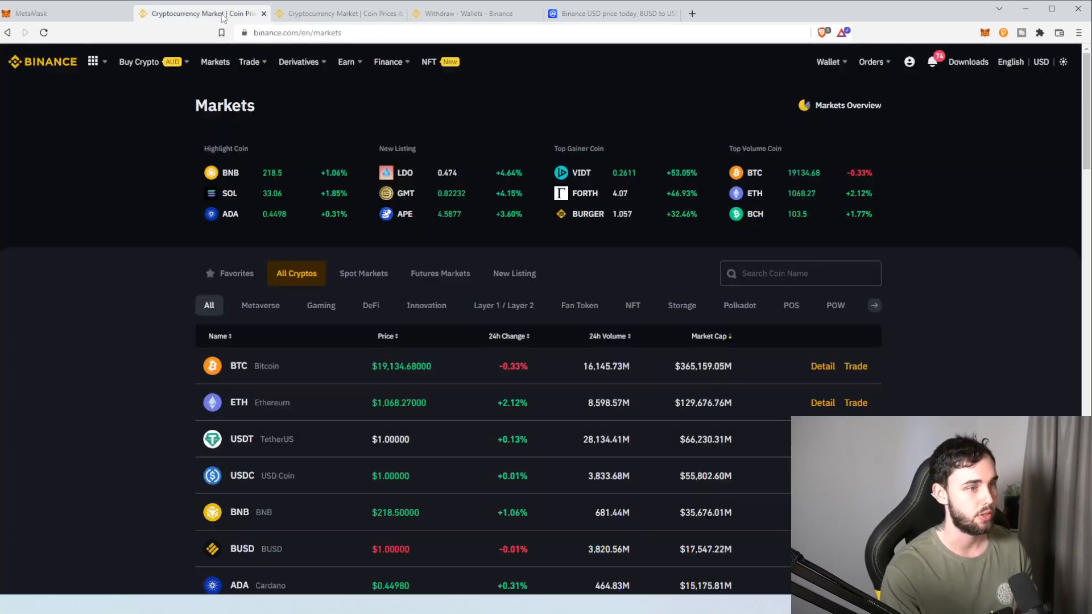
# - Paste address 0x733D72a1…dce1 into the withdrawal form and choose Ethereum (ERC20) as network
pyautogui.click(470, 13)
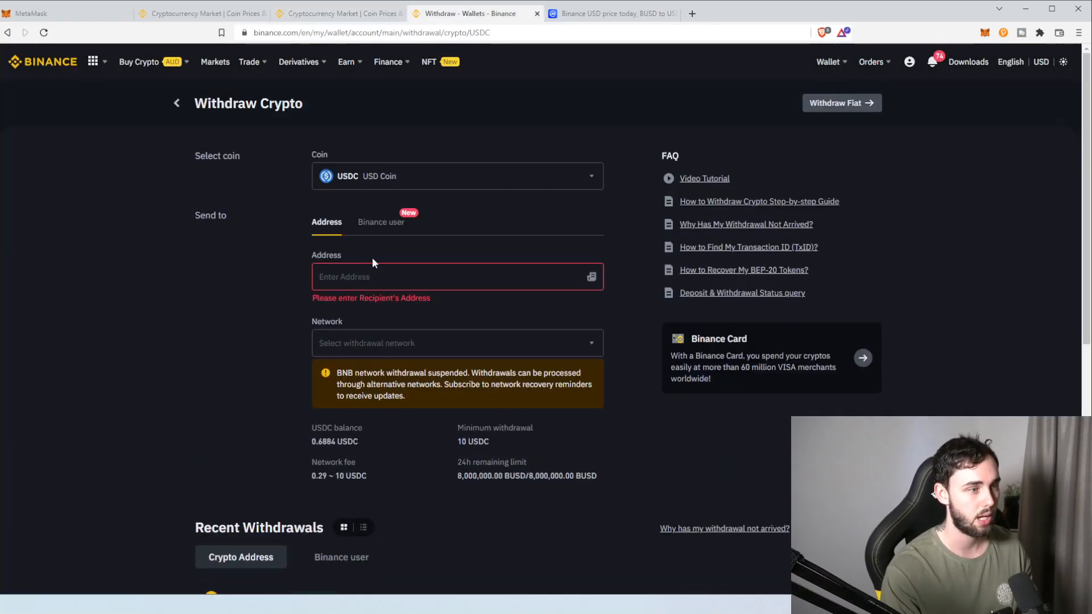
pyautogui.write('0x733D72a1ff10990fB4a83eeF5cAc443D72D6dce1')
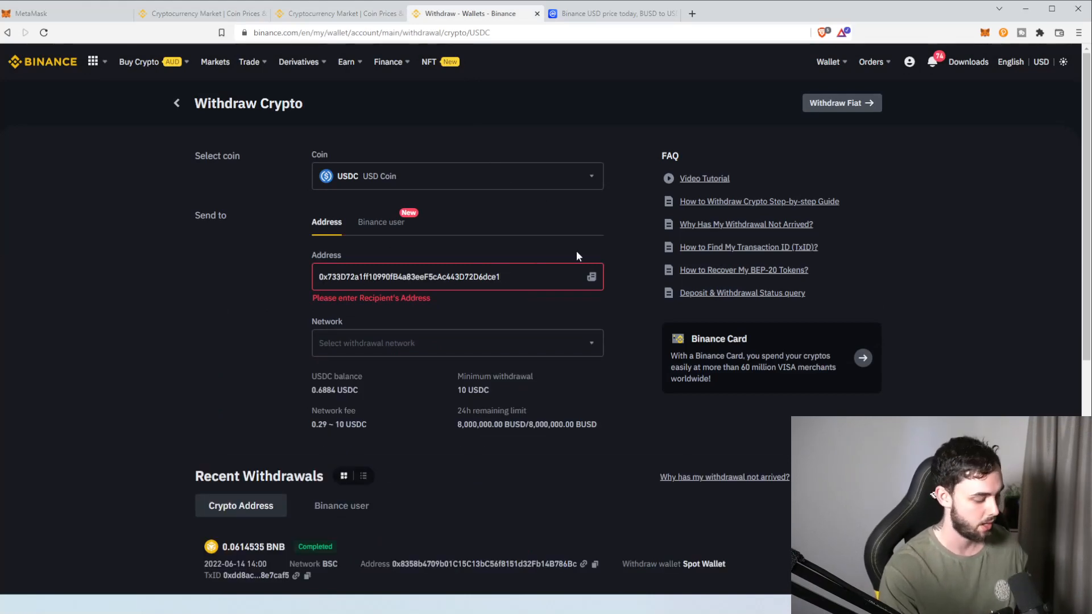
pyautogui.write('e')
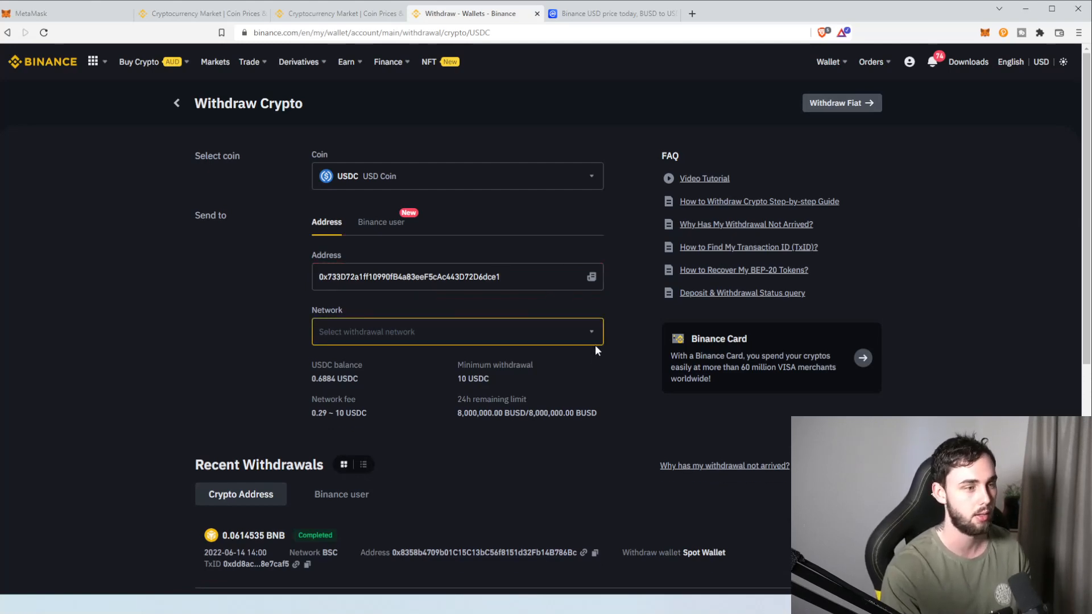
pyautogui.click(456, 331)
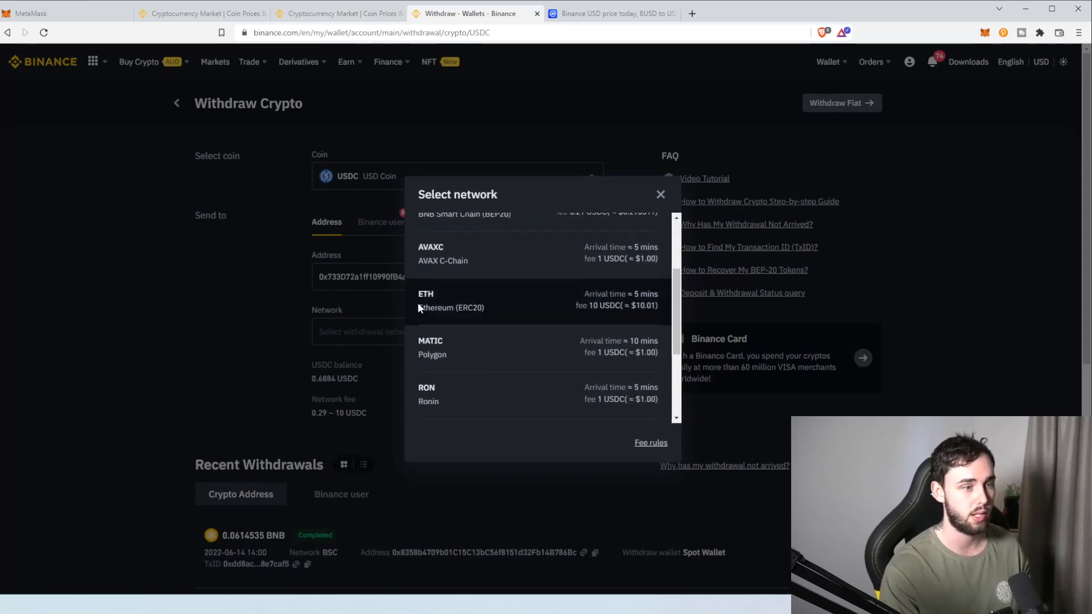
pyautogui.click(451, 300)
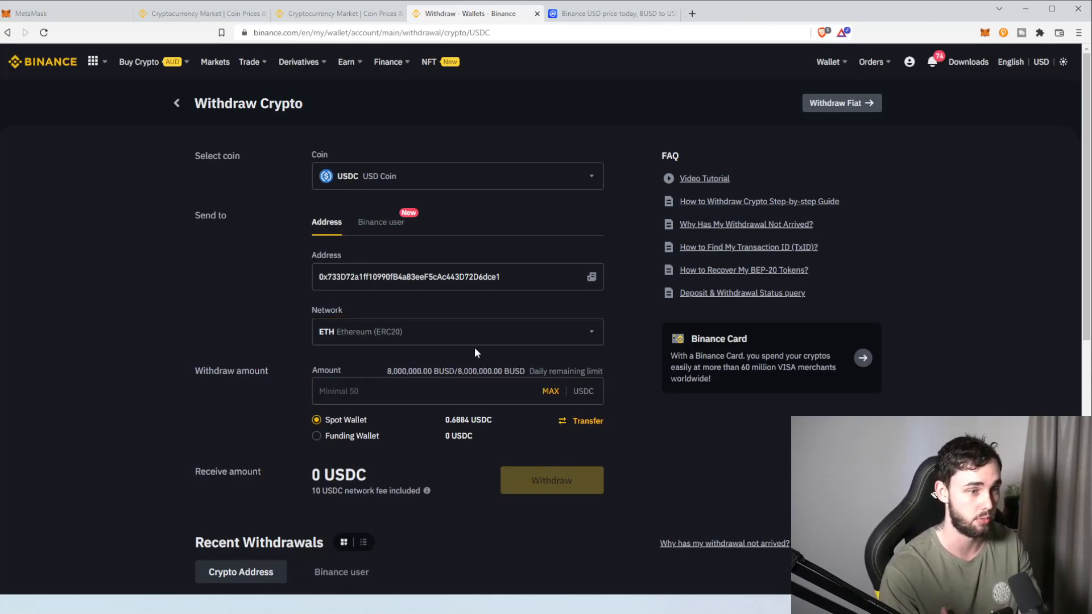
pyautogui.scroll(-3)
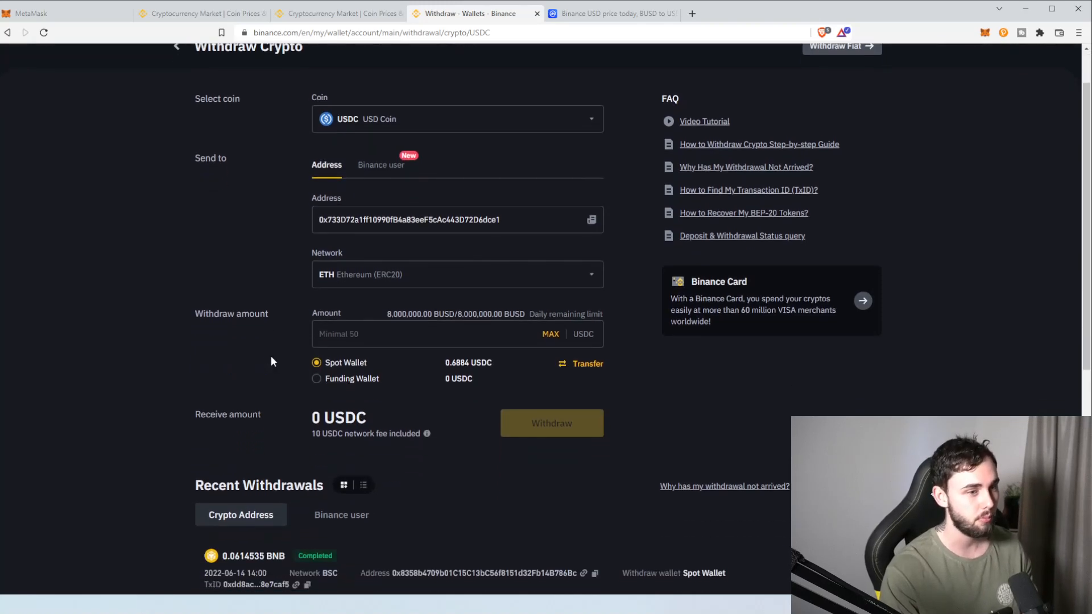
# - Set the USDC withdrawal amount to 15000 (14,990 received, above available balance) and return to MetaMask
pyautogui.click(452, 333)
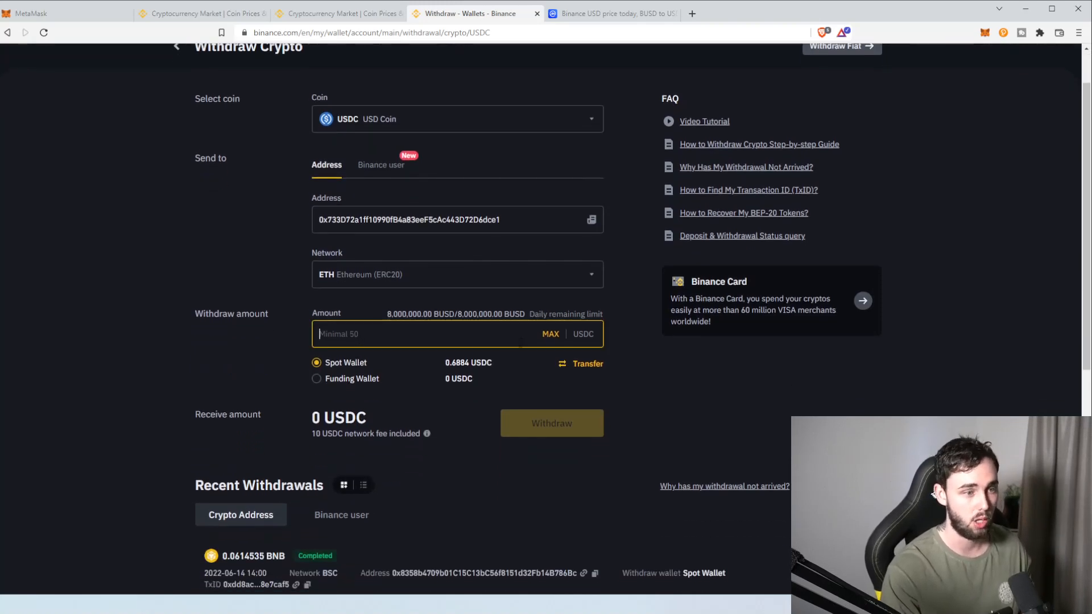
pyautogui.write('0.688400')
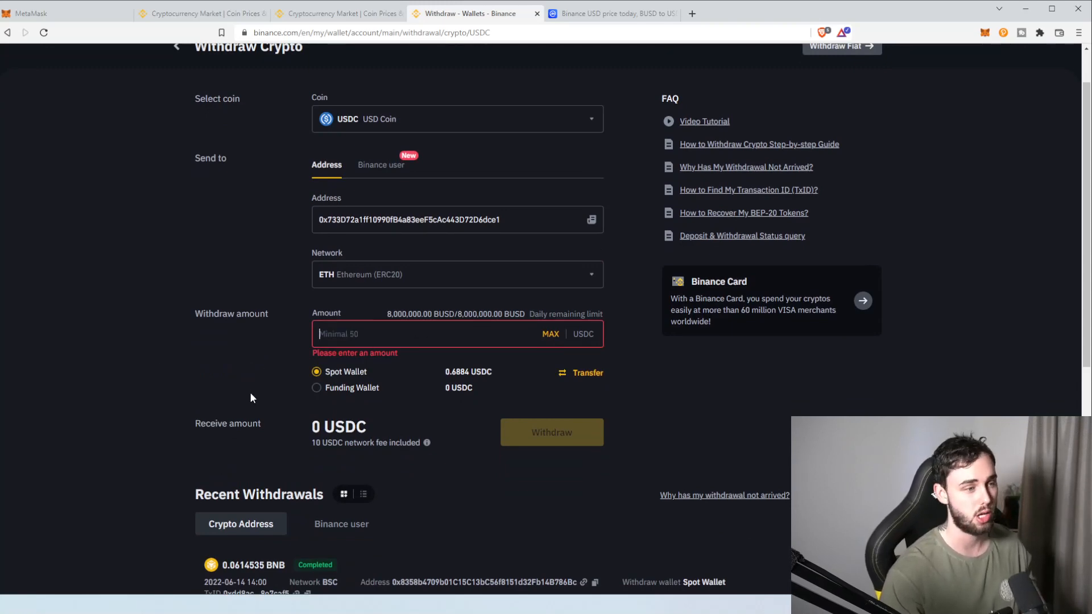
pyautogui.write('15010')
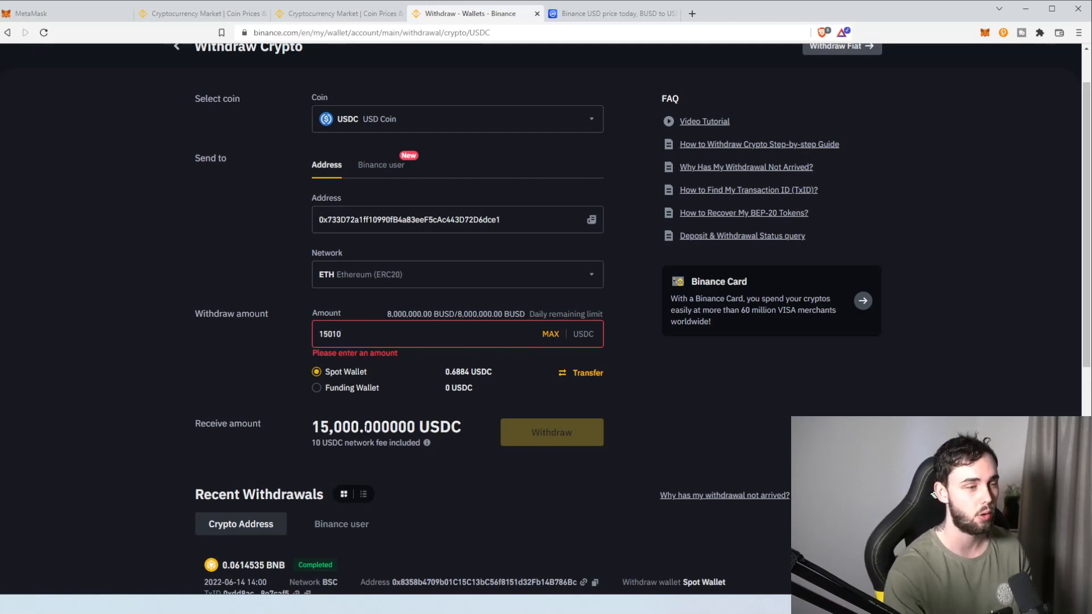
pyautogui.doubleClick(329, 334)
pyautogui.write('15000')
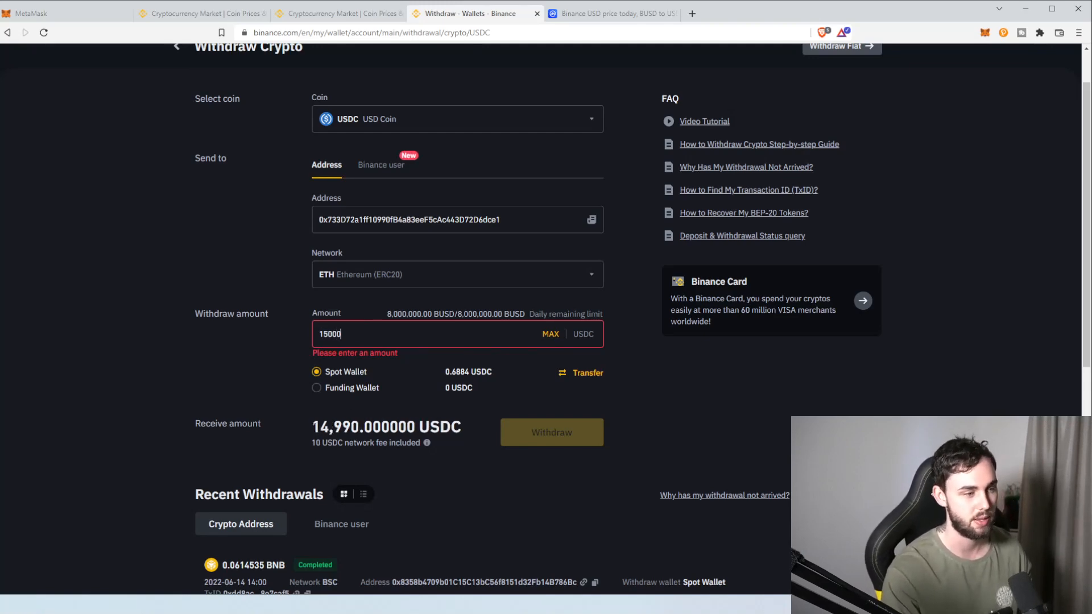
pyautogui.click(551, 432)
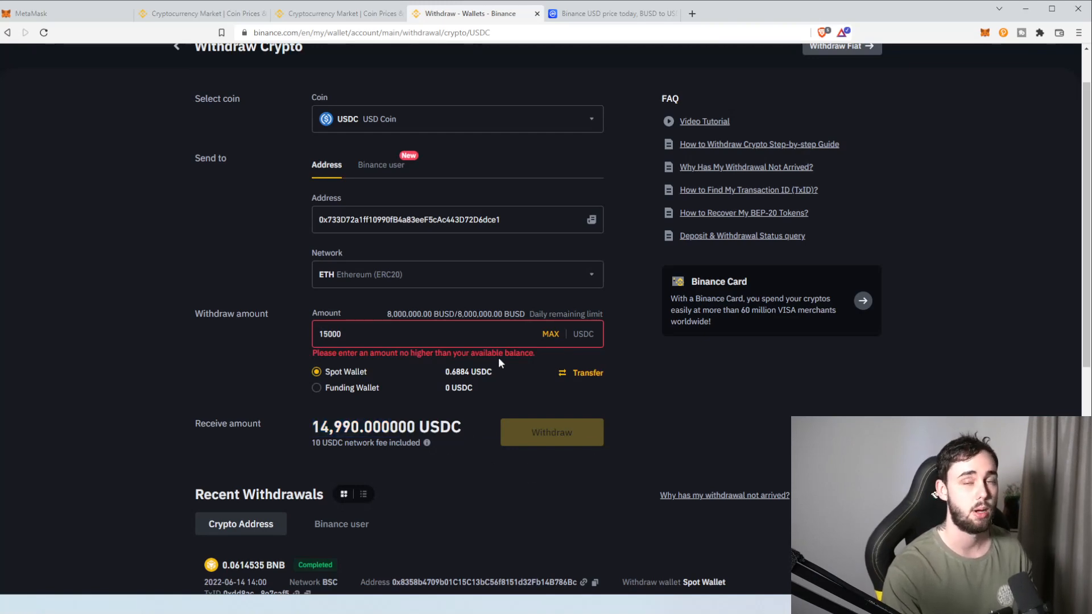
pyautogui.moveTo(507, 373)
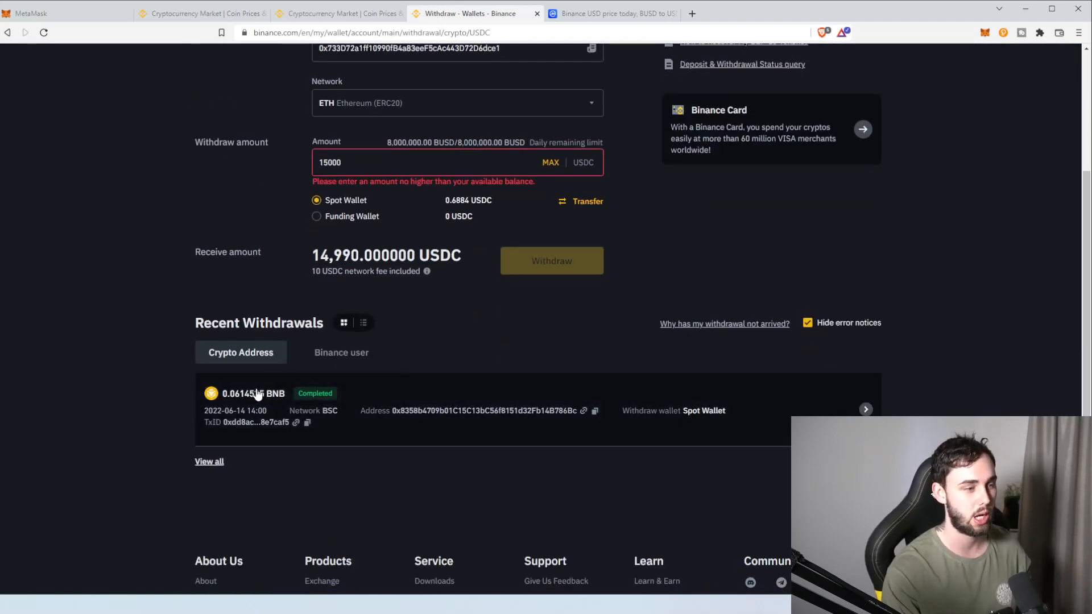
pyautogui.moveTo(465, 482)
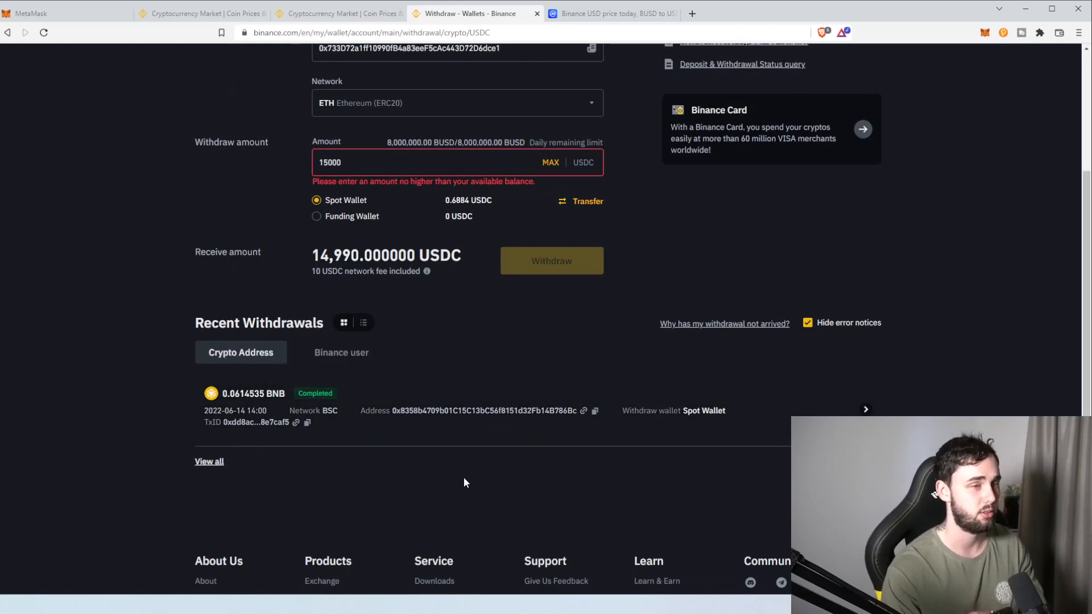
pyautogui.click(31, 13)
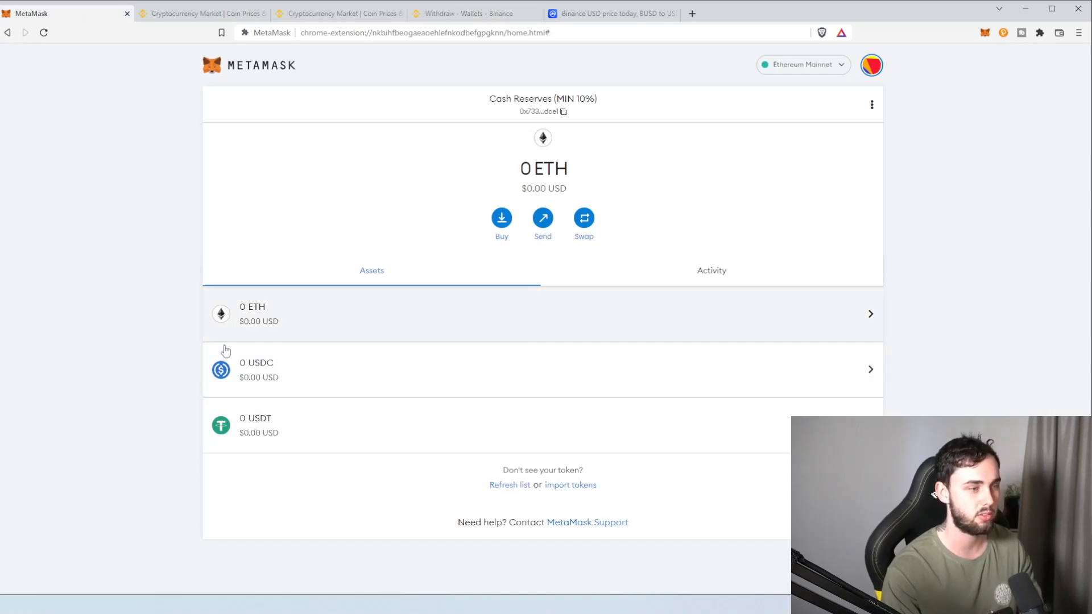
pyautogui.moveTo(360, 407)
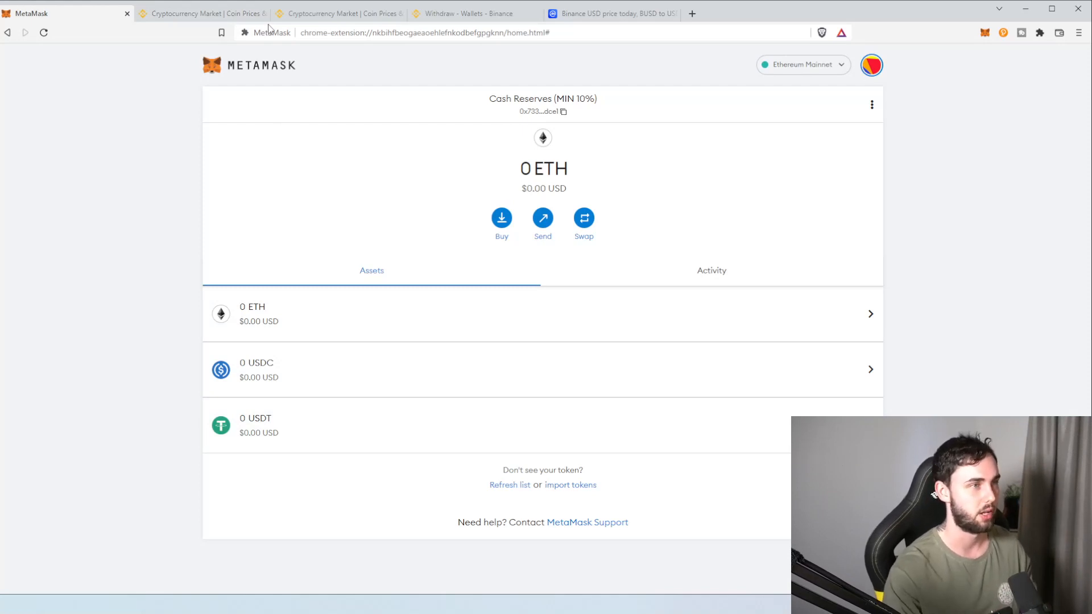
# - Return from the empty Cash Reserves wallet to the Binance USDC withdrawal form
pyautogui.click(463, 13)
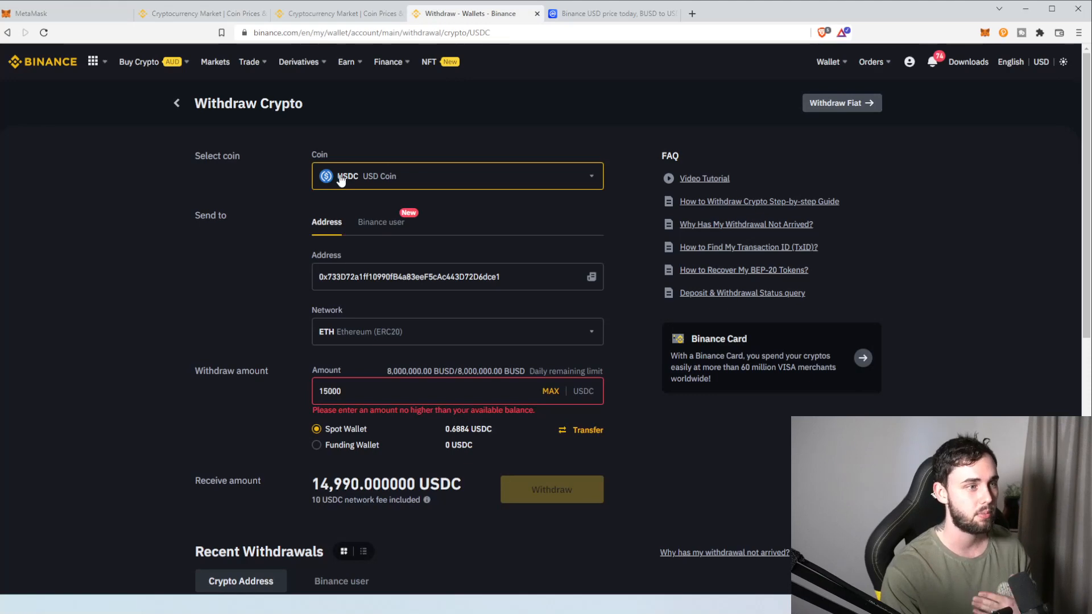
# - Change the withdrawal coin from USDC to ETH Ethereum
pyautogui.click(457, 175)
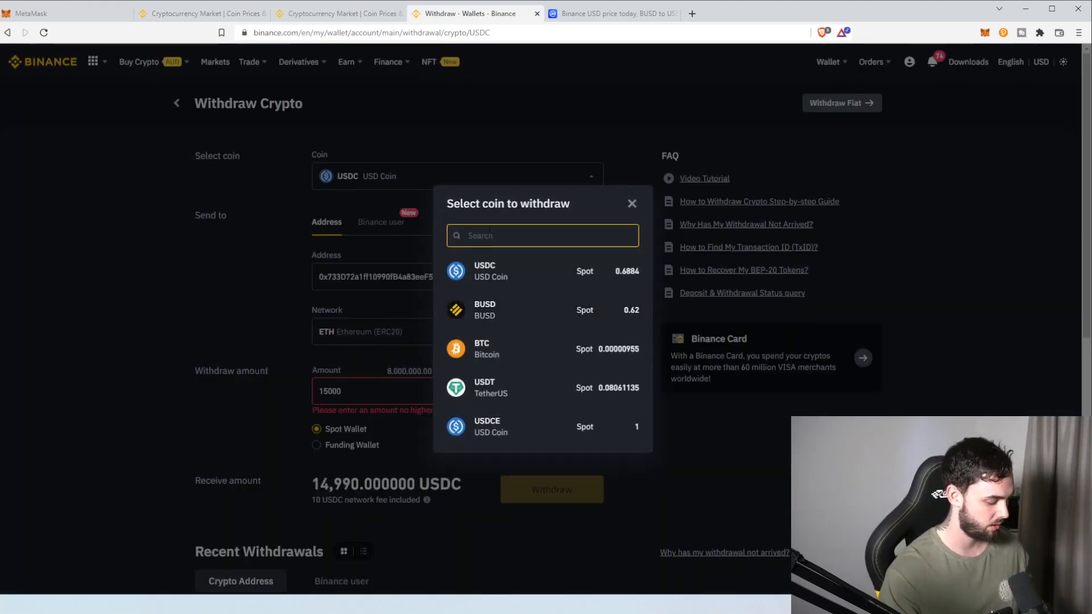
pyautogui.write('EW')
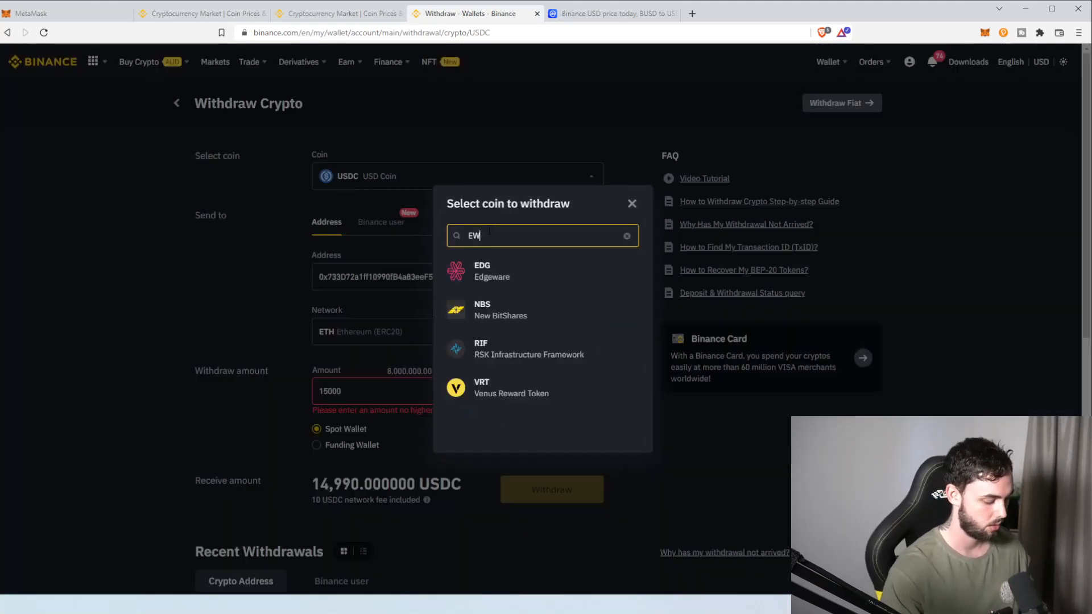
pyautogui.write('ETH')
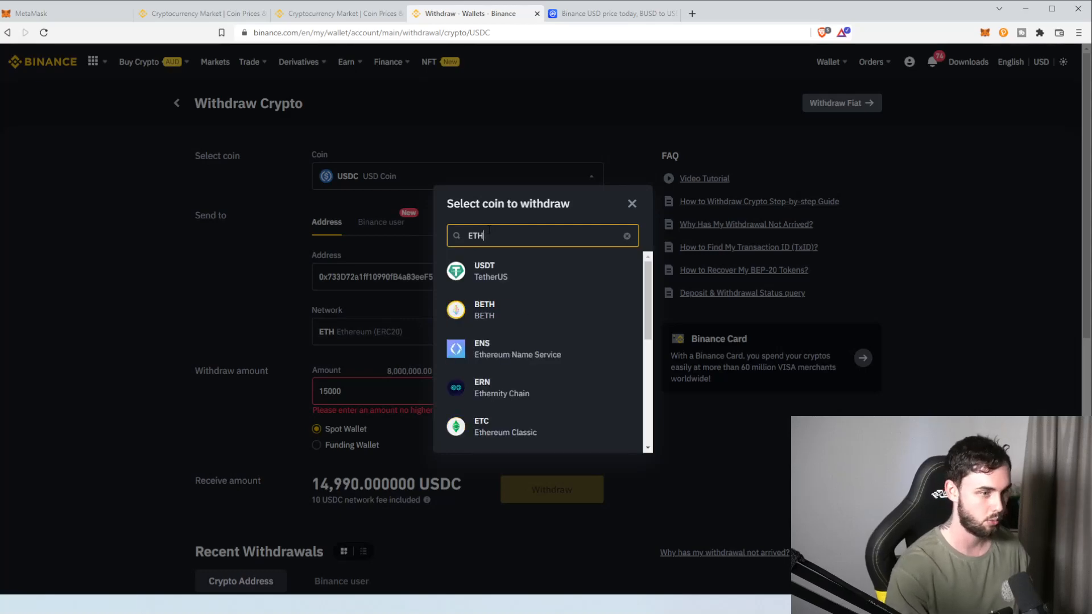
pyautogui.scroll(-3)
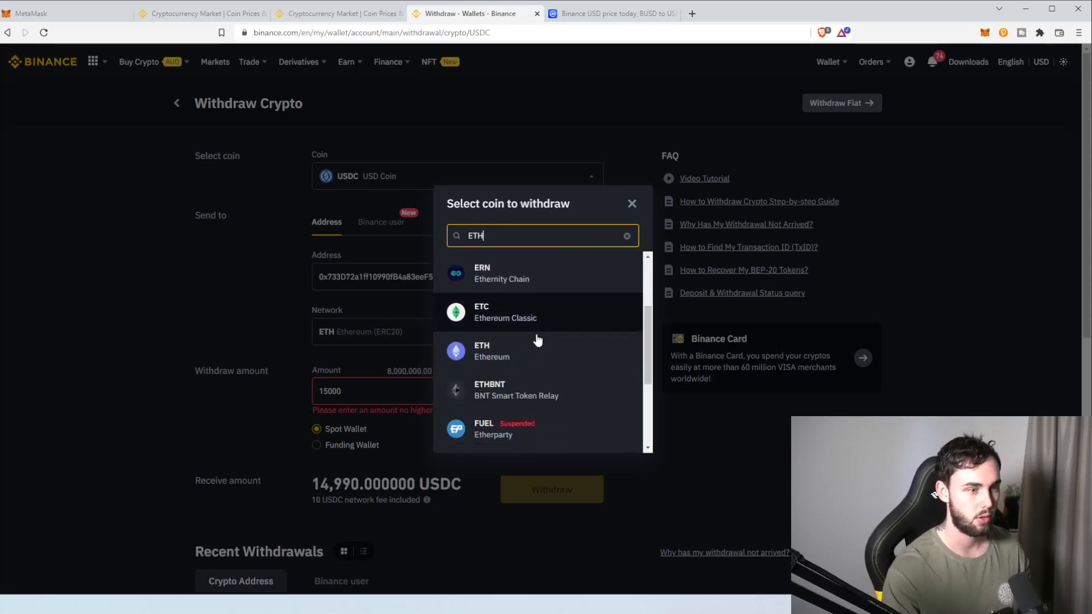
pyautogui.click(492, 351)
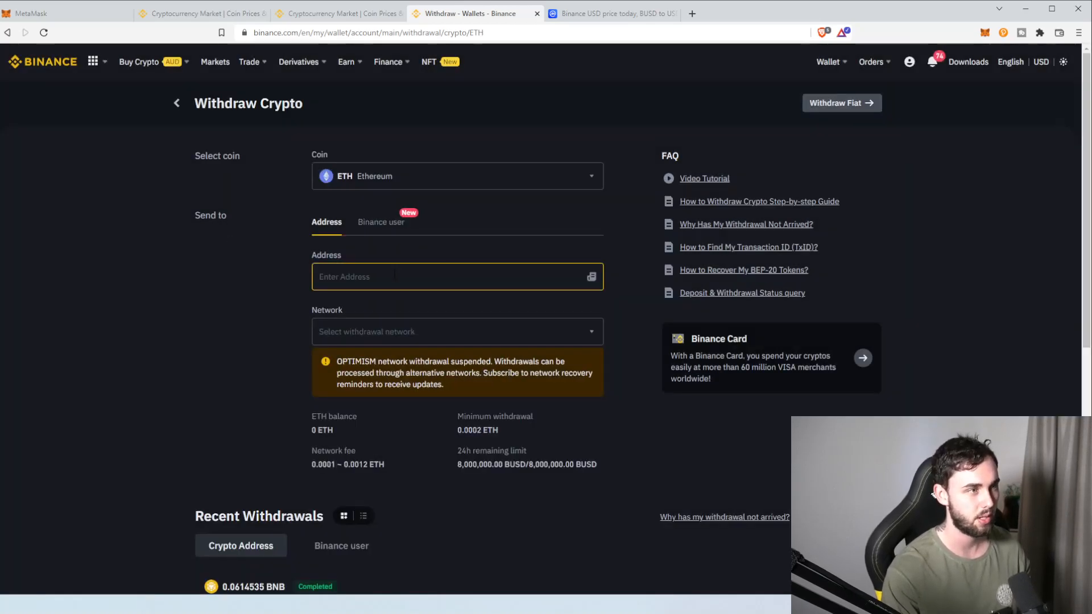
# - Paste the Cash Reserves address 0x733D...dce1, verify it in MetaMask, and choose Ethereum (ERC20)
pyautogui.write('0x733D72a1ff10990fB4a83eeF5cAc443D72D6dce1')
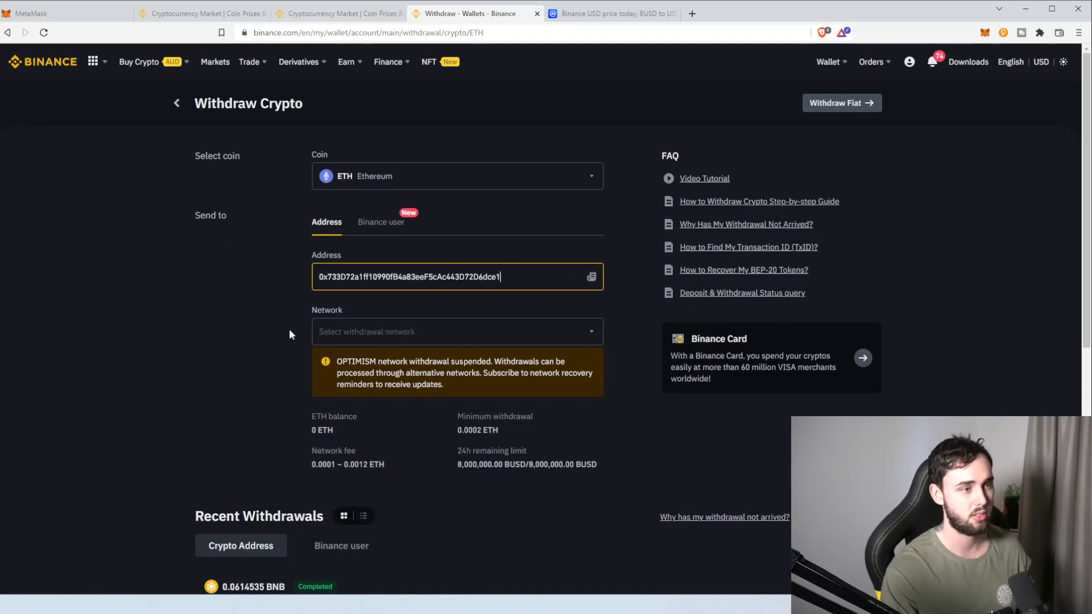
pyautogui.click(63, 14)
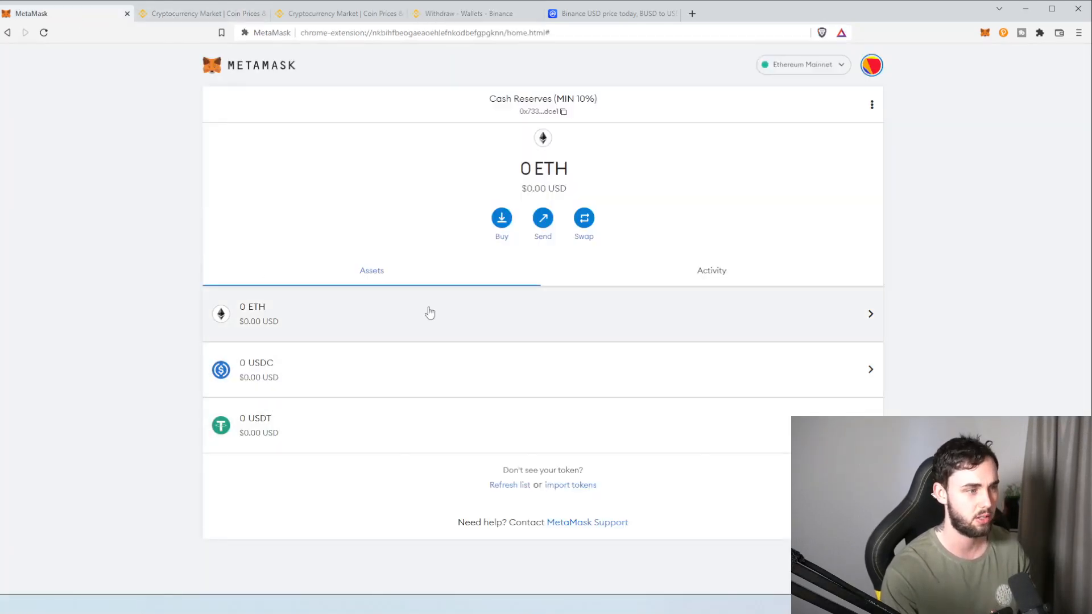
pyautogui.click(470, 14)
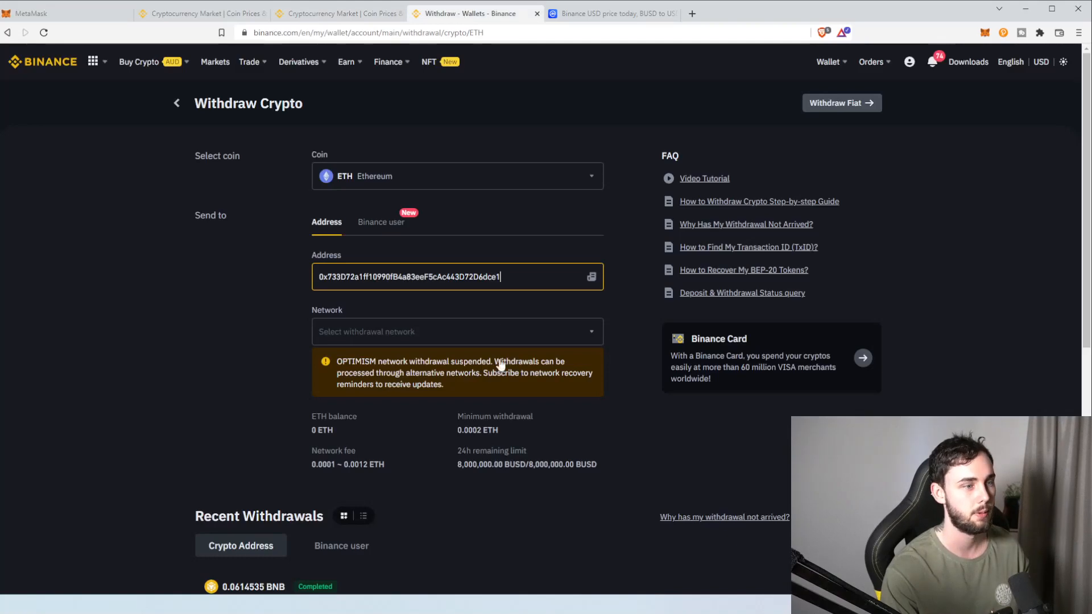
pyautogui.click(456, 331)
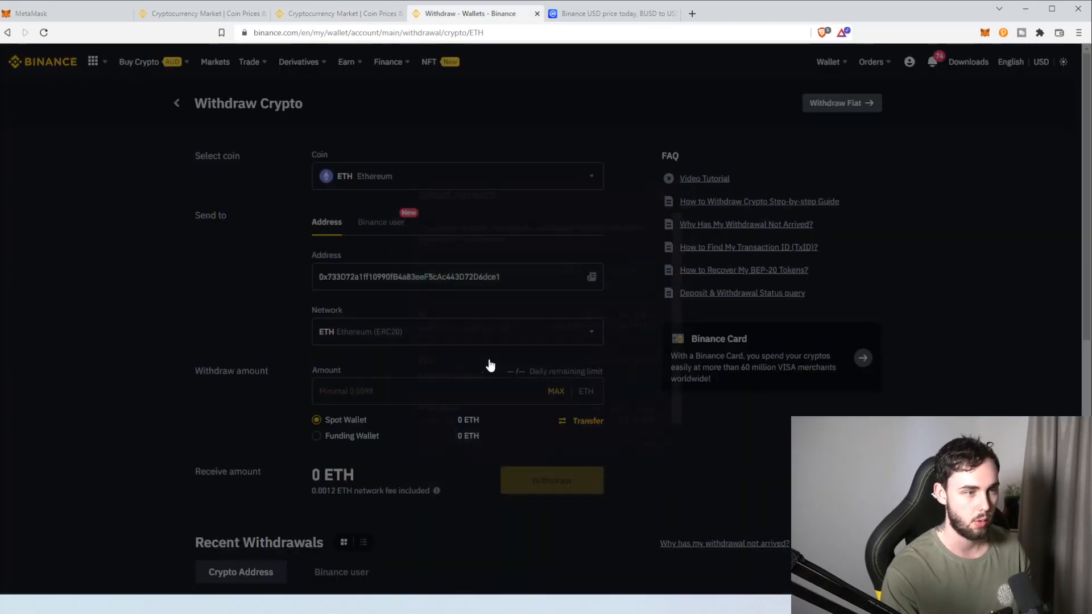
# - Set the ETH withdrawal amount to 350, flagged above available balance, and return to MetaMask
pyautogui.click(453, 390)
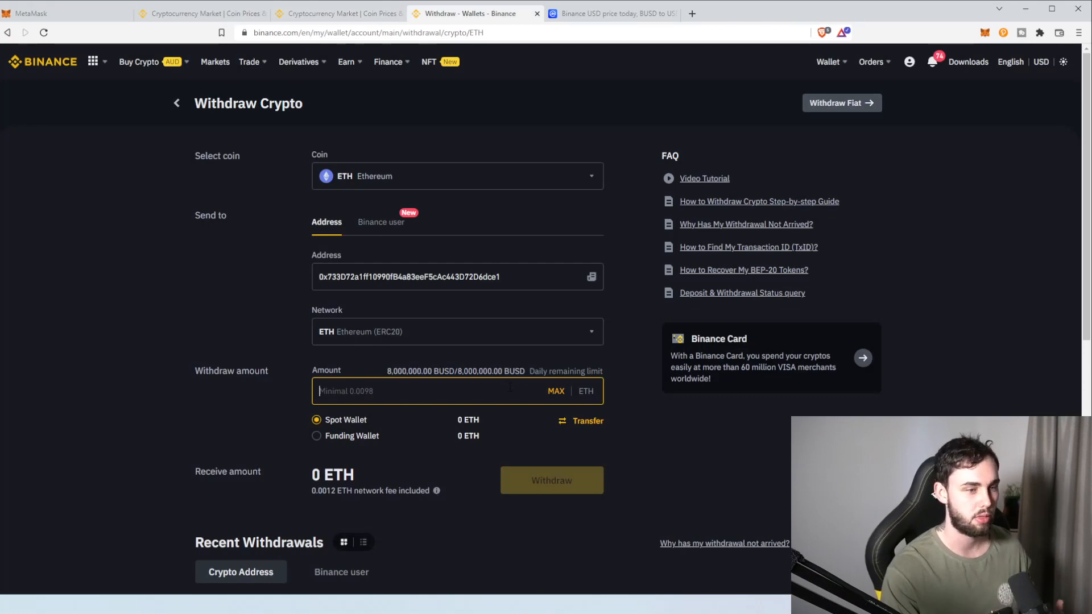
pyautogui.write('3')
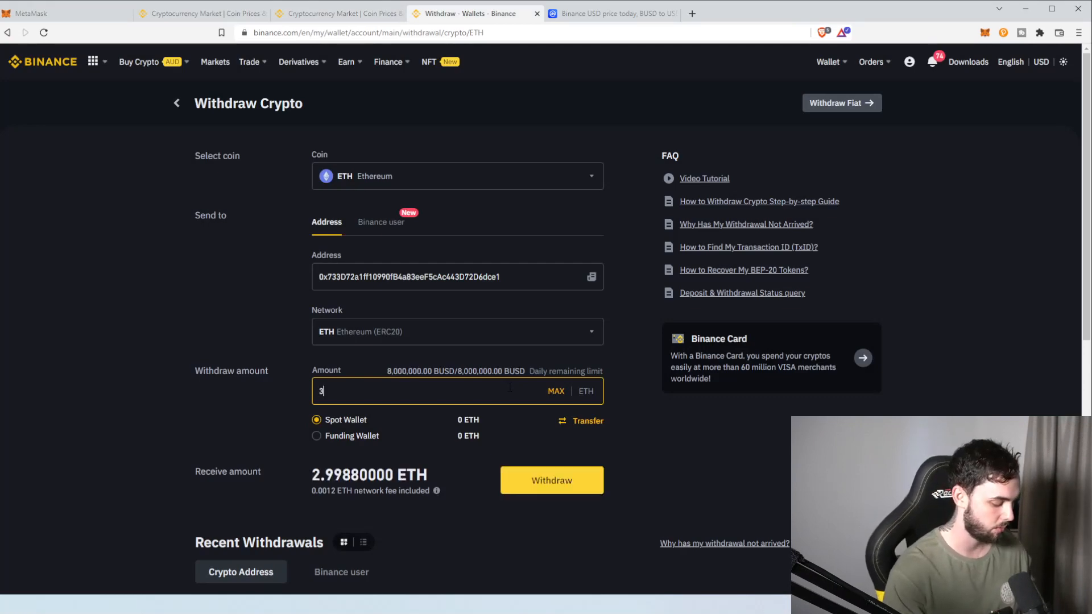
pyautogui.write('50')
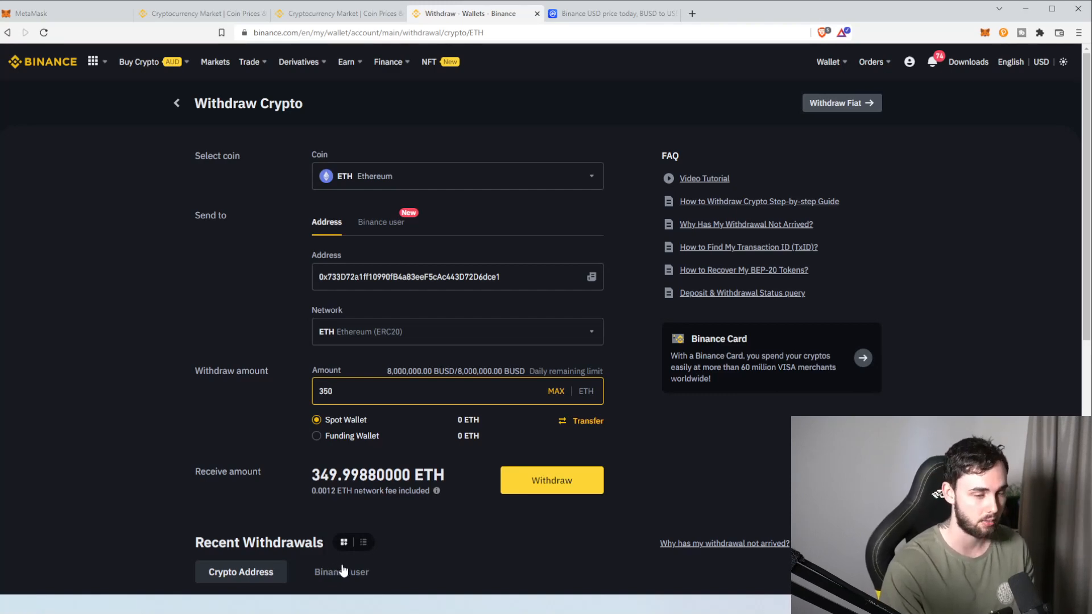
pyautogui.click(550, 479)
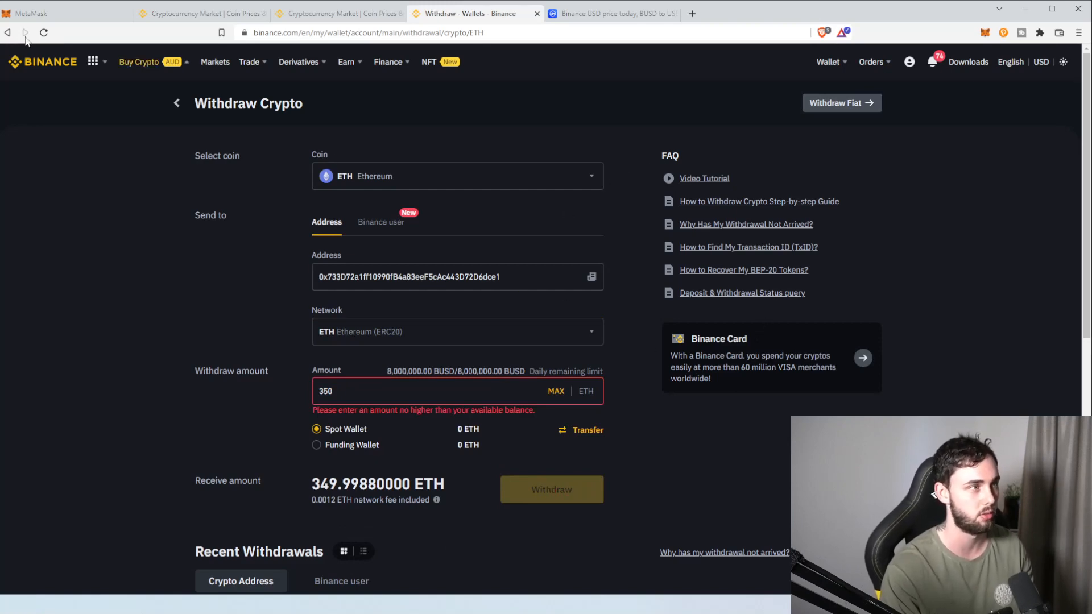
pyautogui.click(63, 14)
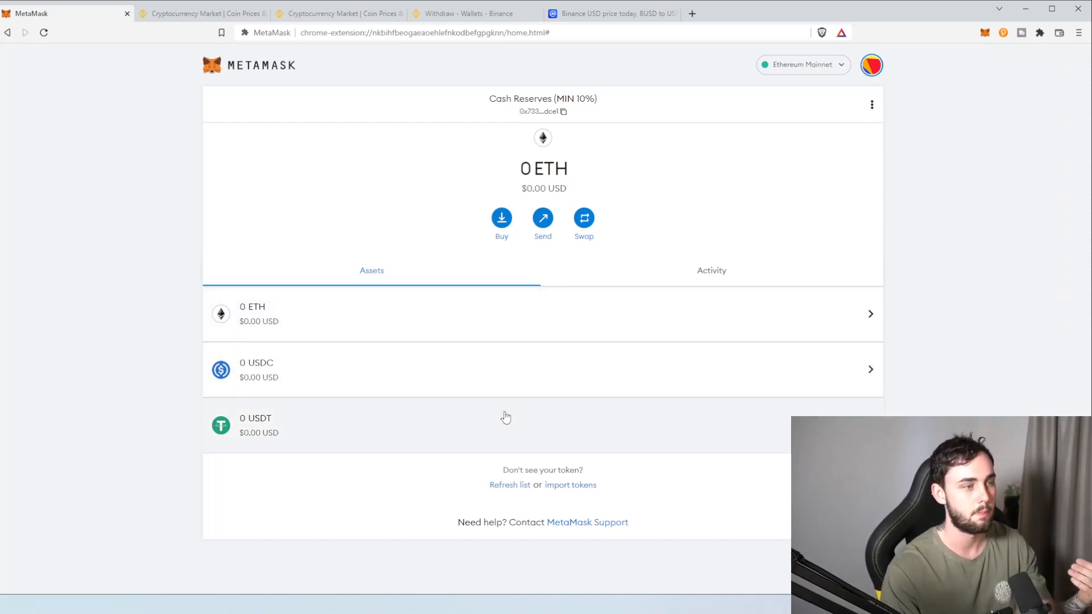
pyautogui.moveTo(646, 368)
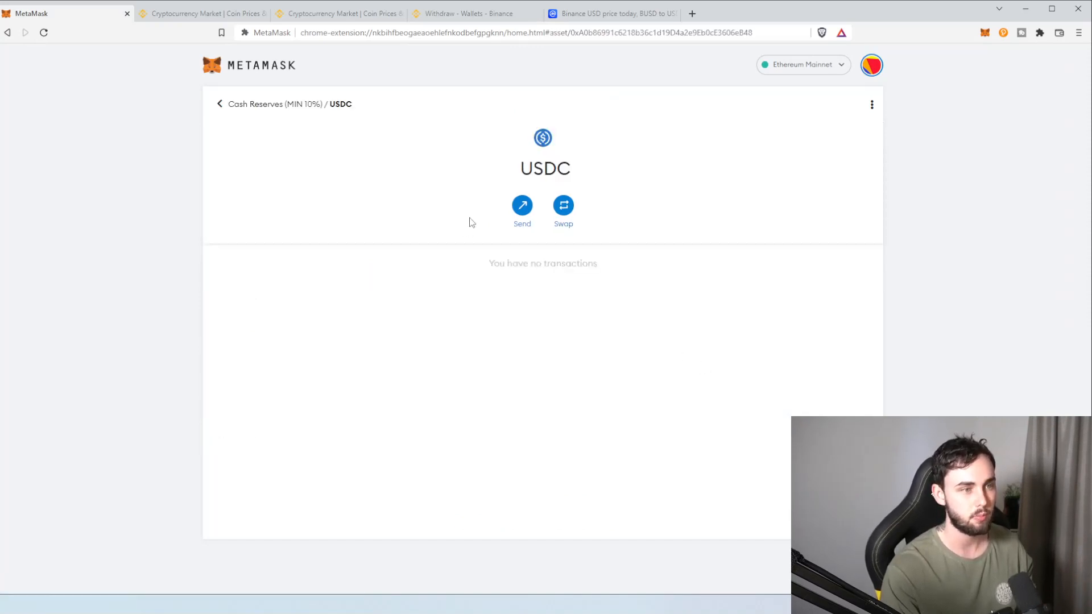
# - Start a USDC send from Cash Reserves using 'Transfer between my accounts', then bring up the budget spreadsheet
pyautogui.click(562, 206)
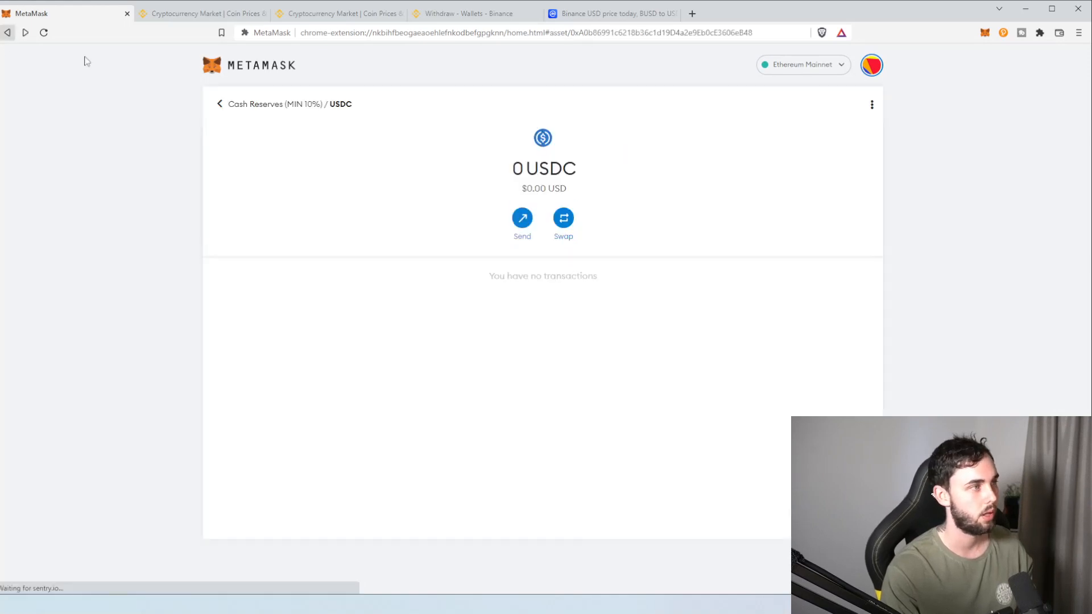
pyautogui.click(522, 217)
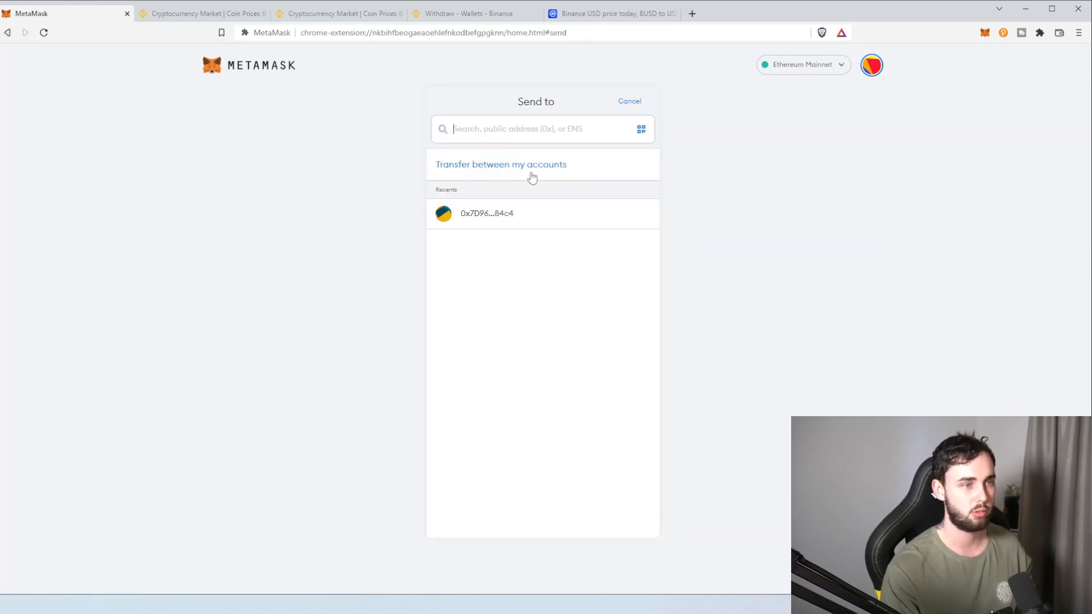
pyautogui.click(500, 163)
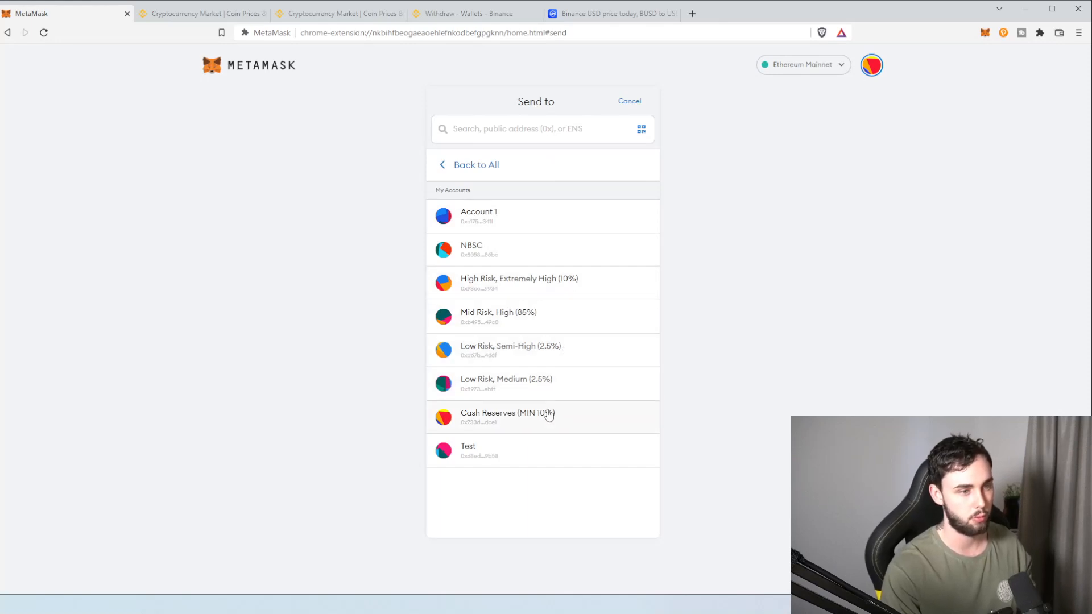
pyautogui.moveTo(787, 343)
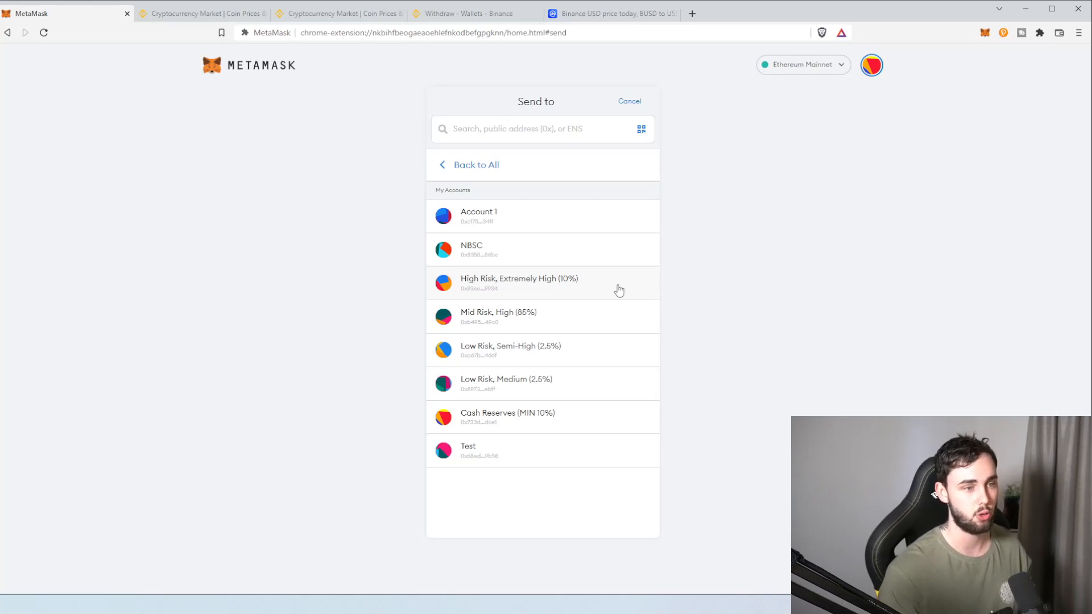
pyautogui.moveTo(506, 373)
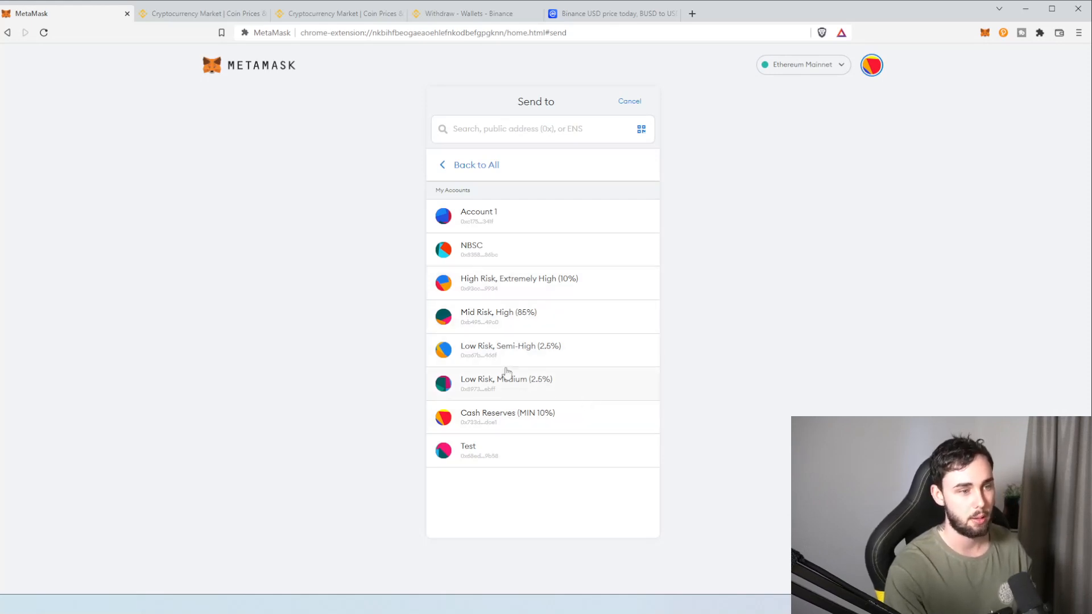
pyautogui.moveTo(550, 261)
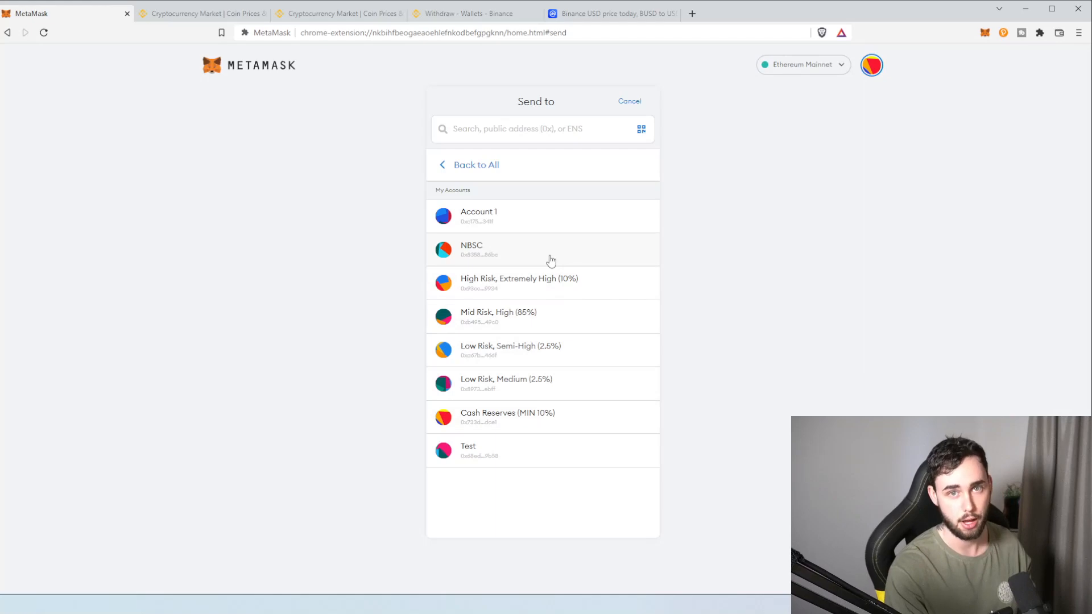
pyautogui.click(62, 13)
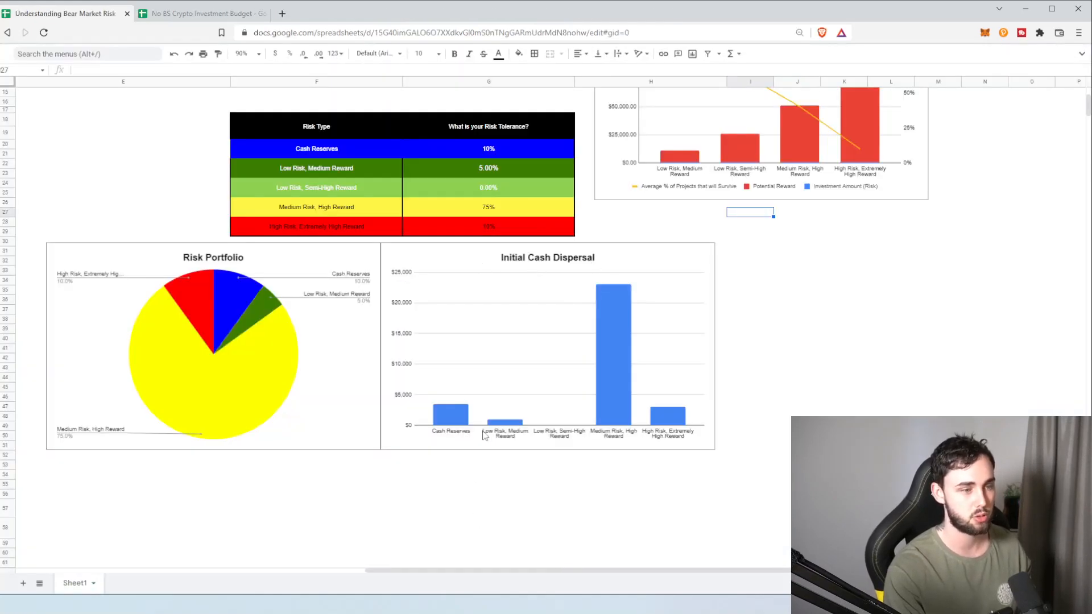
# - Select the Initial Cash Dispersal chart to read Cash Reserves at $3,500
pyautogui.click(454, 416)
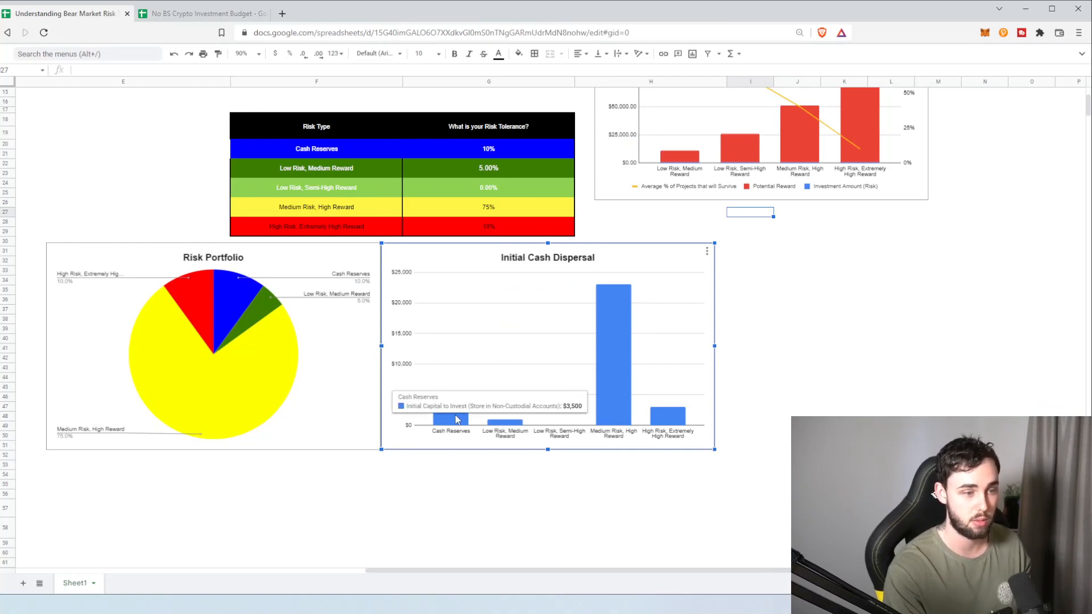
pyautogui.moveTo(528, 420)
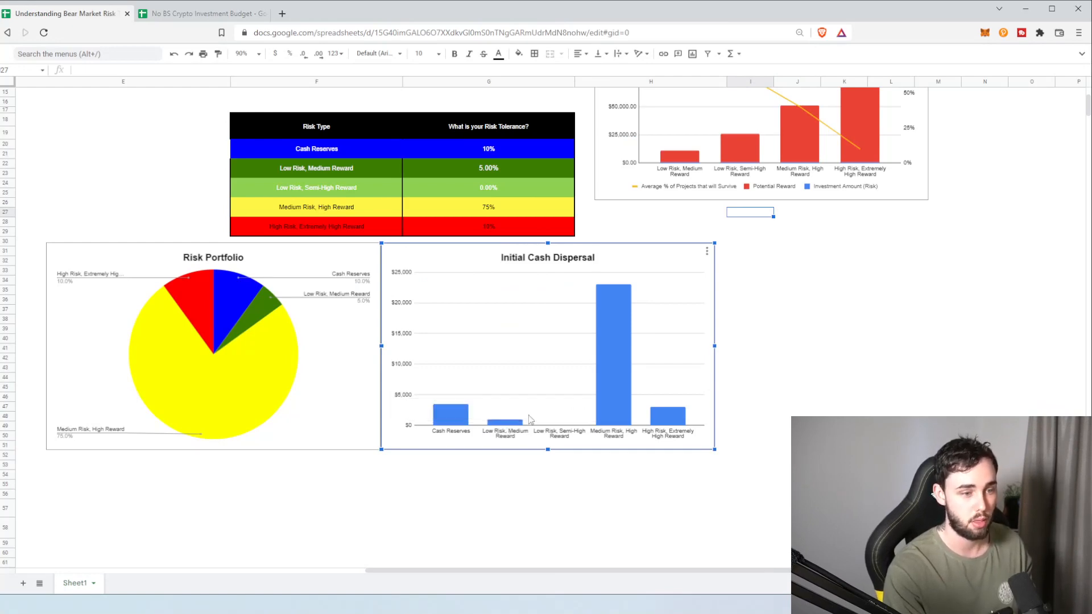
pyautogui.moveTo(679, 423)
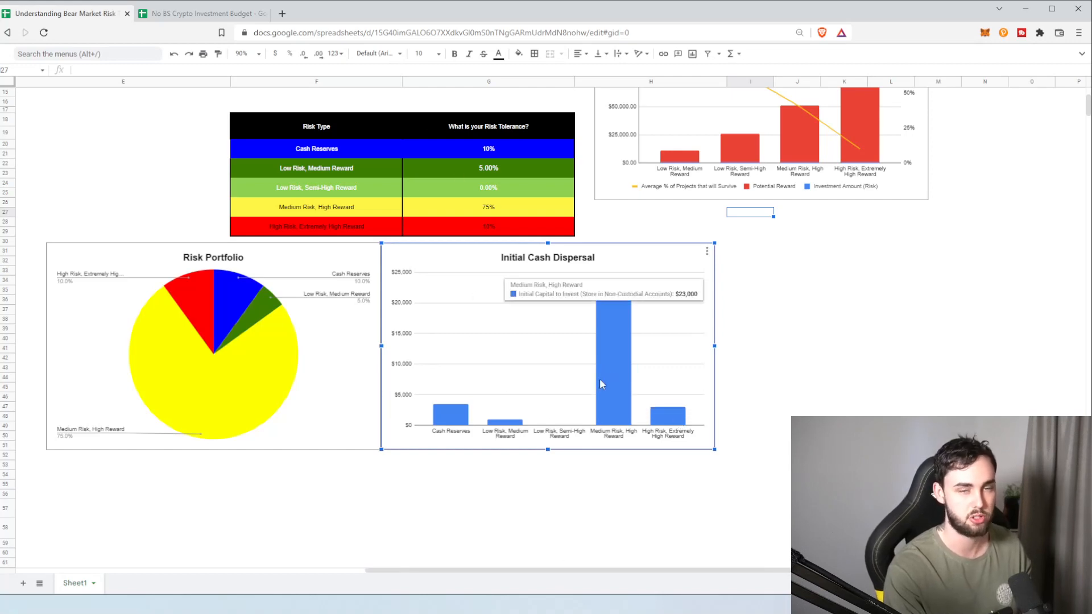
pyautogui.moveTo(485, 398)
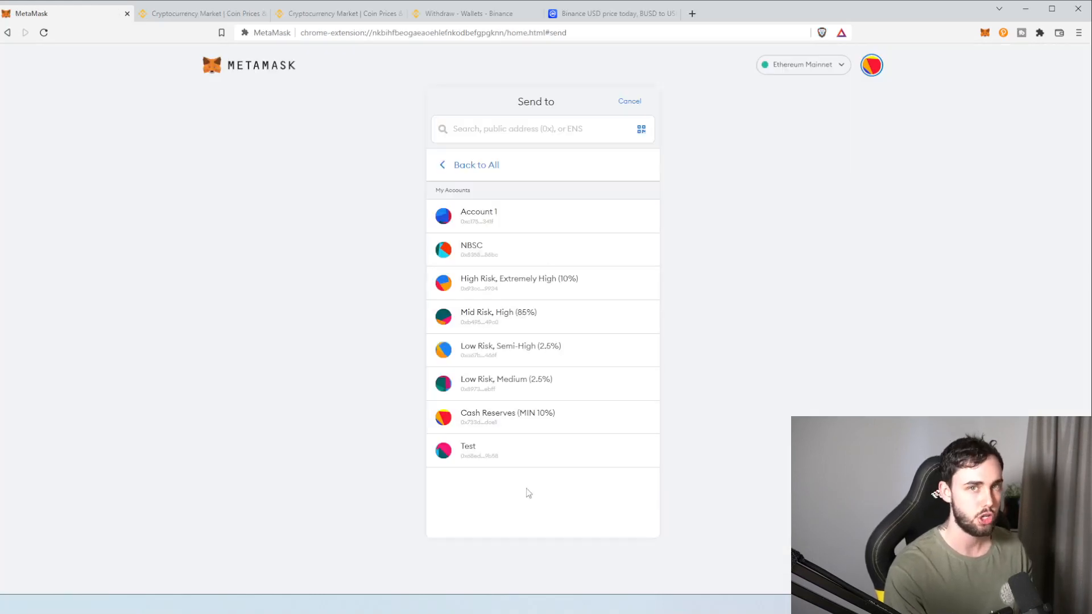
# - Back out of the USDC transfer and compare addresses across the Binance markets and withdrawal tabs
pyautogui.click(475, 165)
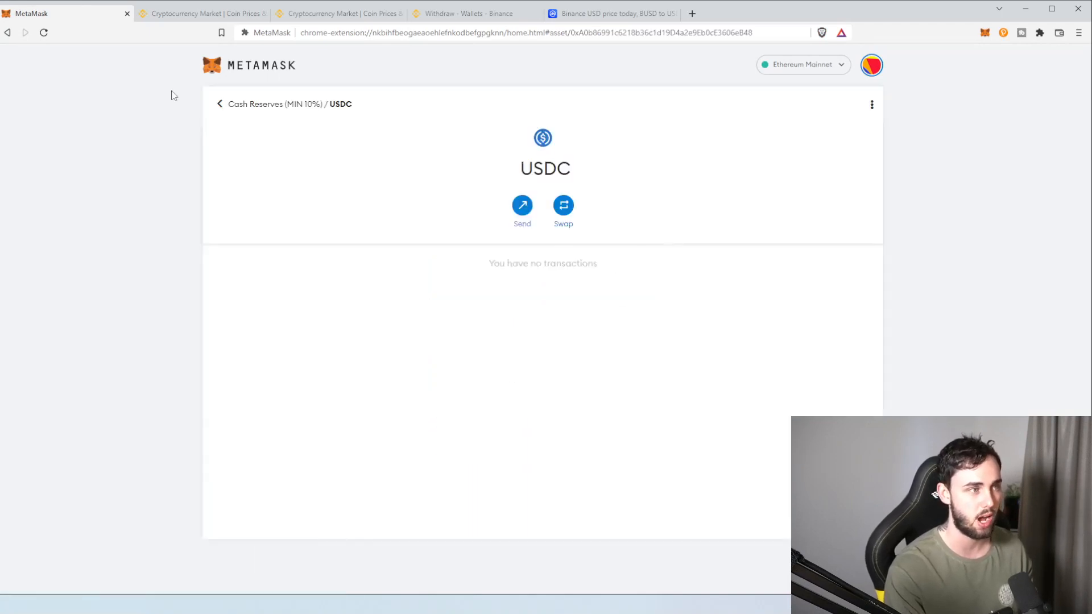
pyautogui.click(202, 13)
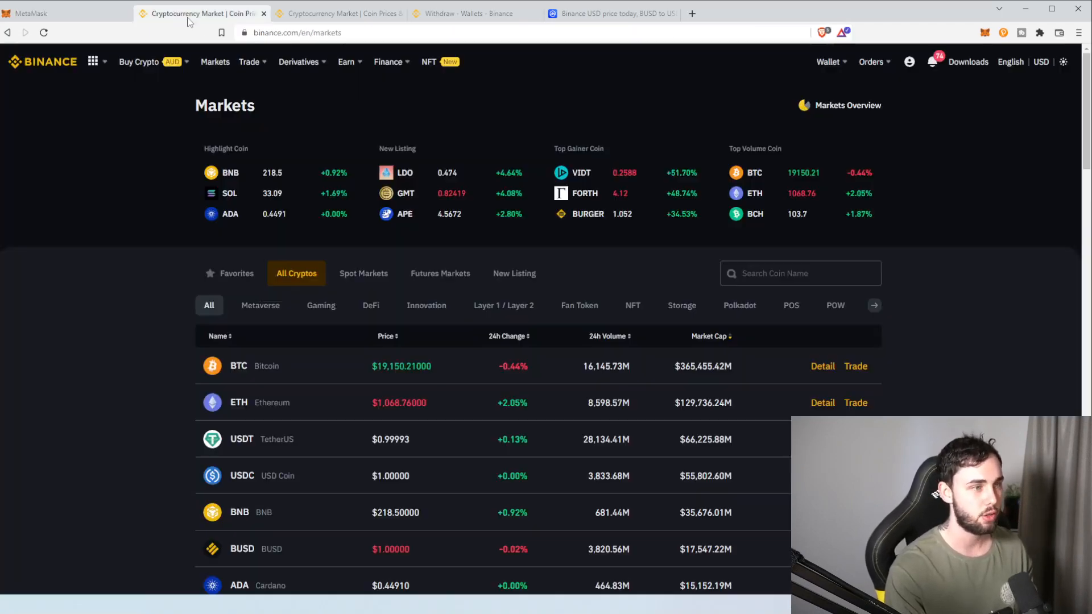
pyautogui.click(469, 14)
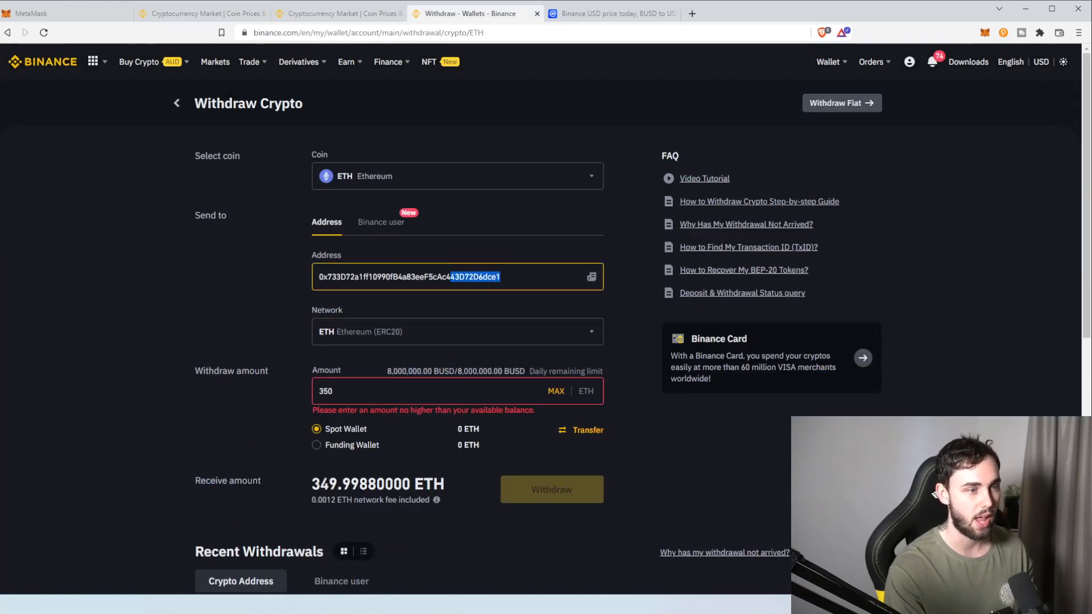
pyautogui.click(63, 13)
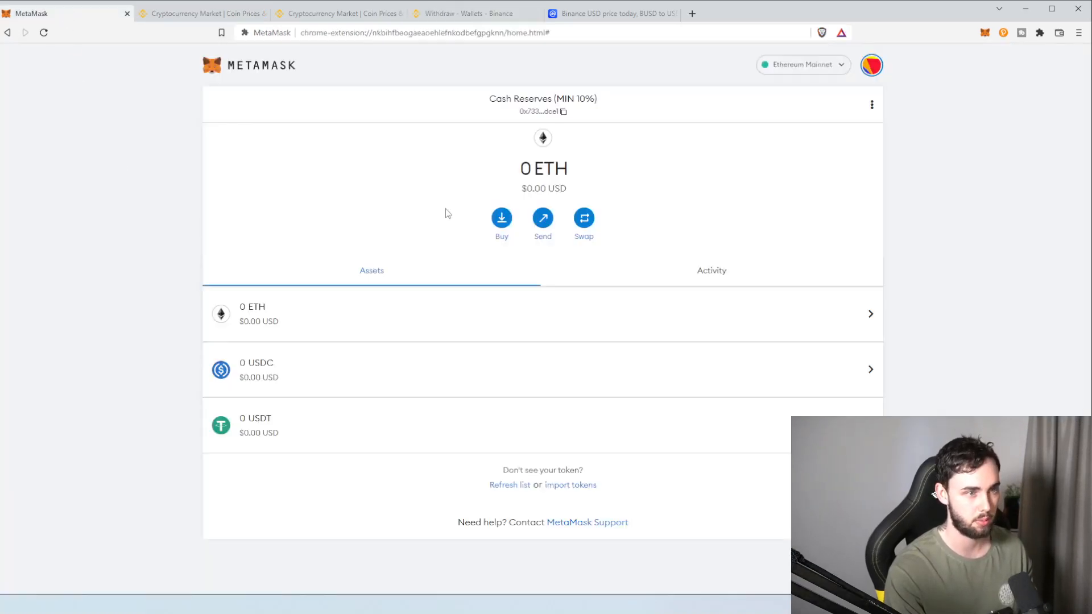
pyautogui.moveTo(543, 112)
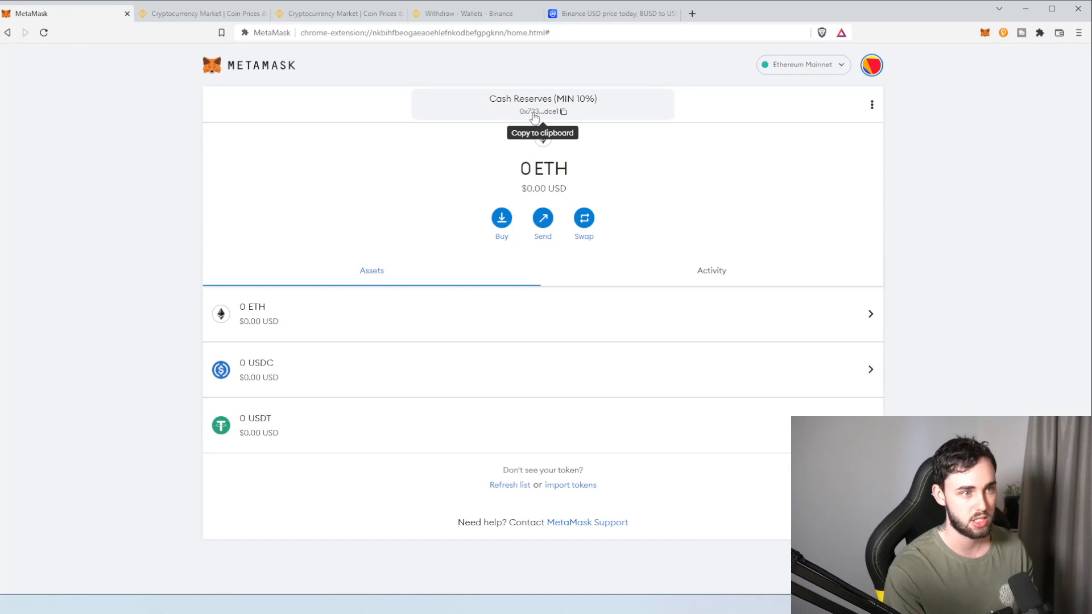
pyautogui.moveTo(884, 67)
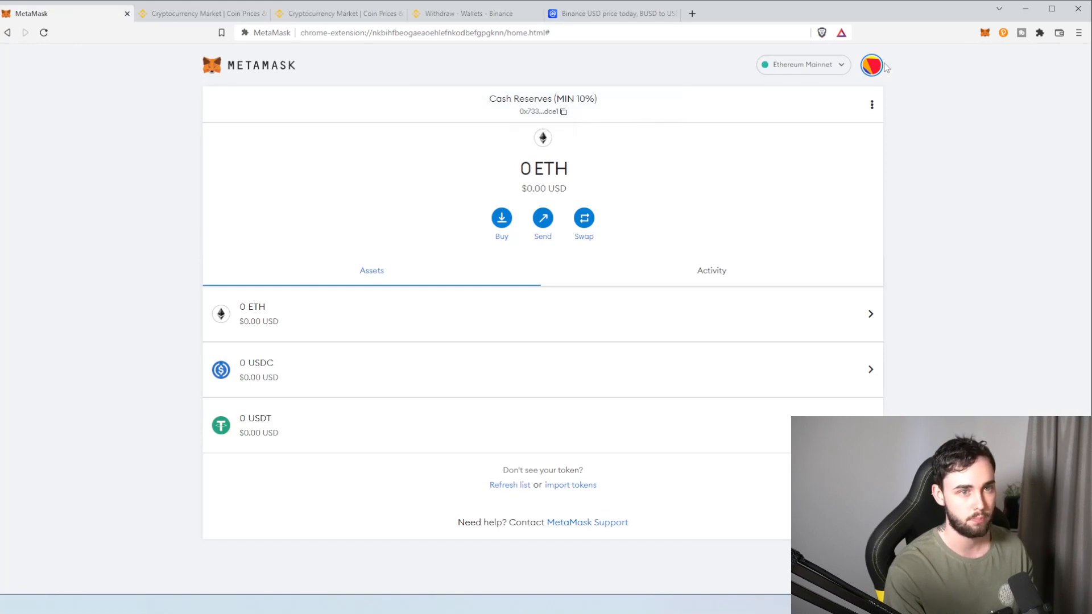
# - Switch MetaMask to the High Risk, Extremely High (10%) account and return to the Binance form
pyautogui.click(871, 65)
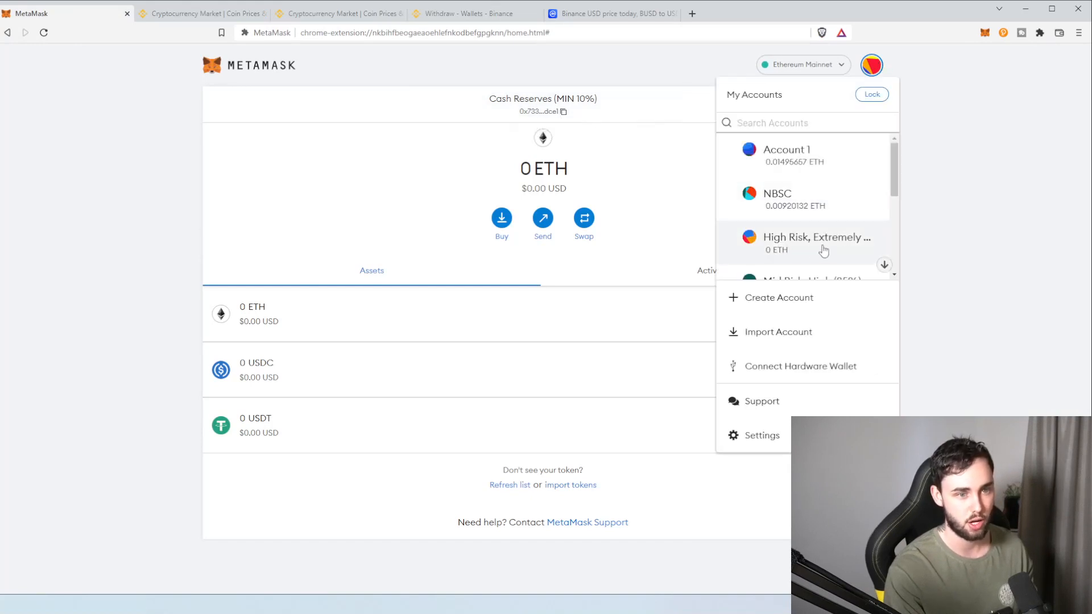
pyautogui.click(816, 242)
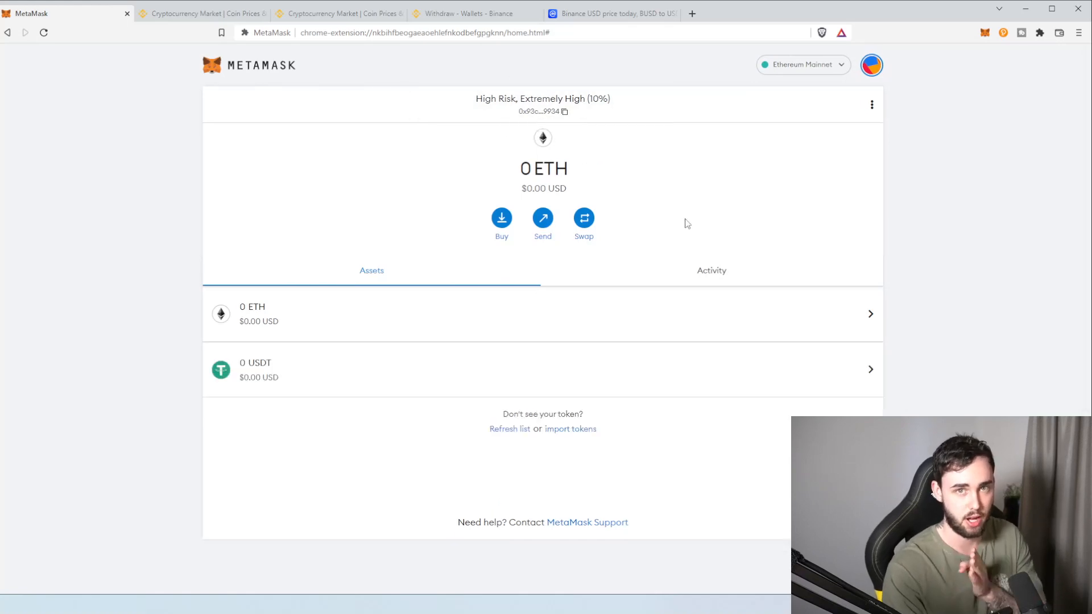
pyautogui.click(469, 13)
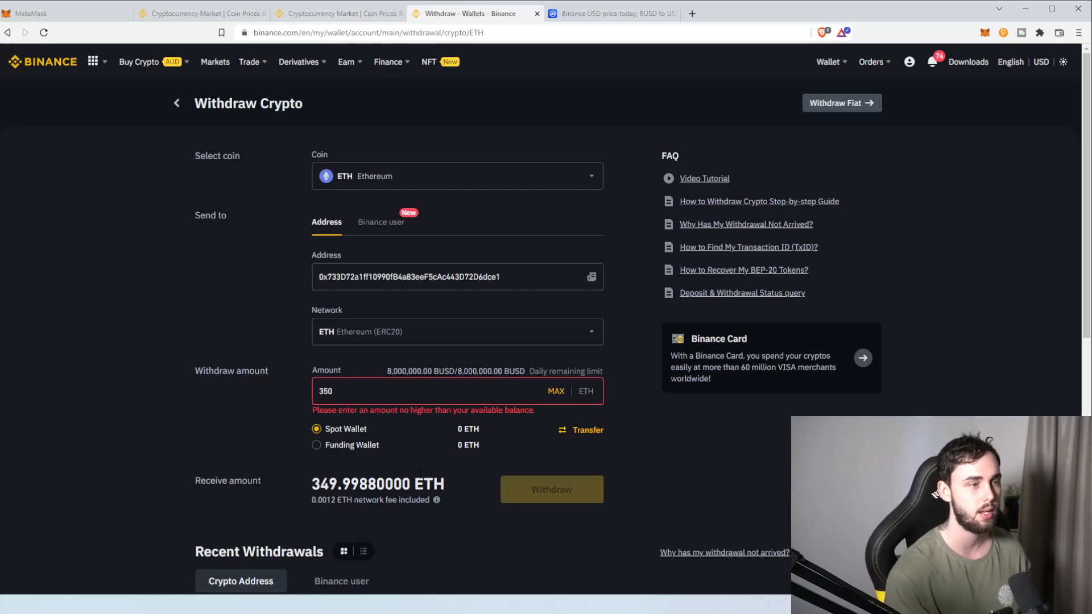
pyautogui.moveTo(423, 472)
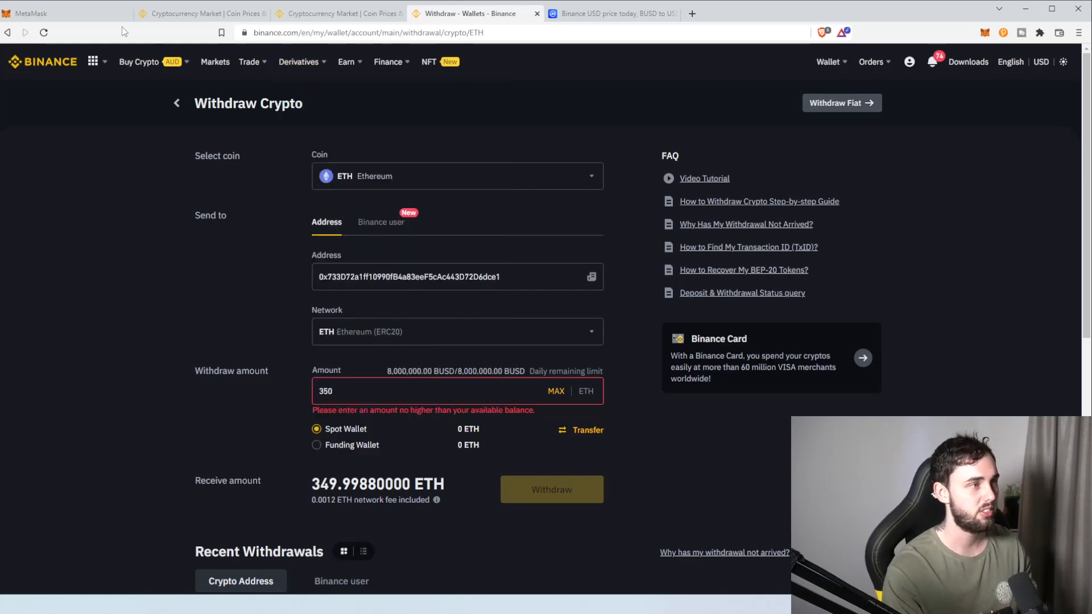
# - Browse the MetaMask account list, then check the Binance withdrawal and markets pages
pyautogui.click(63, 13)
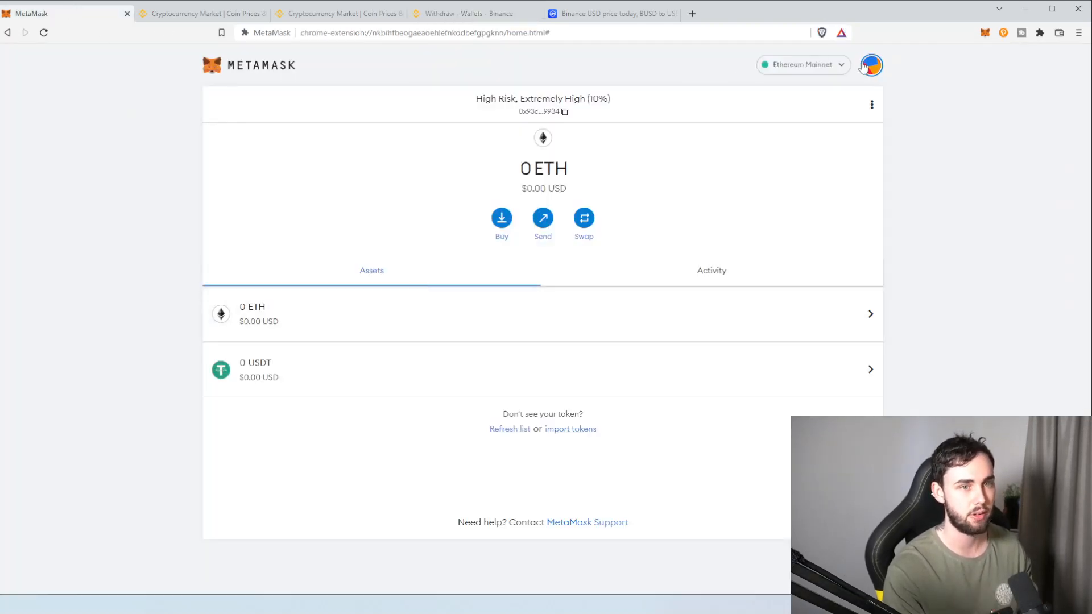
pyautogui.click(869, 65)
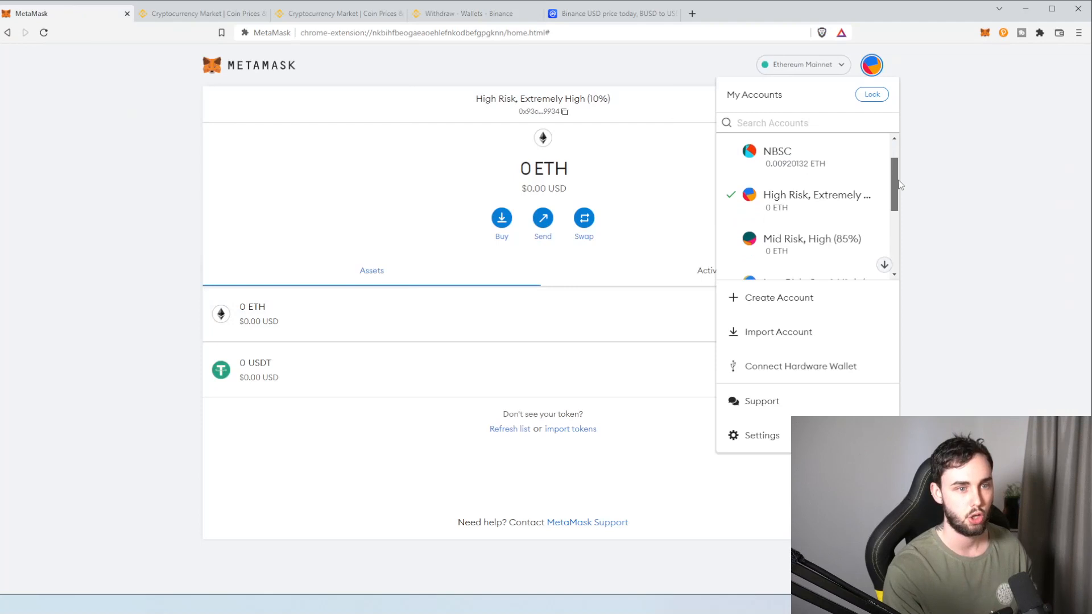
pyautogui.scroll(-3)
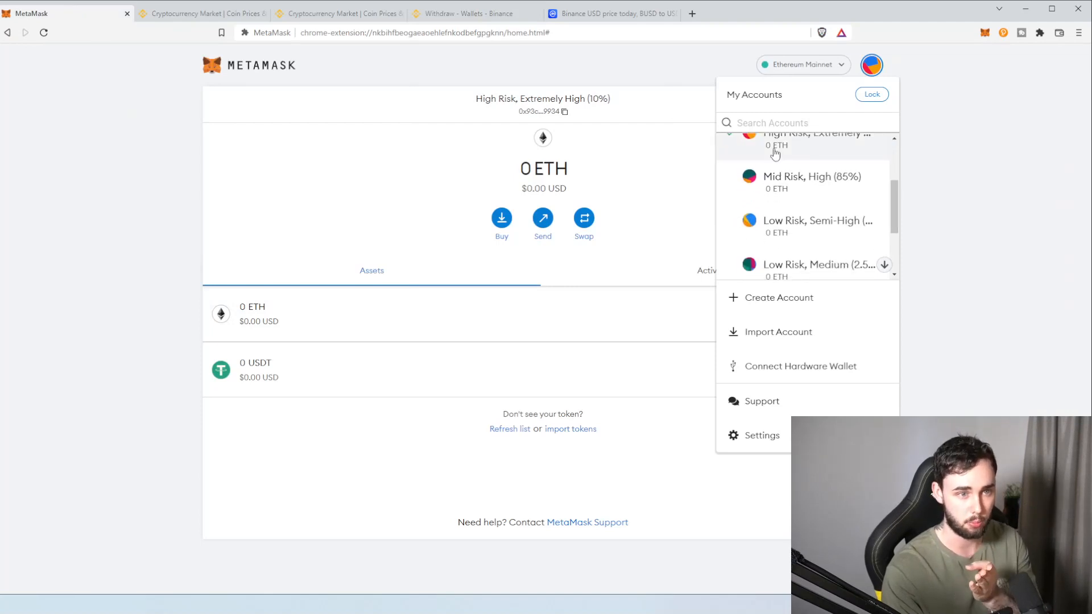
pyautogui.scroll(-3)
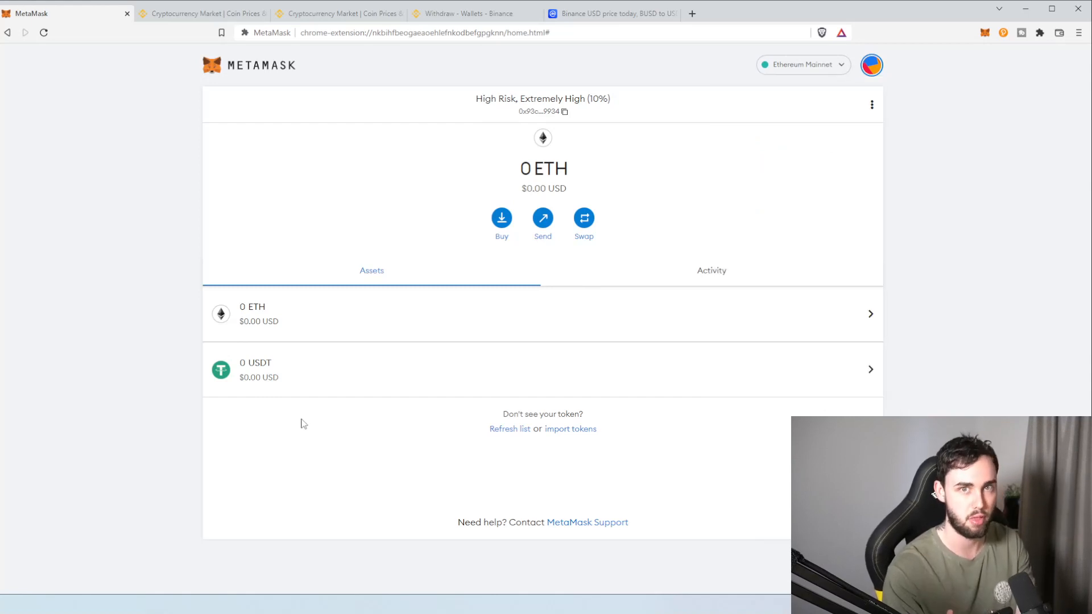
pyautogui.click(462, 14)
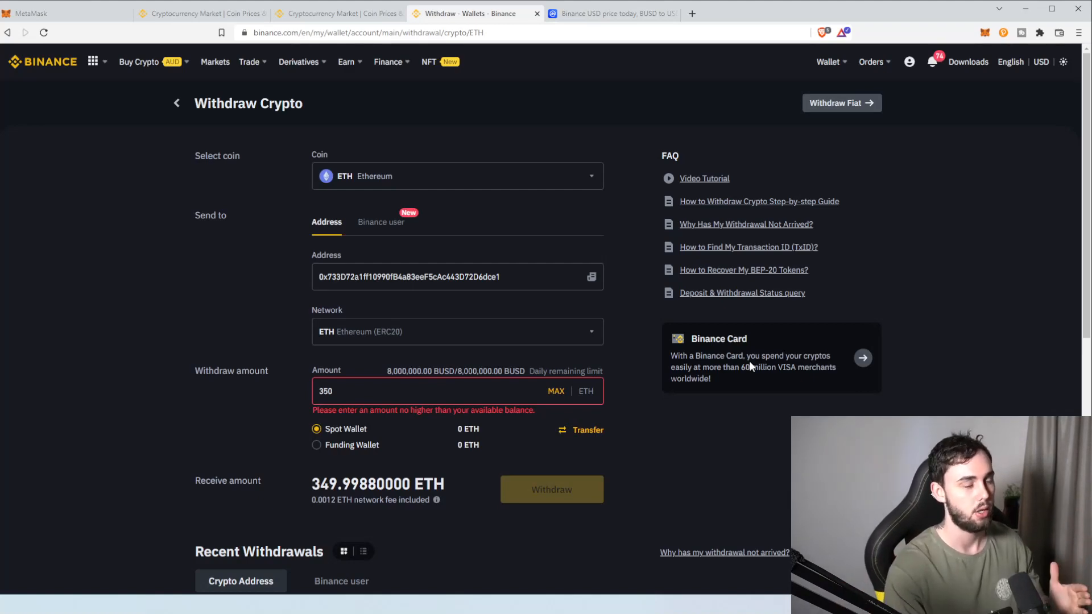
pyautogui.click(452, 276)
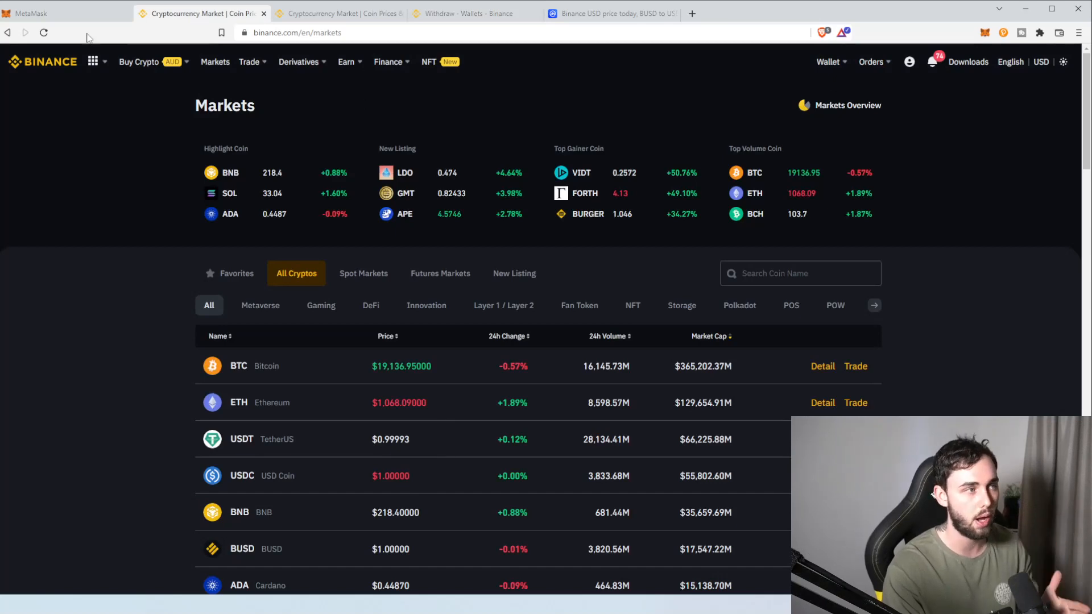
# - Switch MetaMask back to Cash Reserves (MIN 10%) and return to the Binance ETH withdrawal
pyautogui.click(63, 13)
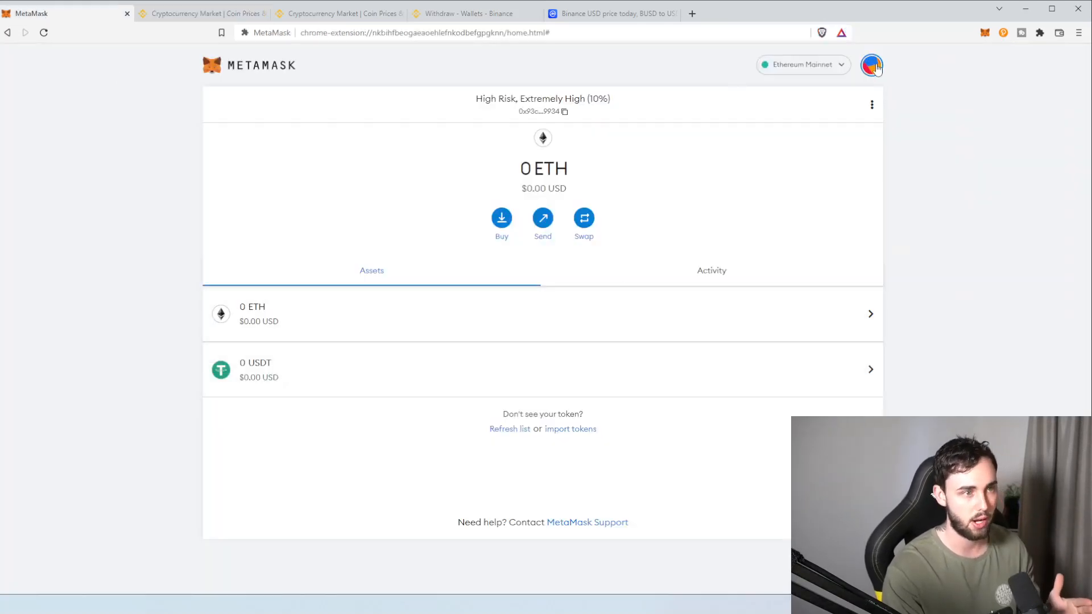
pyautogui.click(871, 65)
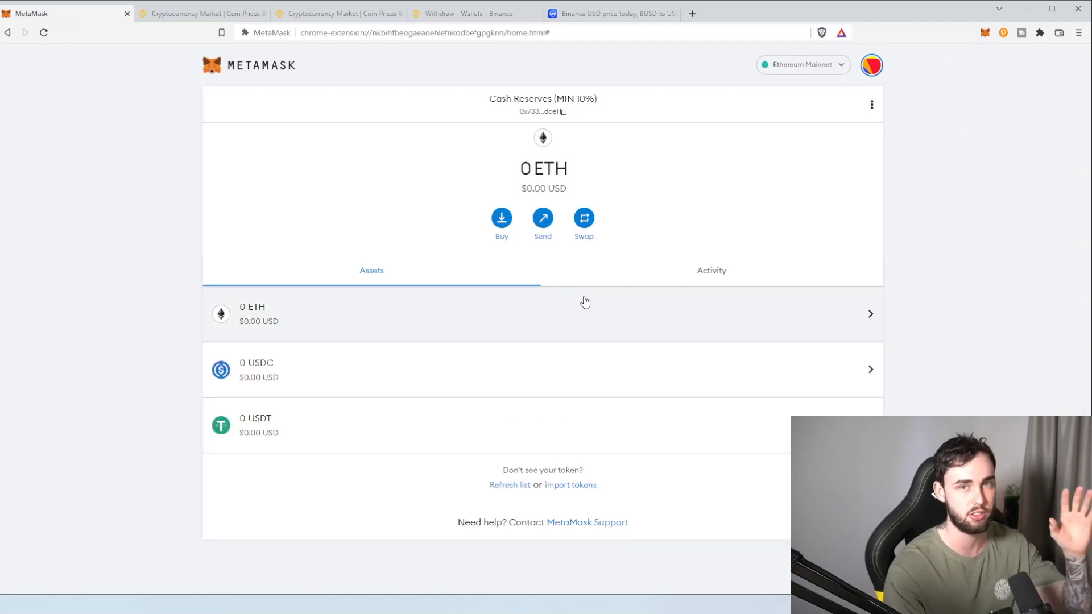
pyautogui.moveTo(685, 221)
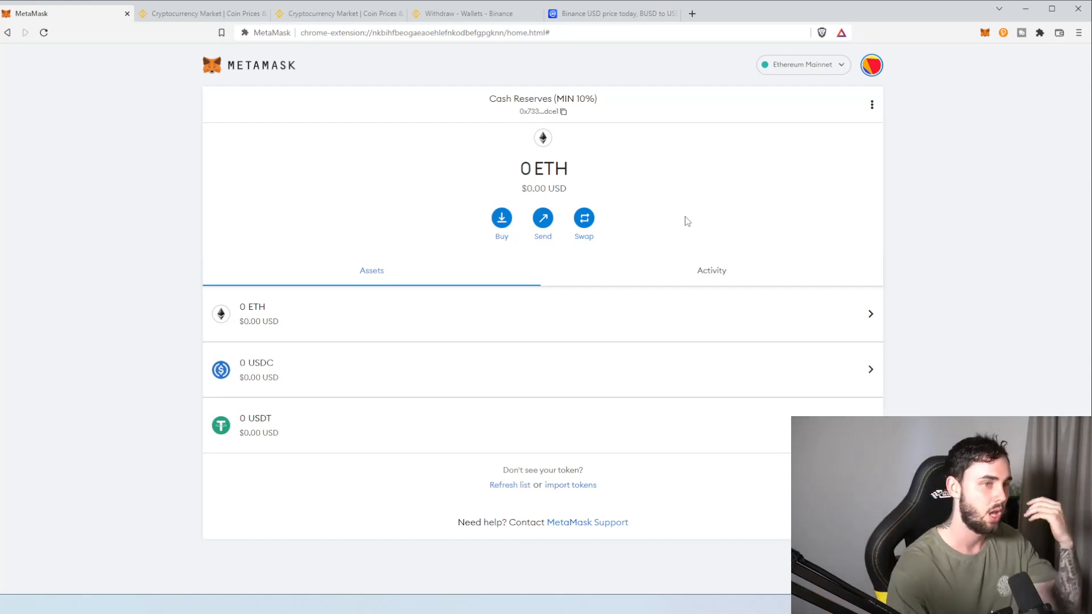
pyautogui.moveTo(448, 303)
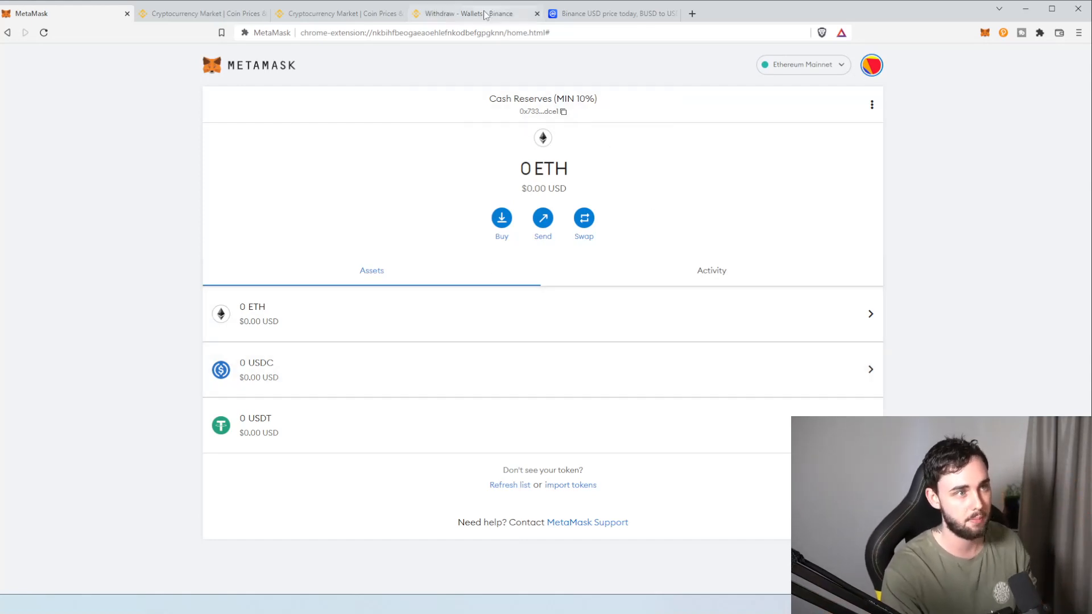
pyautogui.click(463, 13)
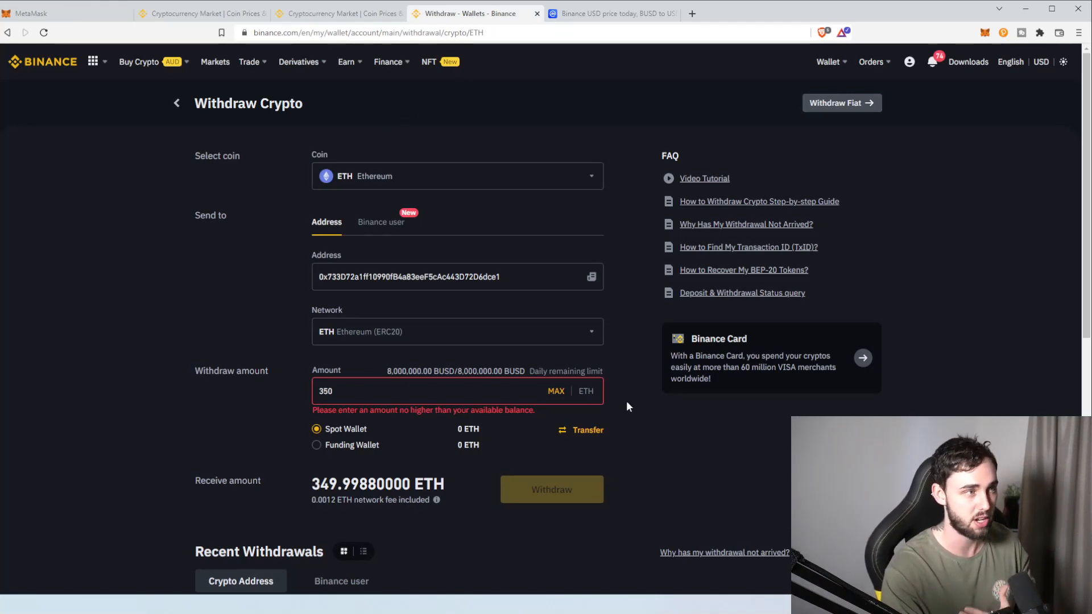
# - Inspect the SUM formula behind the Weekly DCA total in the budget's Distribution table
pyautogui.click(66, 13)
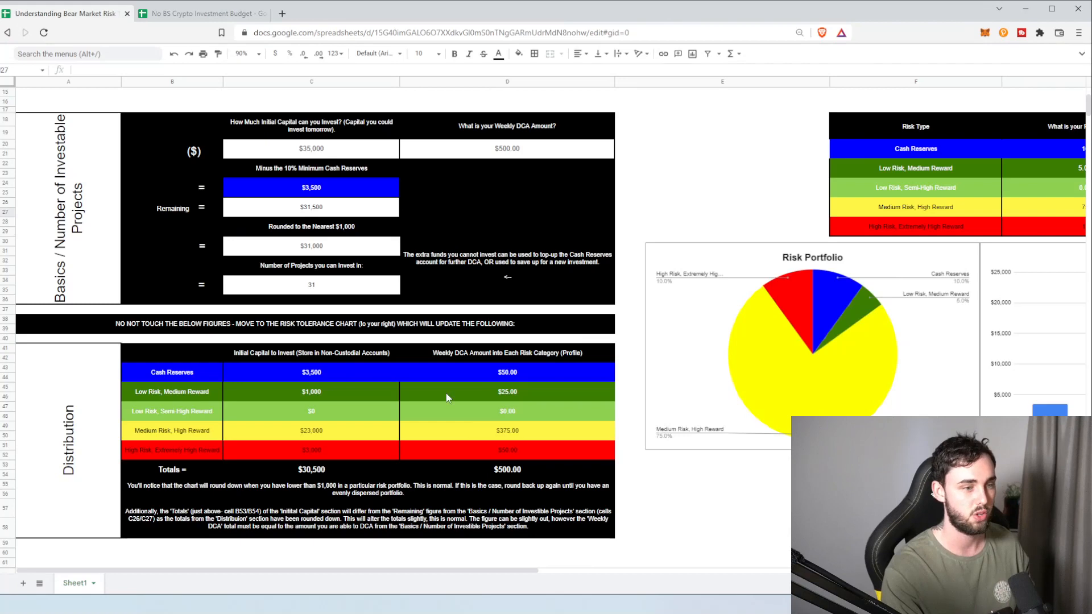
pyautogui.moveTo(402, 458)
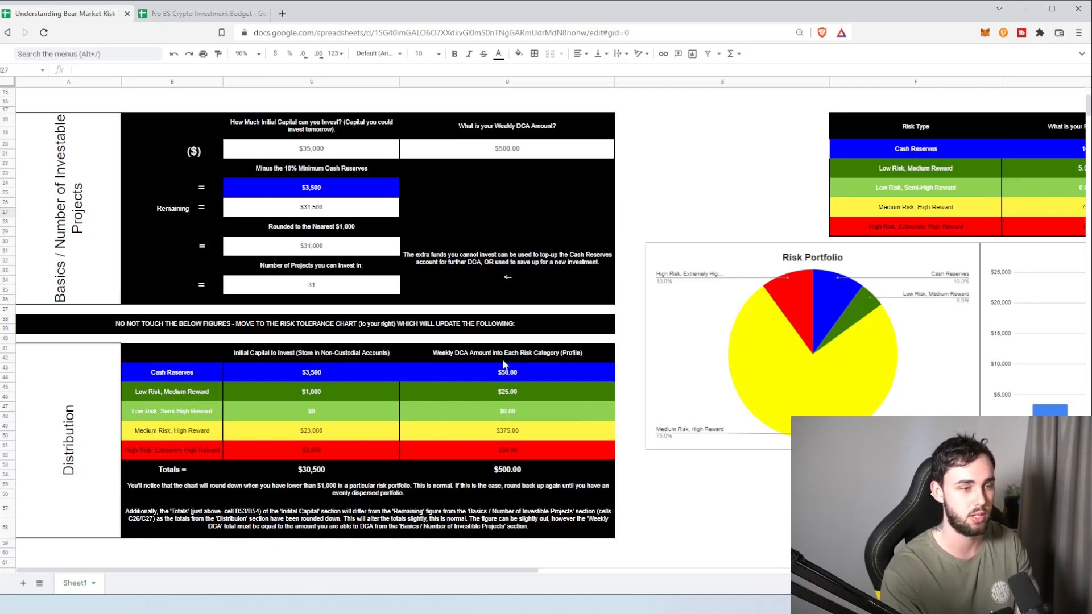
pyautogui.click(507, 470)
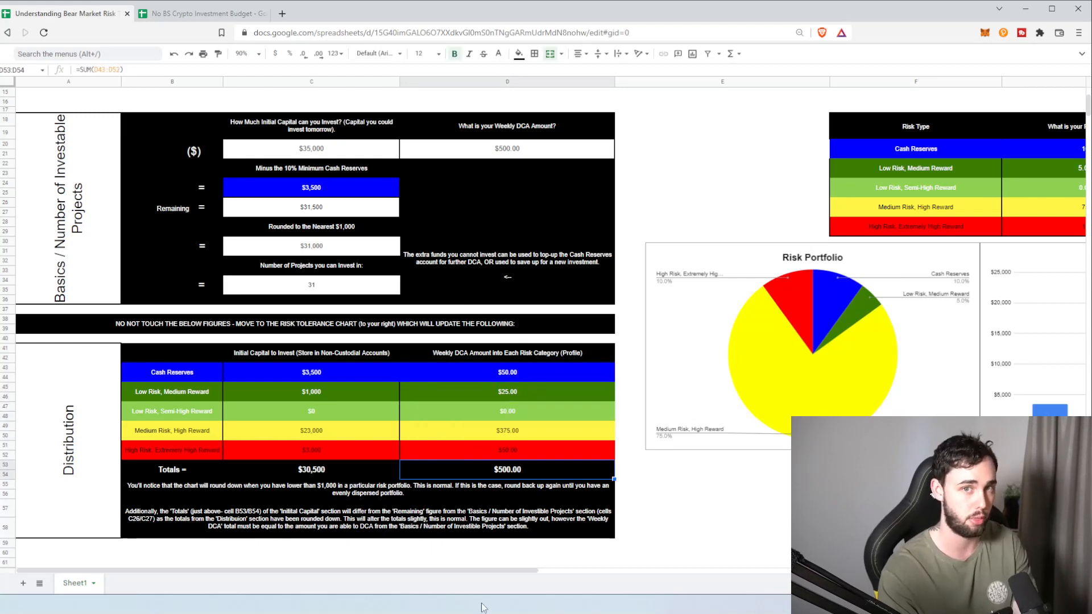
pyautogui.moveTo(514, 398)
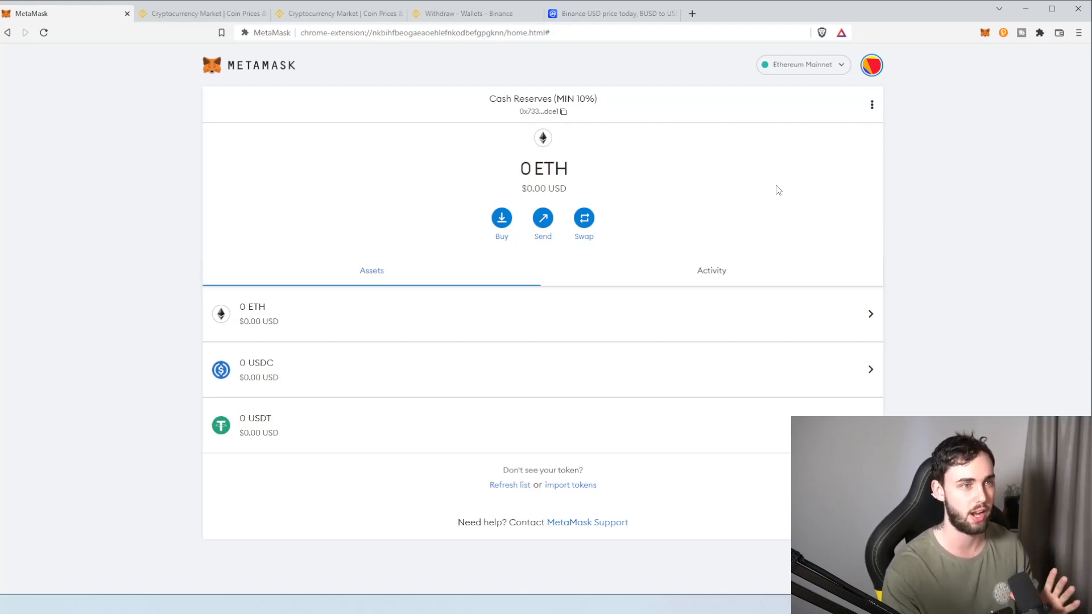
pyautogui.moveTo(870, 66)
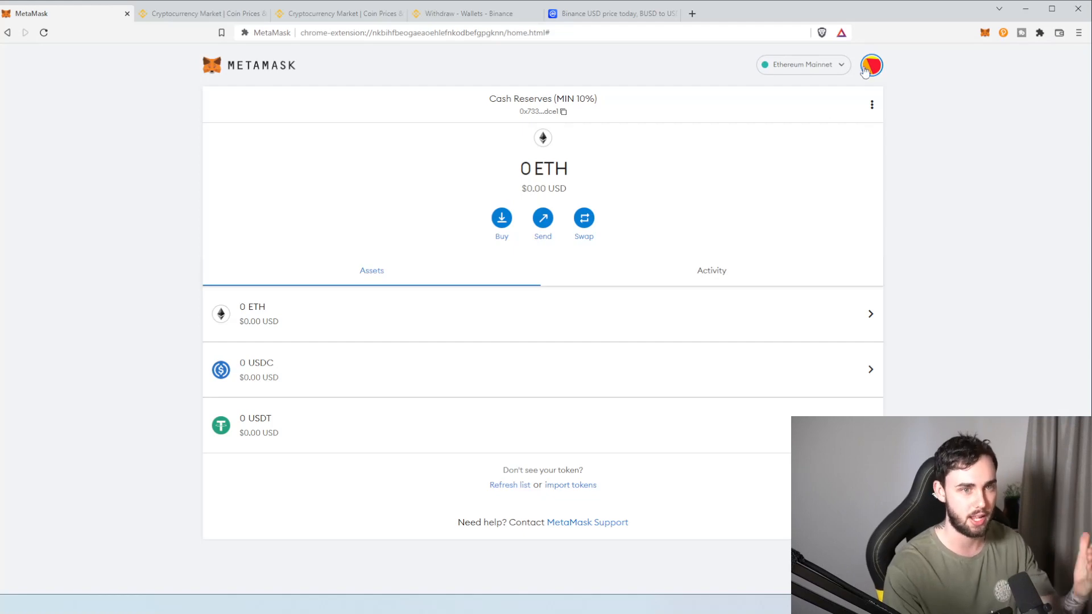
# - Browse the account list, then show the network list with Ethereum Mainnet active alongside Avalanche, Moonbeam and Smart Chain
pyautogui.click(871, 66)
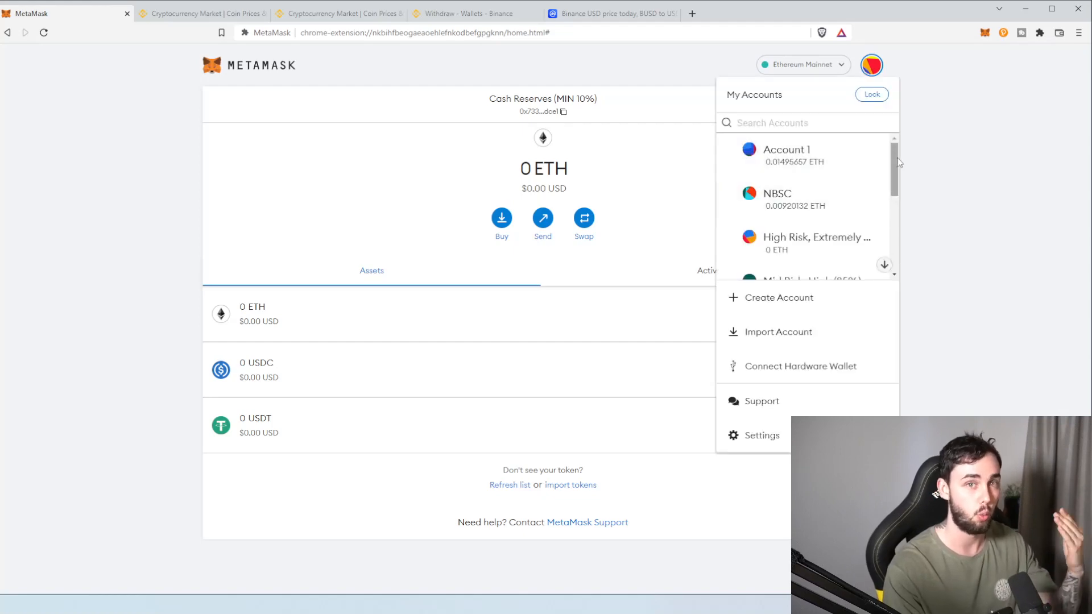
pyautogui.scroll(-3)
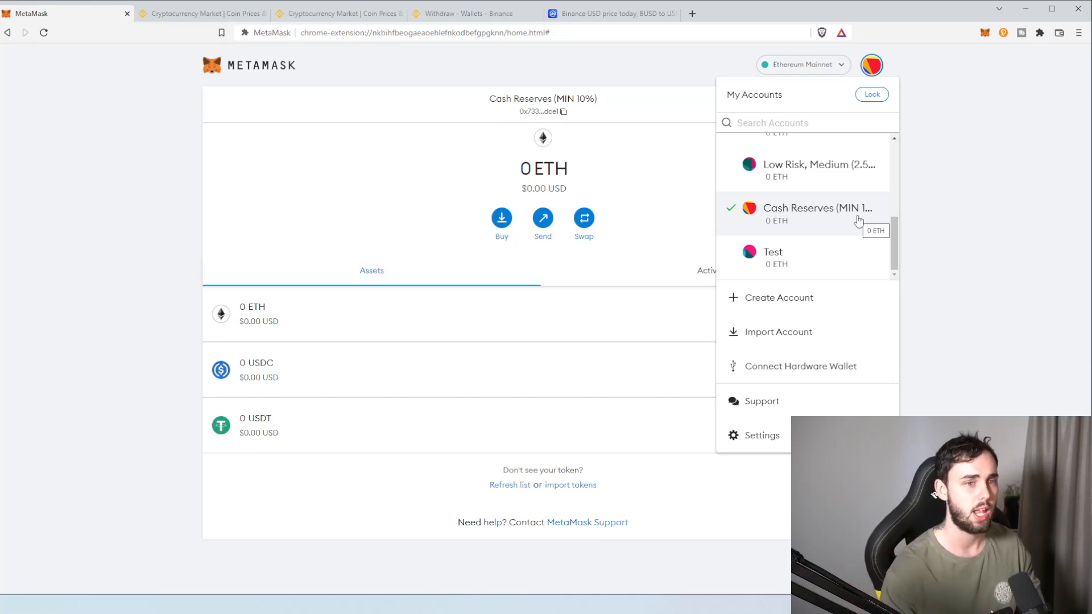
pyautogui.click(871, 65)
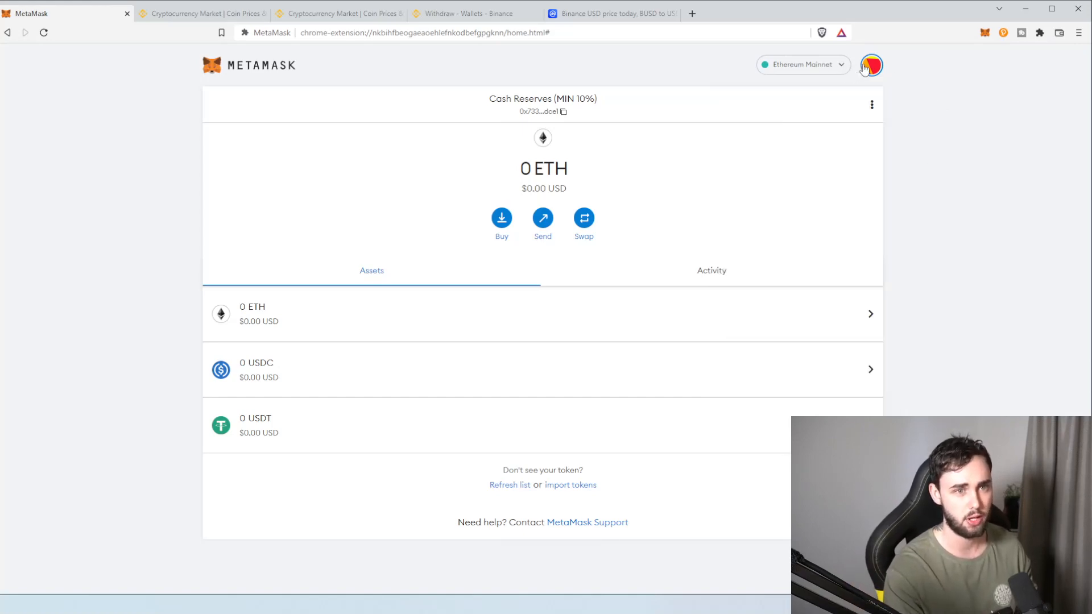
pyautogui.click(871, 65)
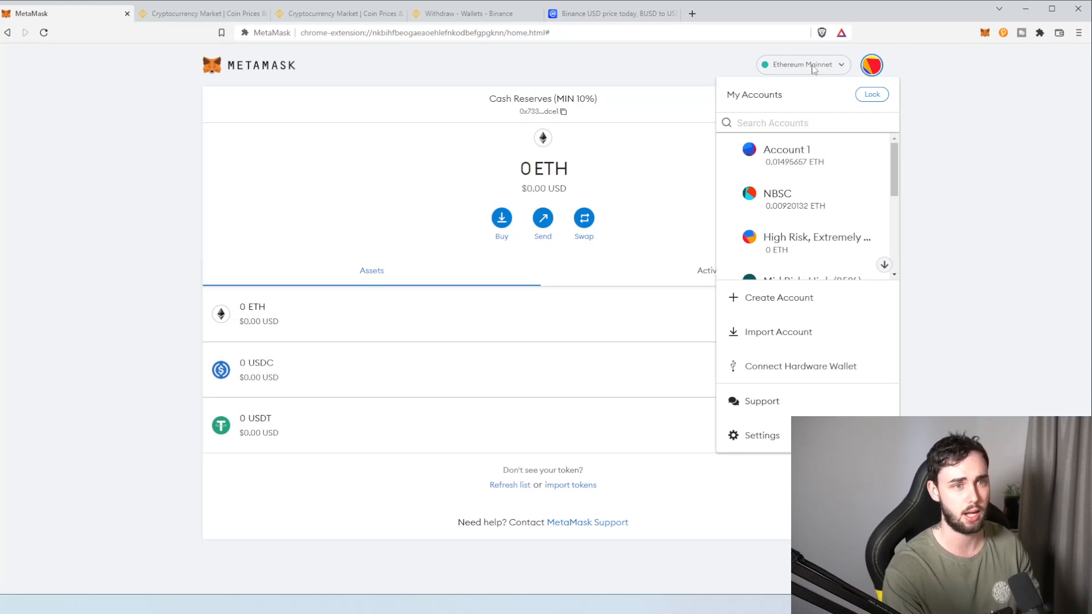
pyautogui.click(801, 64)
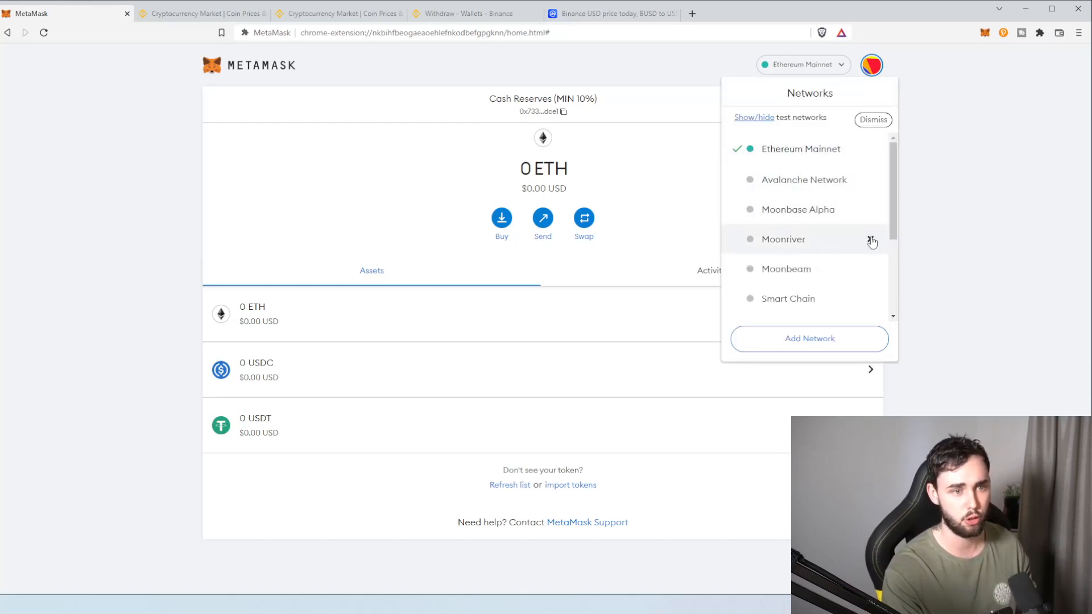
pyautogui.scroll(-3)
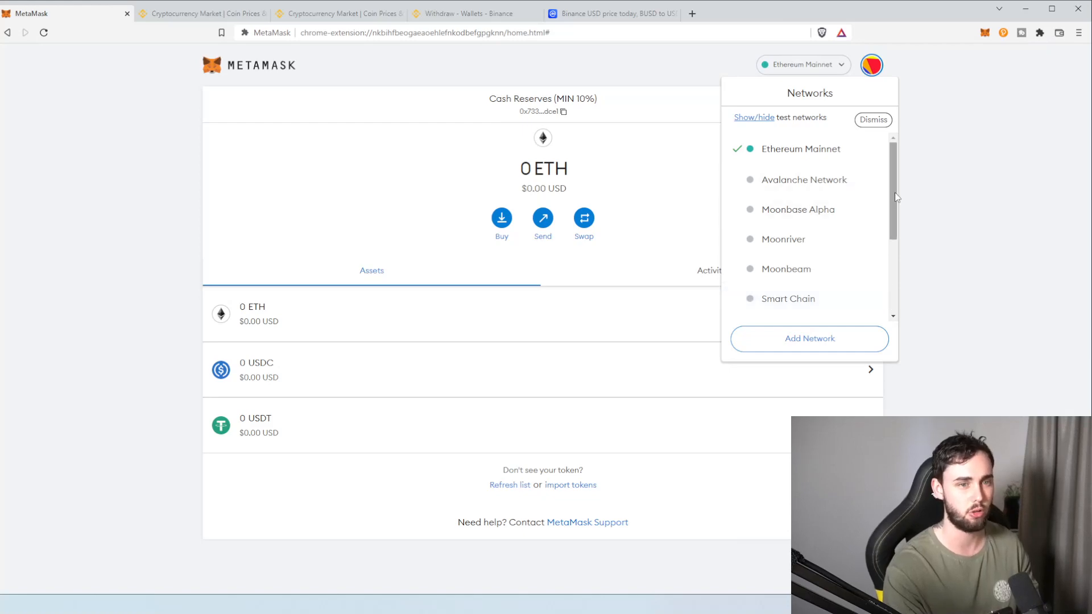
pyautogui.moveTo(819, 154)
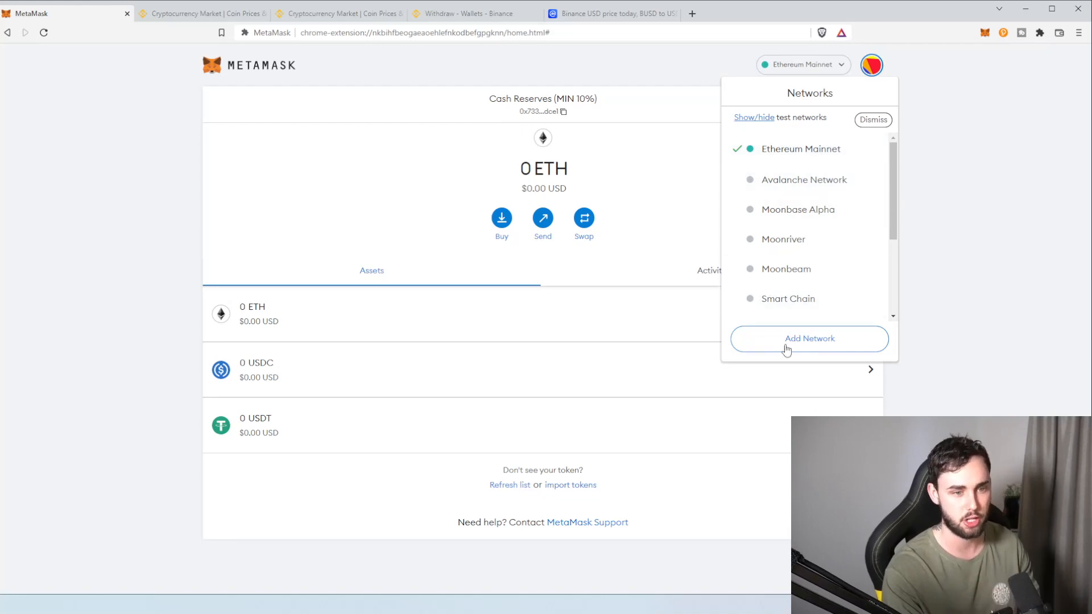
# - Bring up MetaMask's empty Add network form, then return to the Binance ETH withdrawal at 350
pyautogui.click(808, 339)
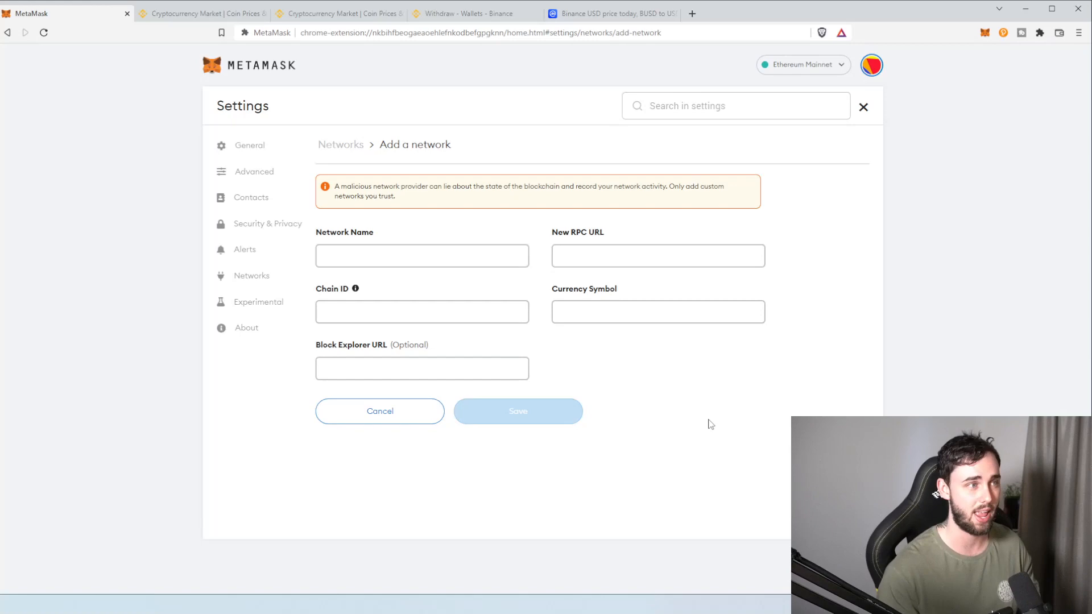
pyautogui.click(467, 14)
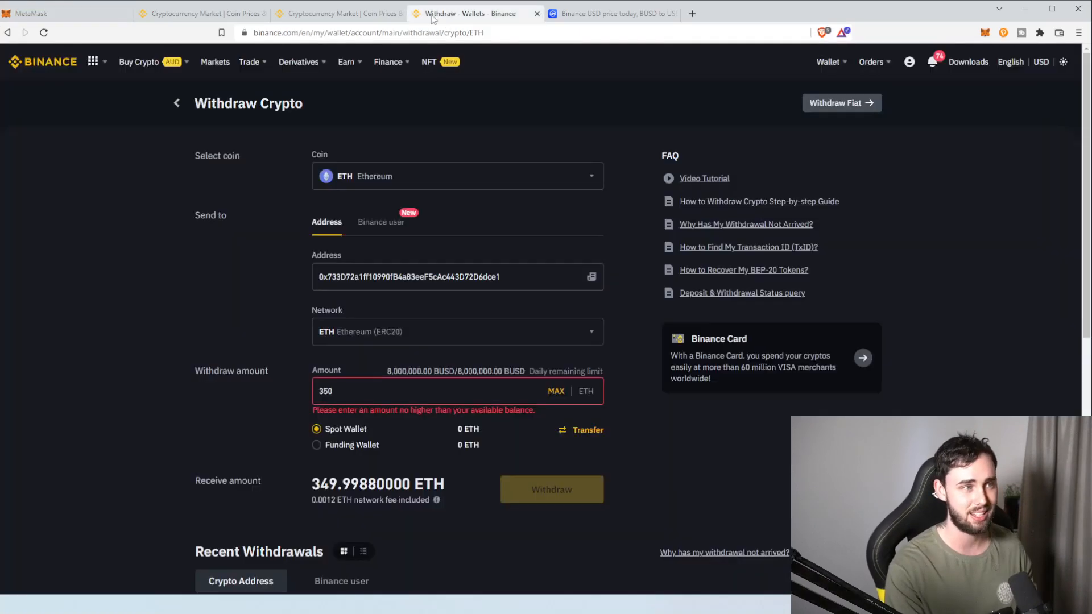